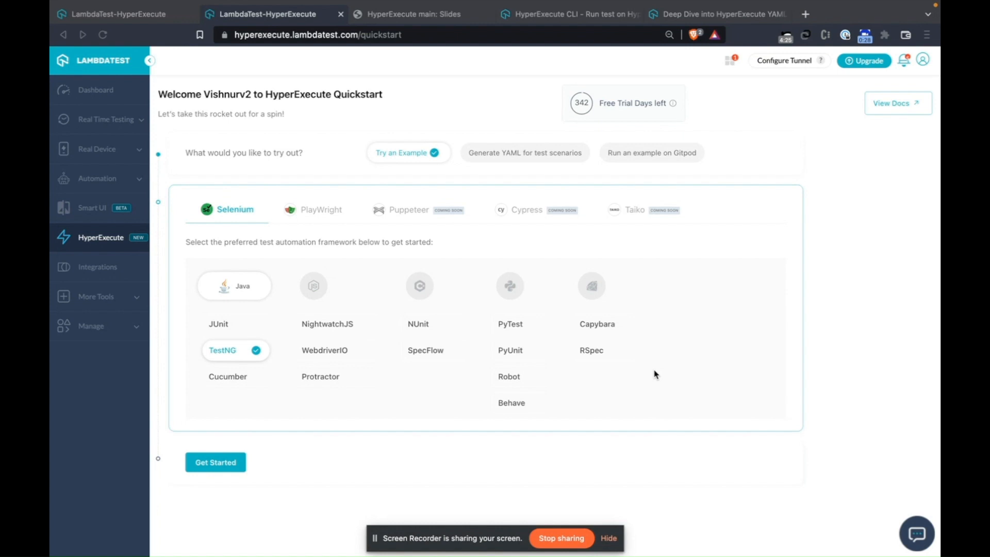
mouse_move(501, 115)
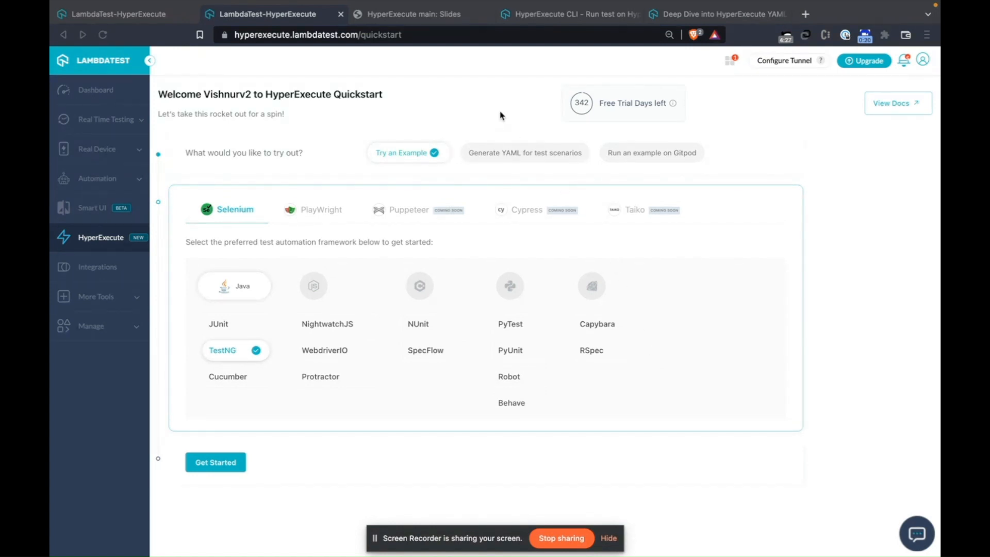
mouse_move(430, 54)
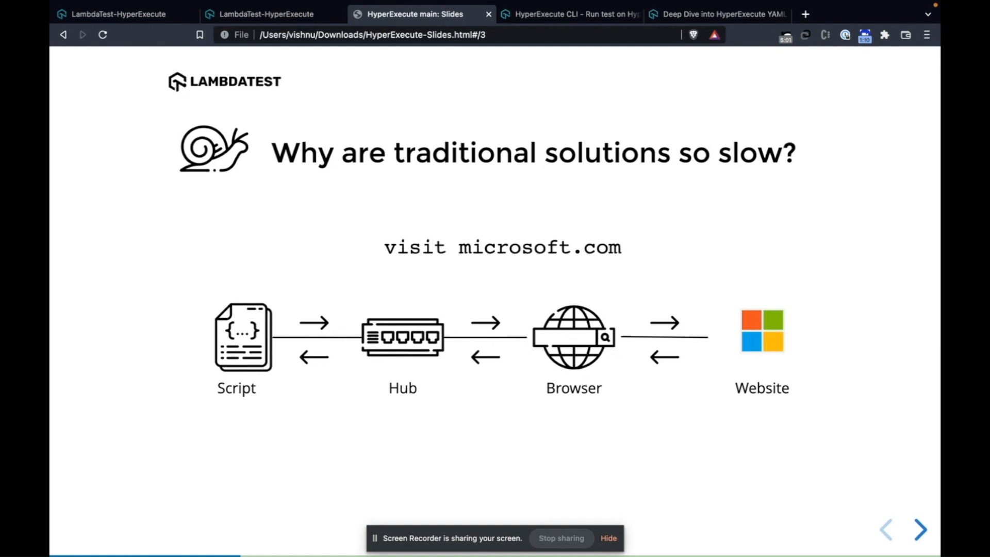
mouse_move(265, 298)
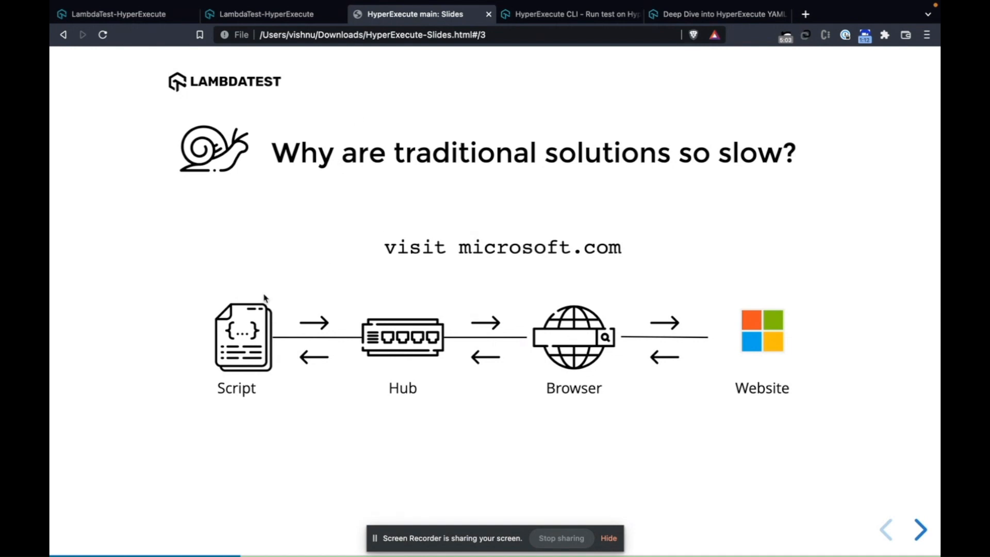
mouse_move(264, 350)
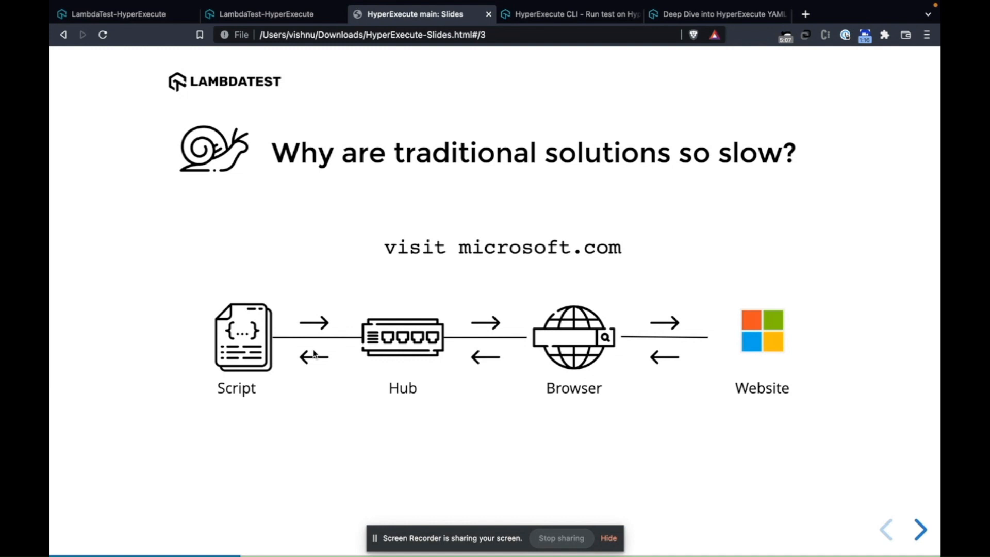
mouse_move(244, 325)
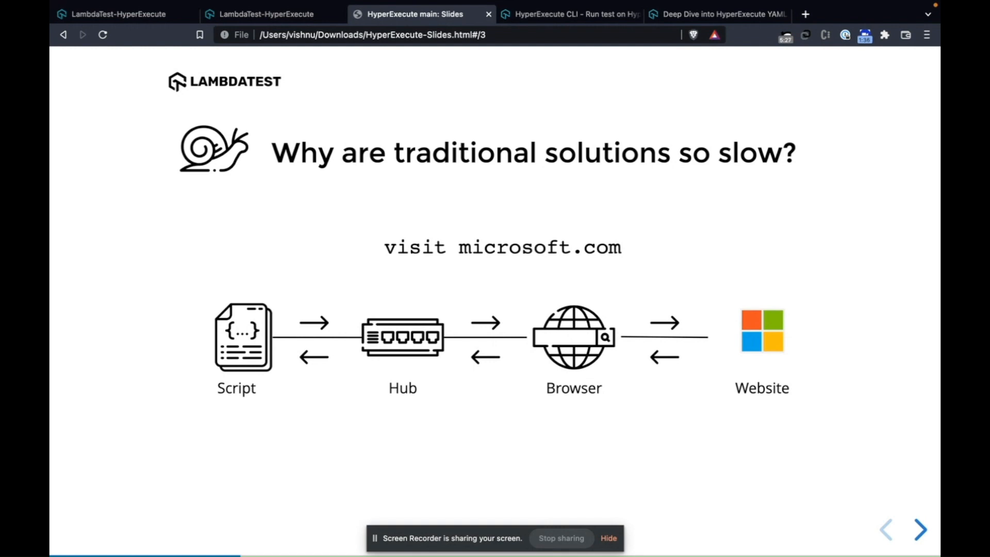
- Advance from the 'Why are traditional solutions so slow?' slide to 'Enter HyperExecute'
left_click(919, 529)
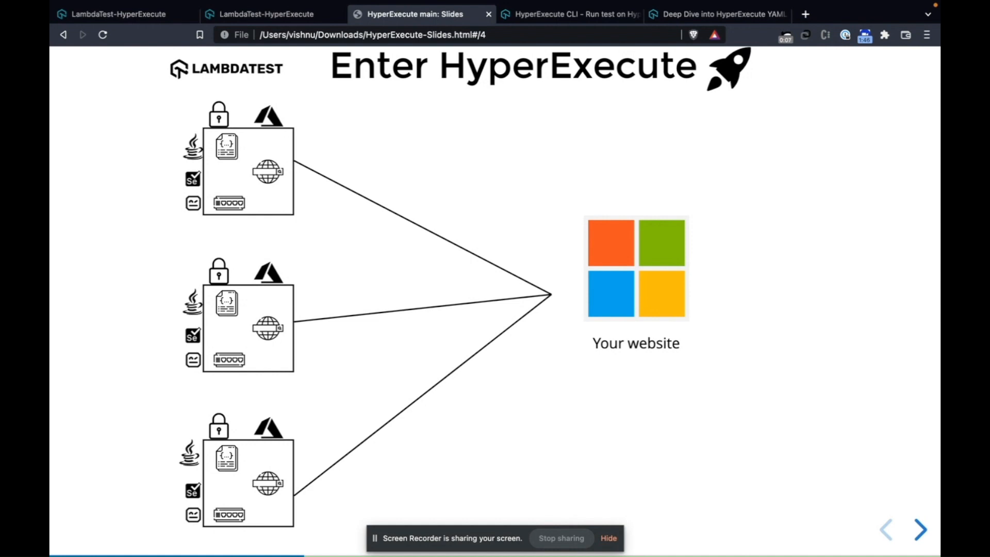
mouse_move(654, 349)
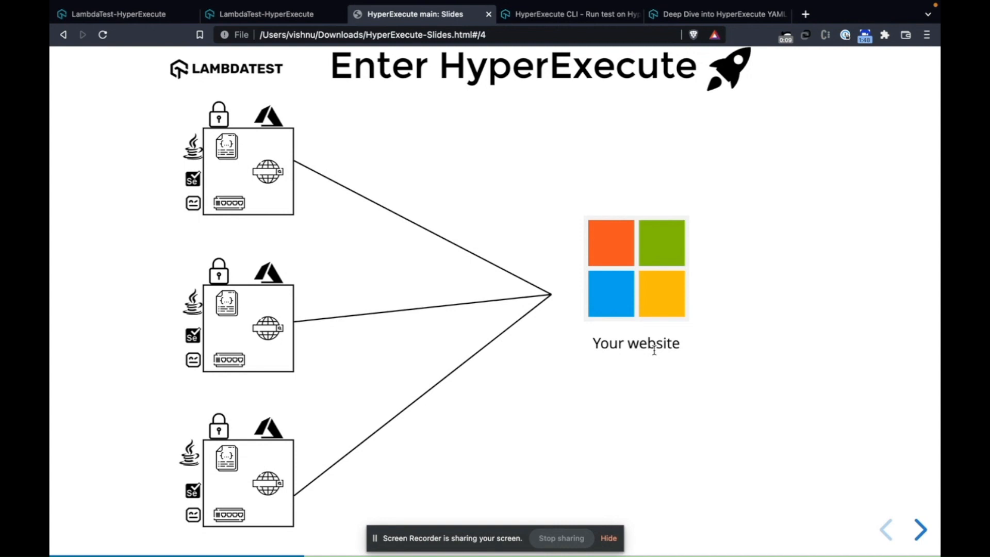
mouse_move(373, 254)
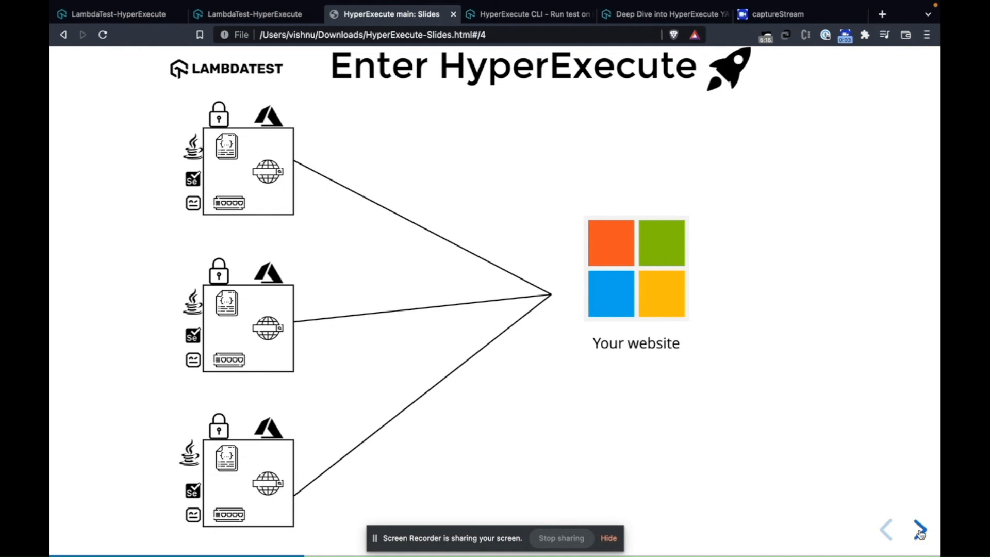
- Advance to the 'You write tests' slide listing the yaml file and CLI steps
left_click(919, 529)
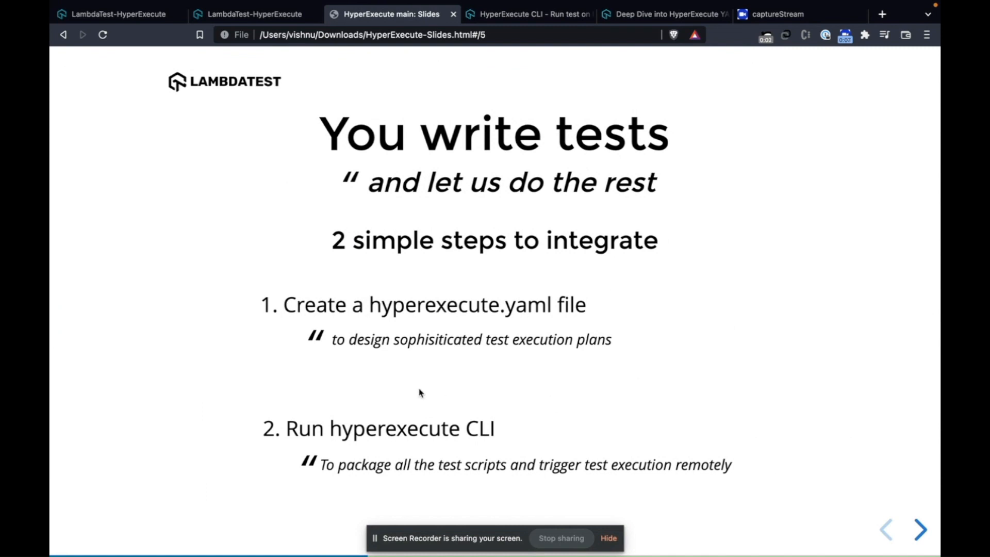
mouse_move(362, 408)
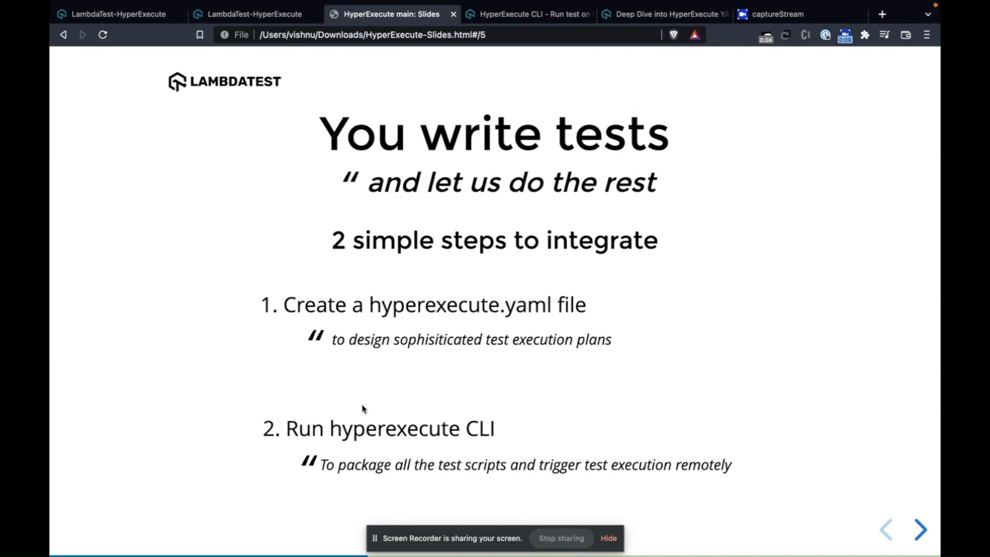
mouse_move(315, 303)
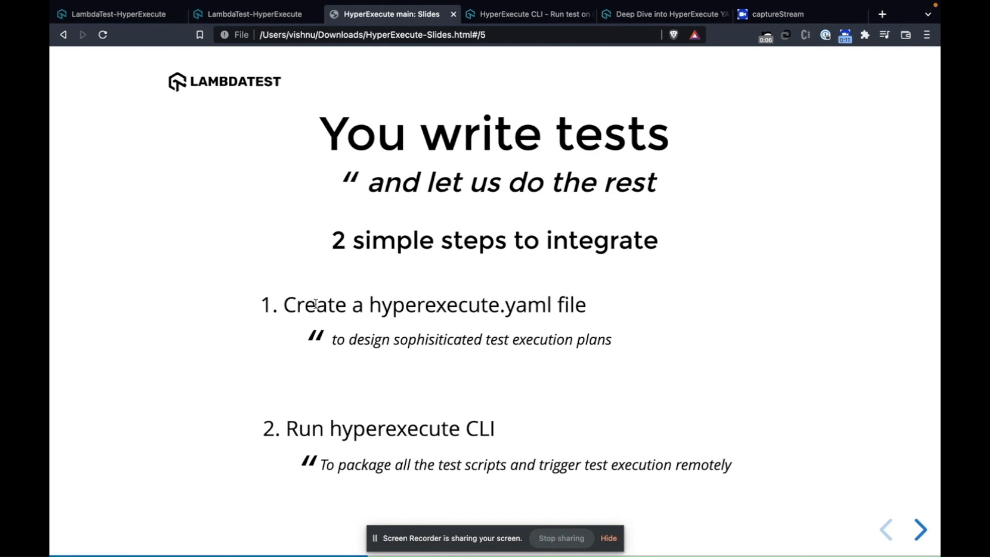
mouse_move(439, 324)
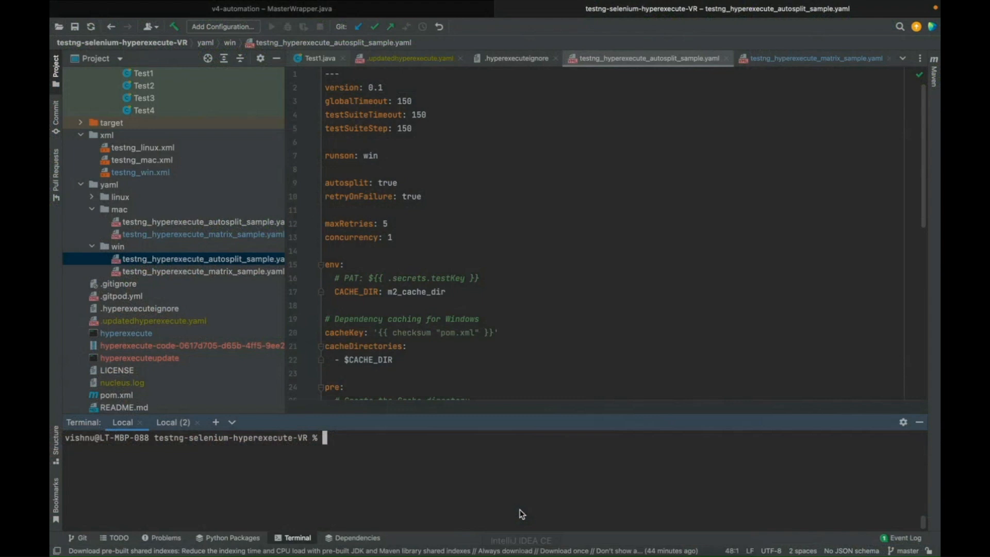
- Scroll through the project tree and the Windows autosplit sample YAML in yaml/win
scroll("down", 3)
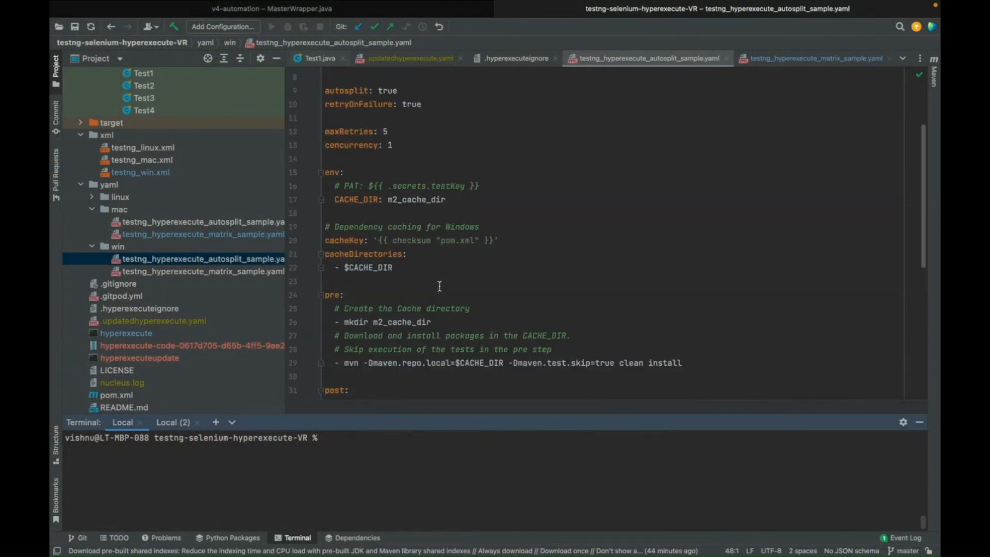
scroll("up", 3)
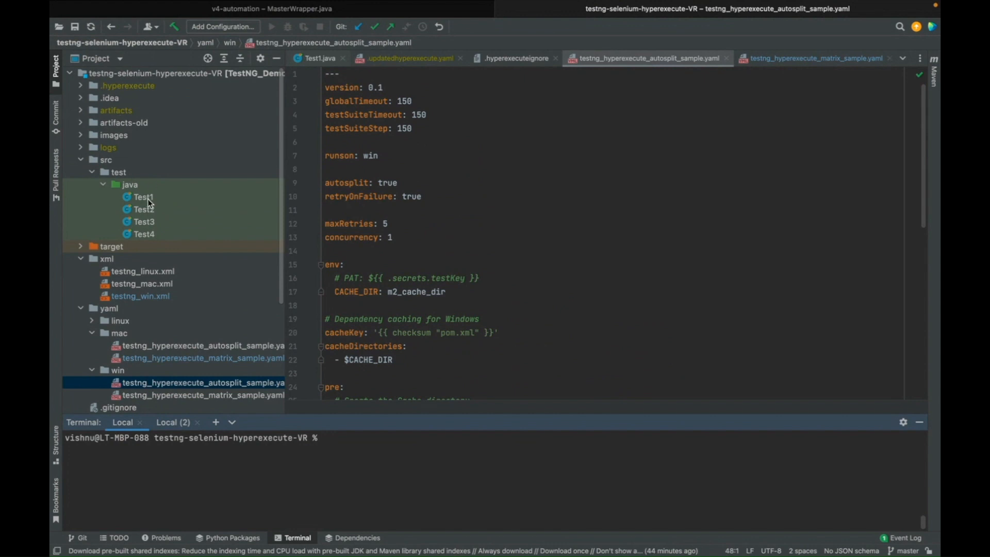
mouse_move(157, 242)
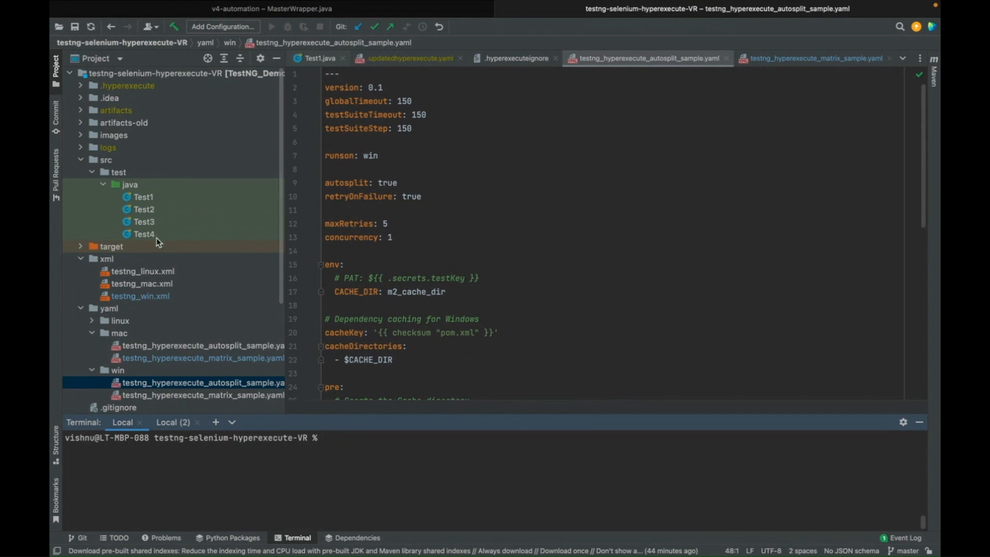
scroll("down", 3)
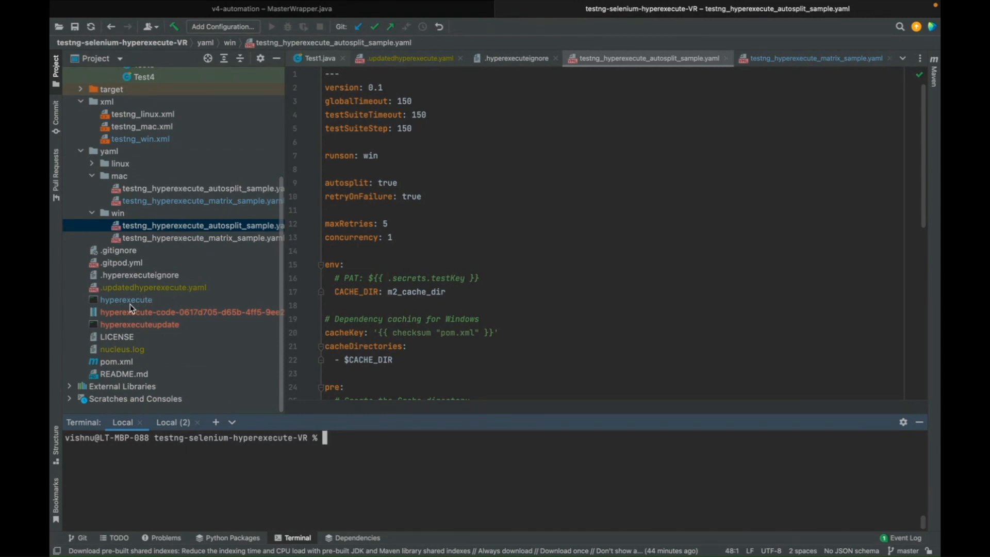
scroll("down", 3)
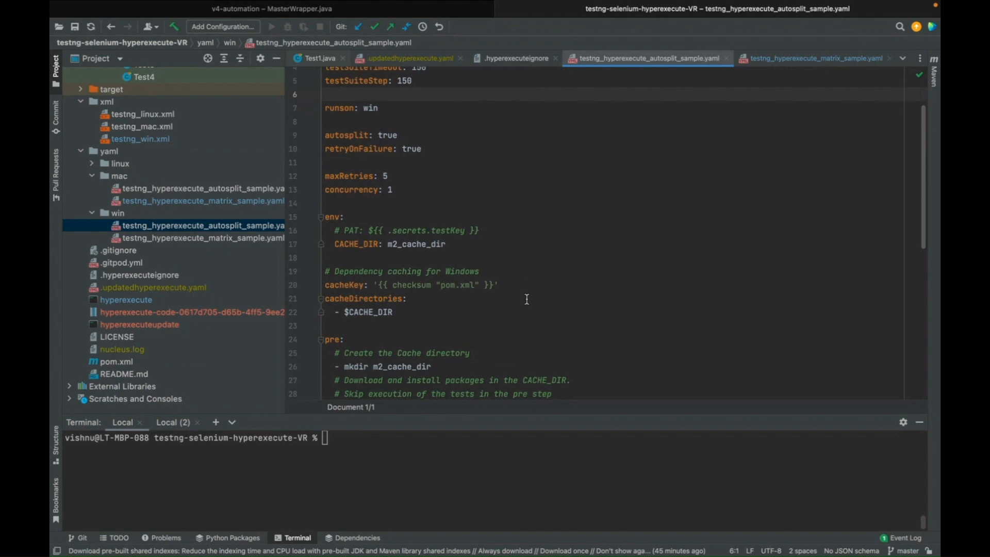
scroll("down", 3)
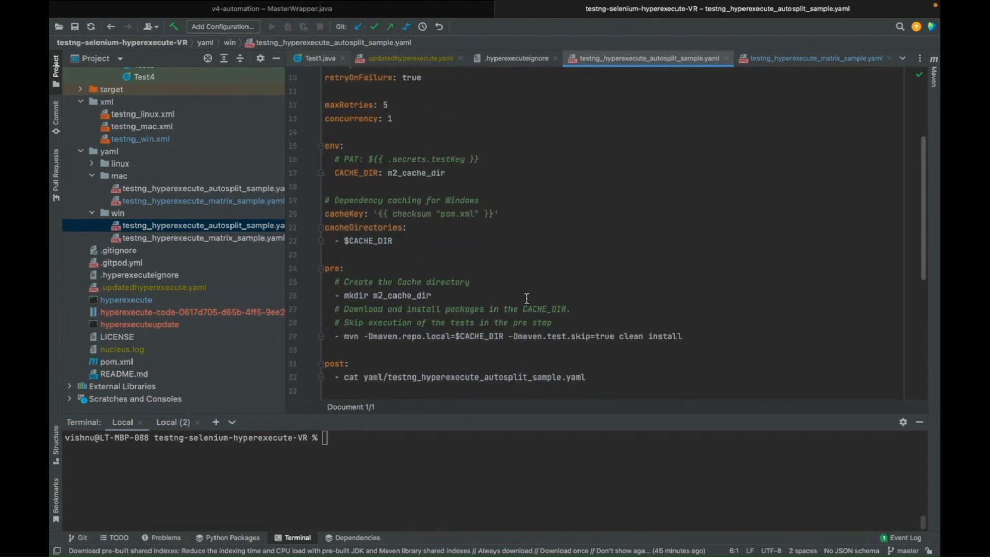
scroll("up", 3)
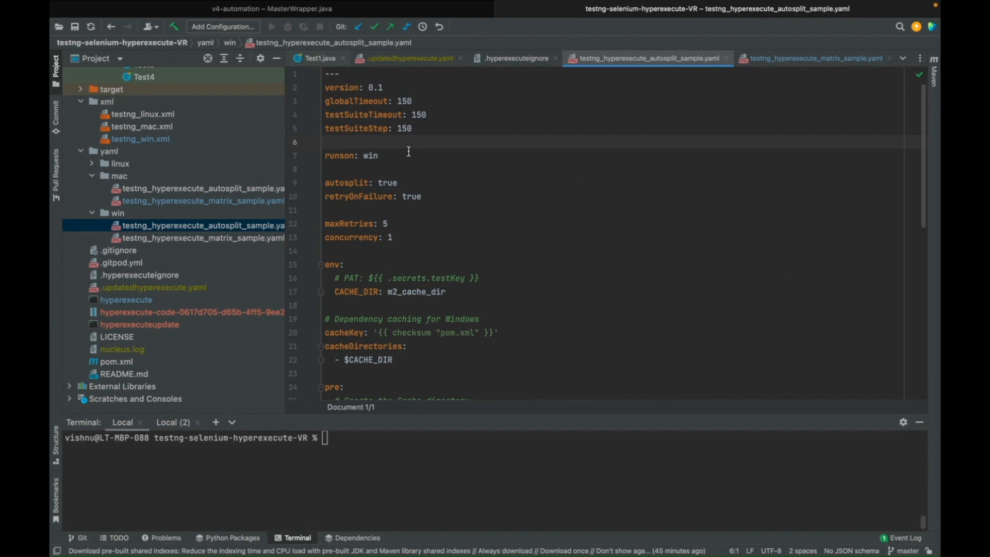
mouse_move(445, 203)
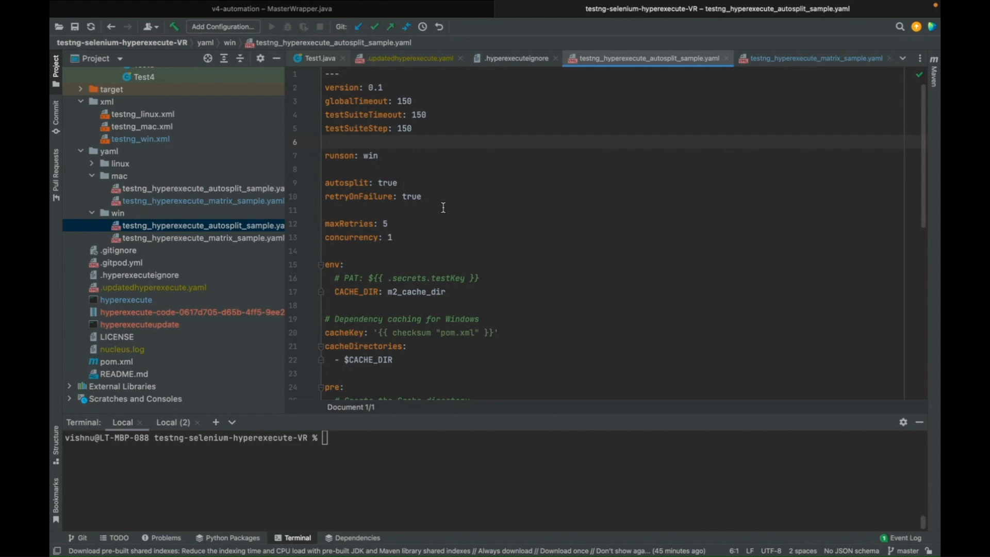
mouse_move(362, 190)
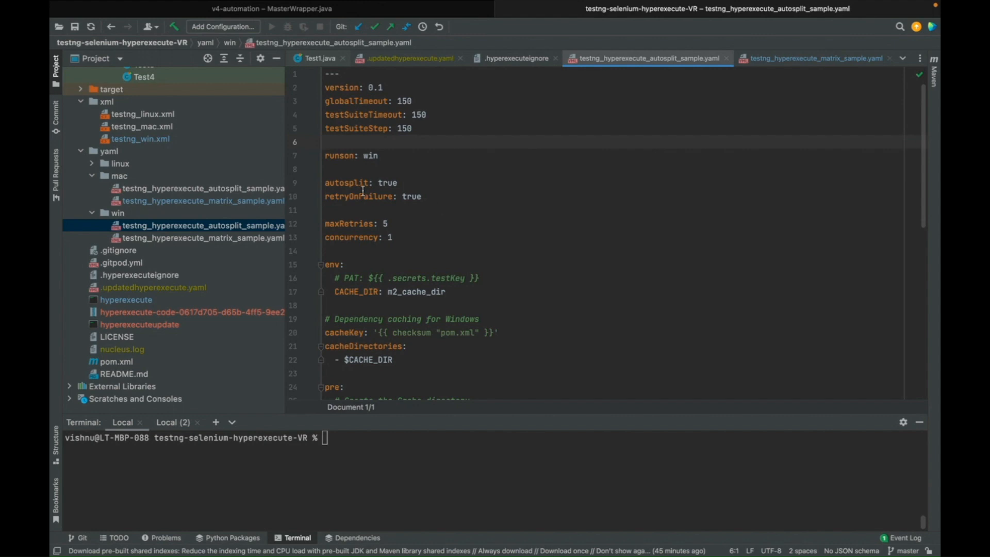
- Highlight autosplit: true, then change the concurrency value from 1 to 4
left_click(398, 184)
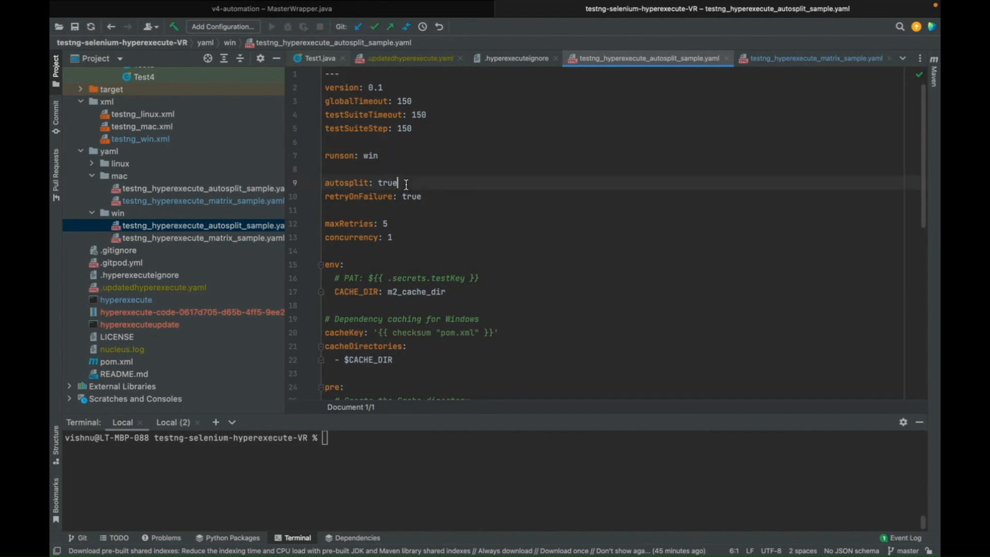
triple_click(360, 182)
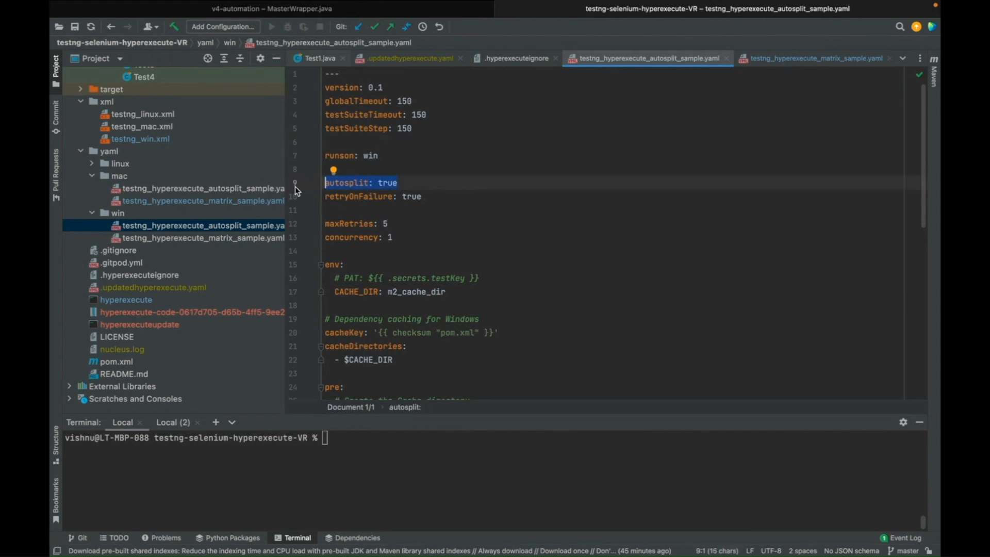
mouse_move(442, 199)
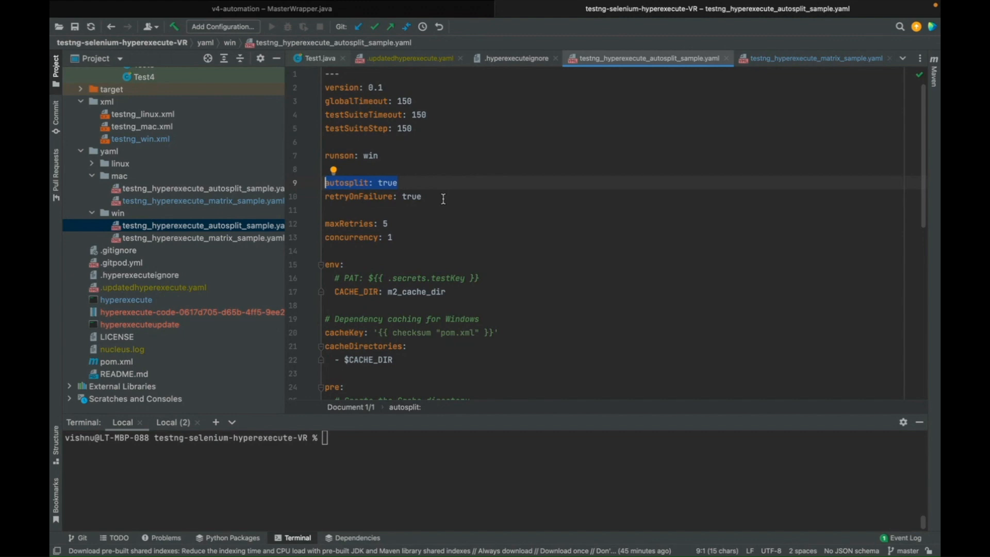
left_click(411, 128)
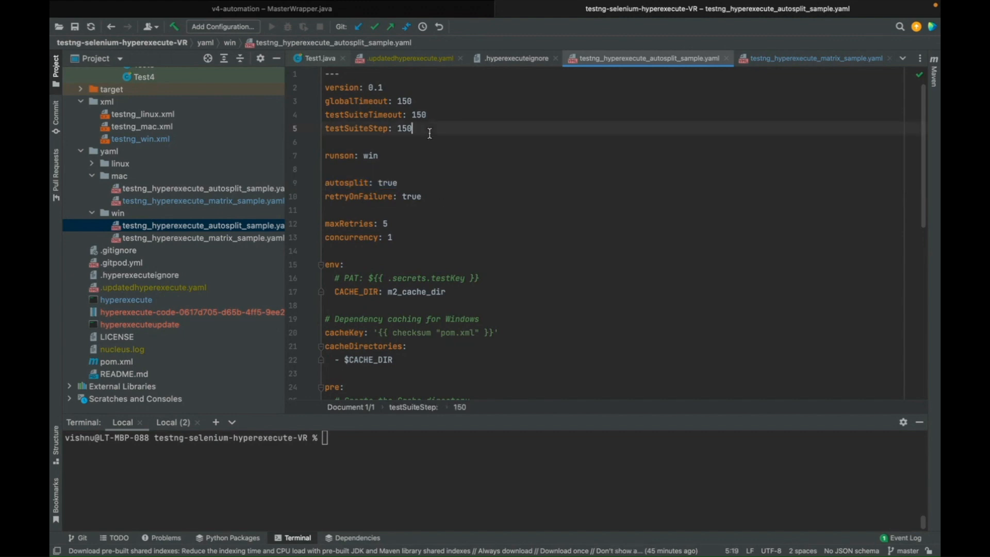
left_click_drag(325, 101, 411, 127)
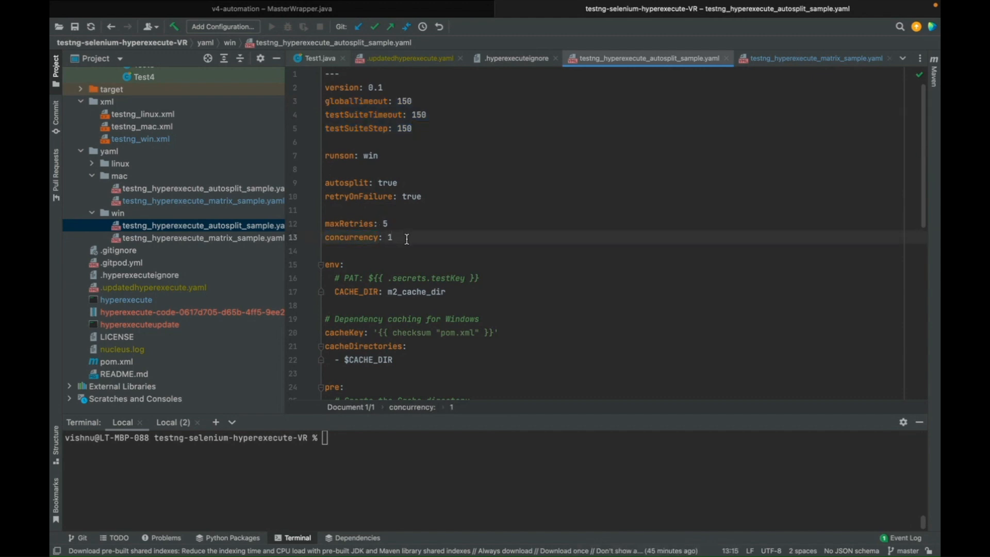
type("4")
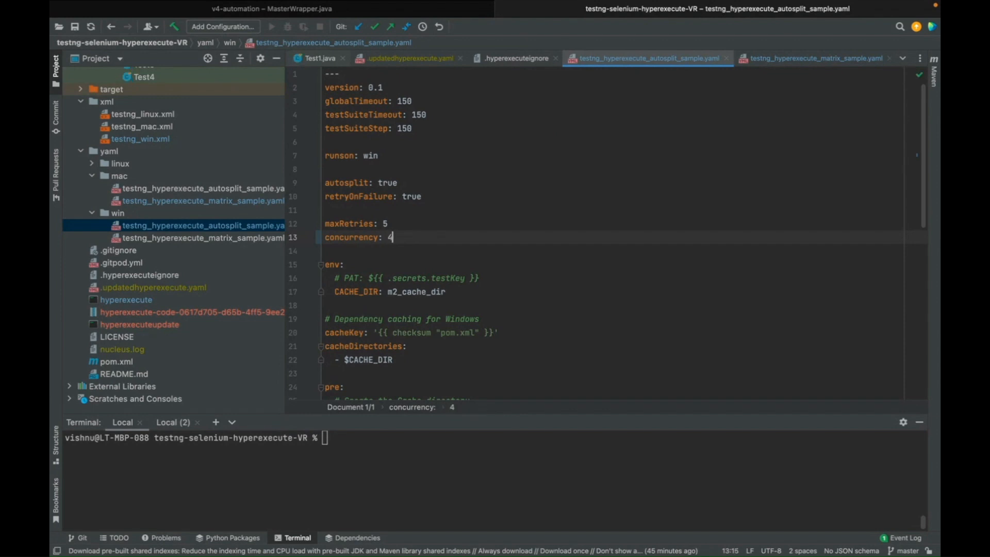
mouse_move(413, 237)
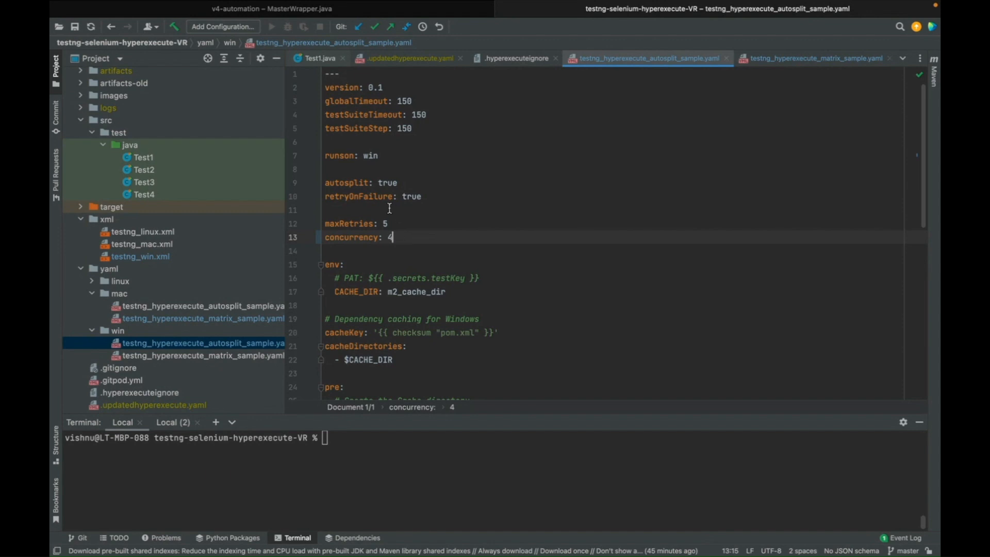
- Point out retryOnFailure: true, change maxRetries from 5 to 2, and highlight runson: win
double_click(359, 196)
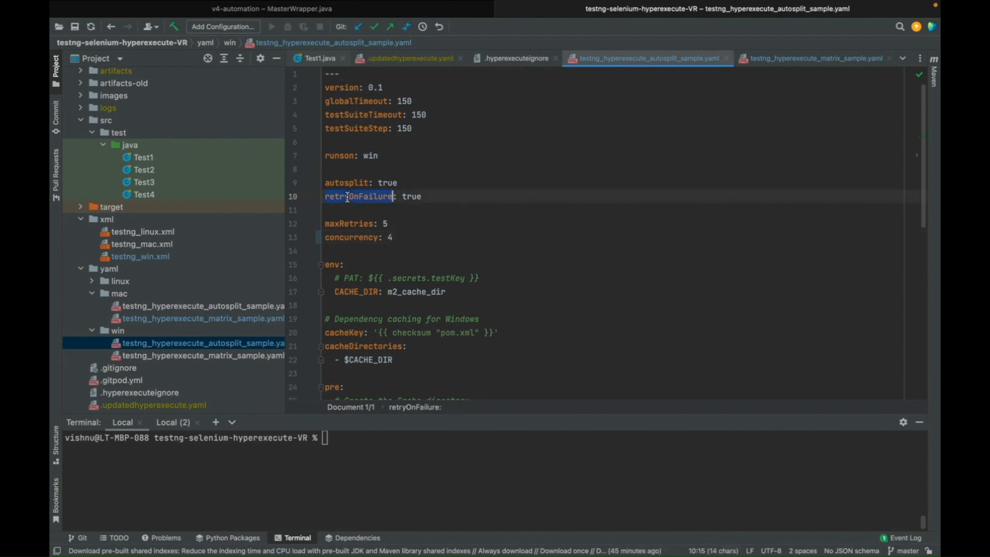
double_click(412, 196)
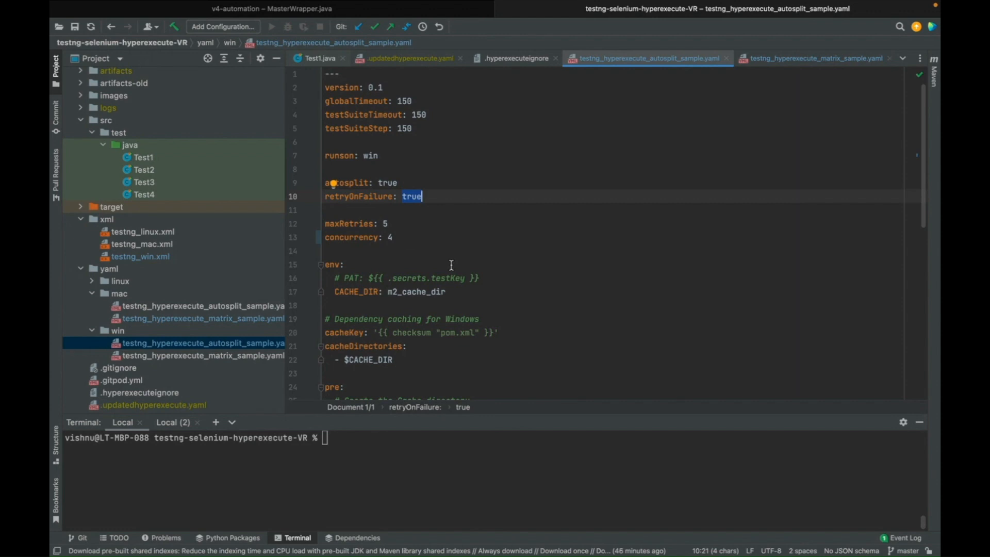
mouse_move(410, 229)
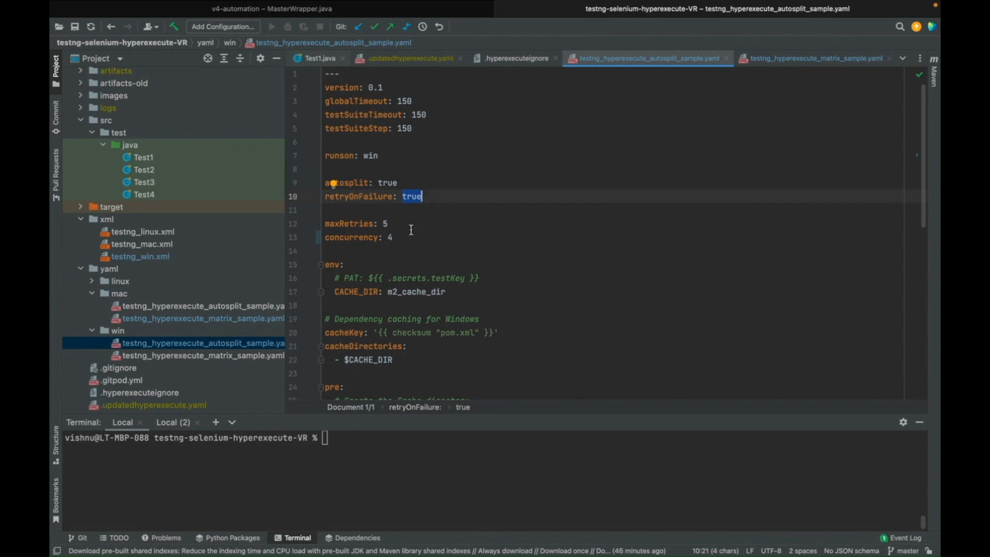
mouse_move(393, 224)
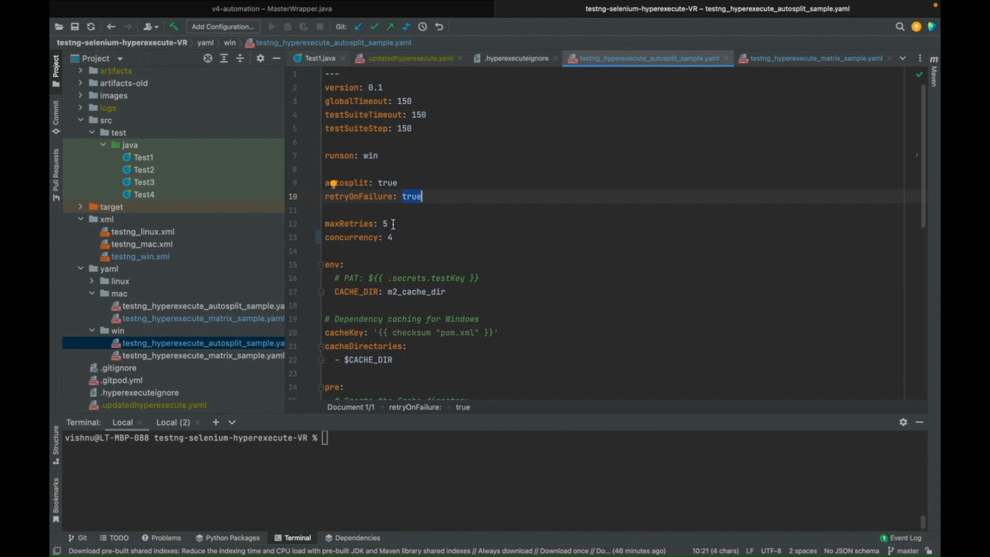
left_click(384, 222)
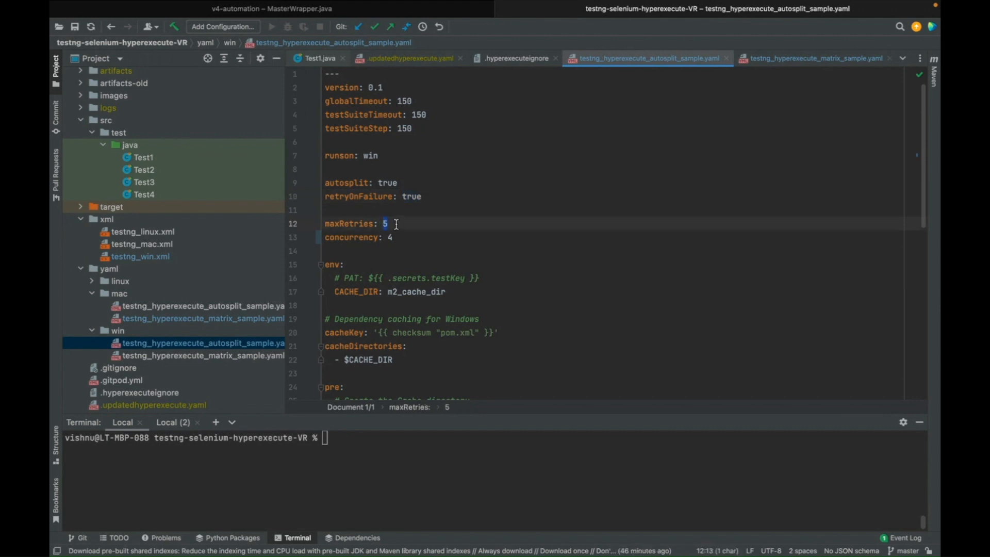
key("Backspace")
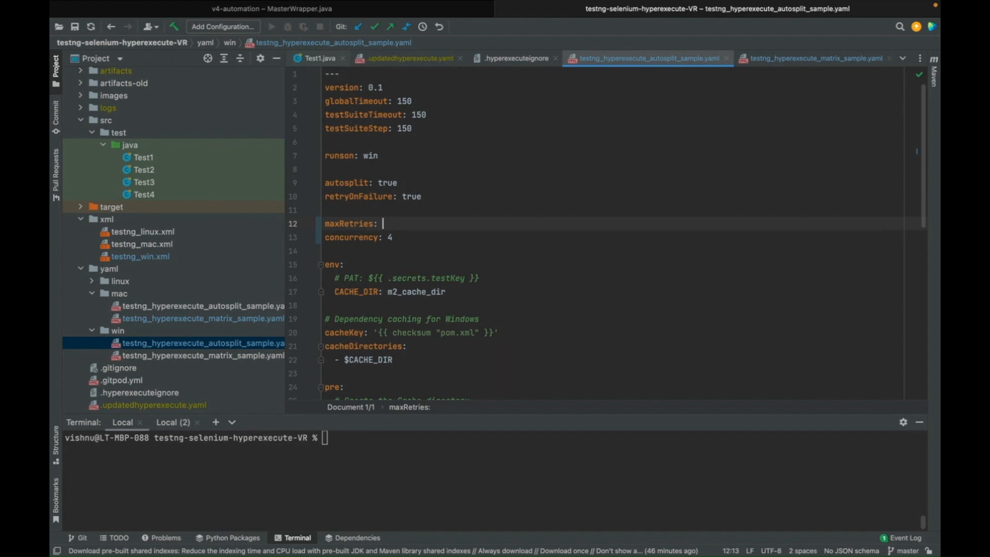
type("2")
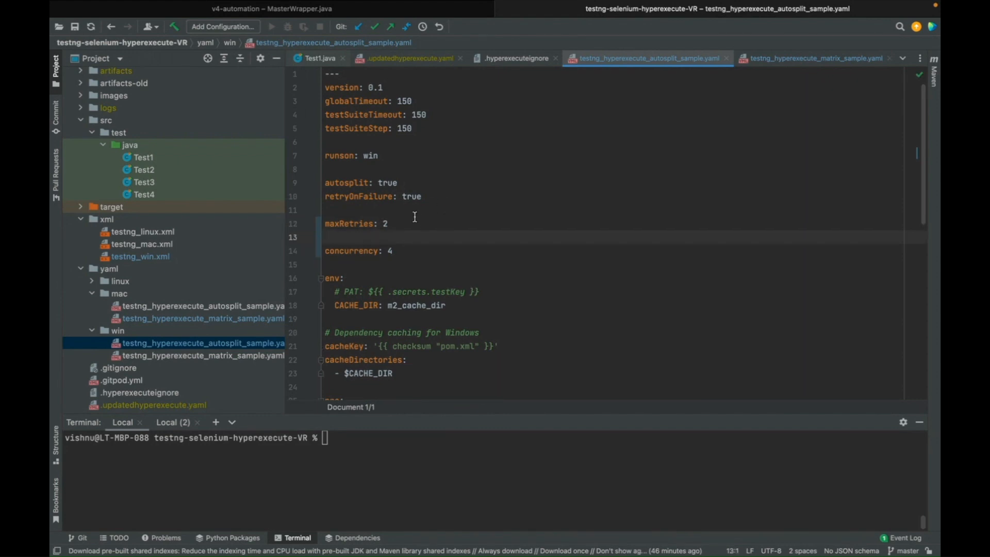
scroll("down", 3)
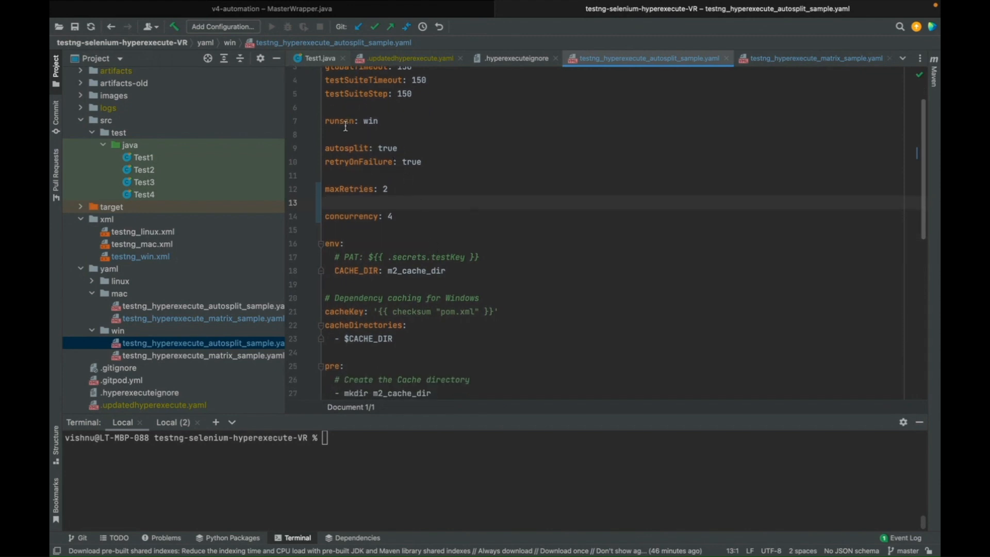
double_click(339, 121)
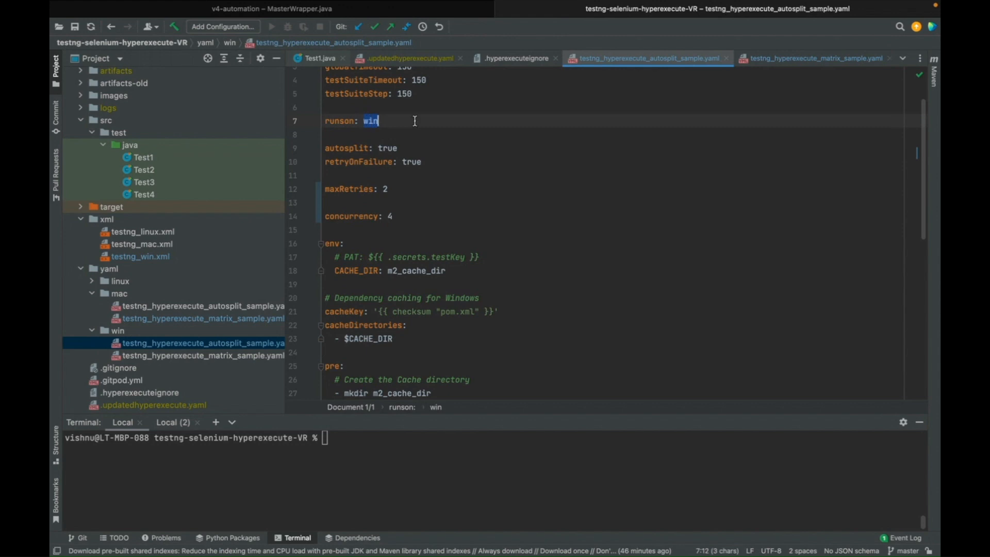
scroll("down", 3)
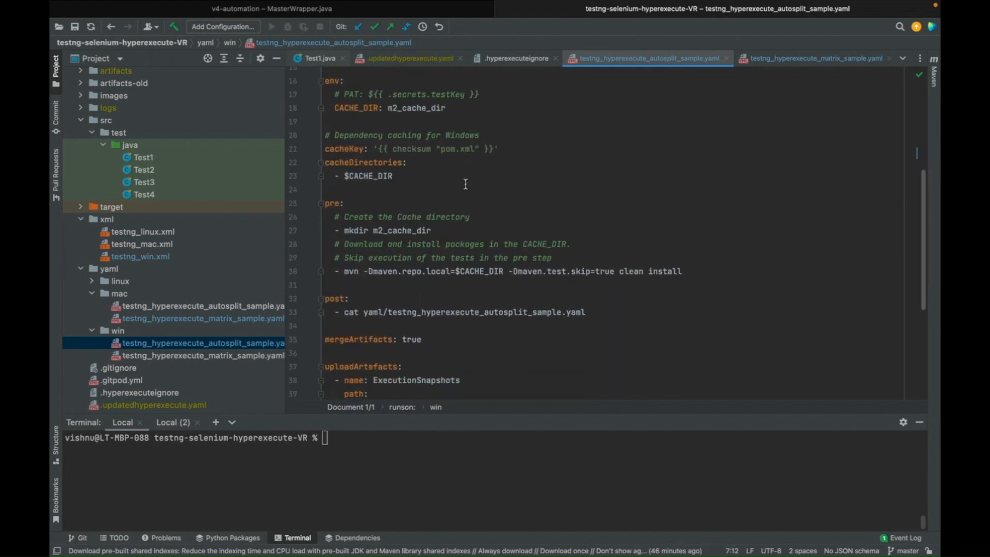
scroll("down", 3)
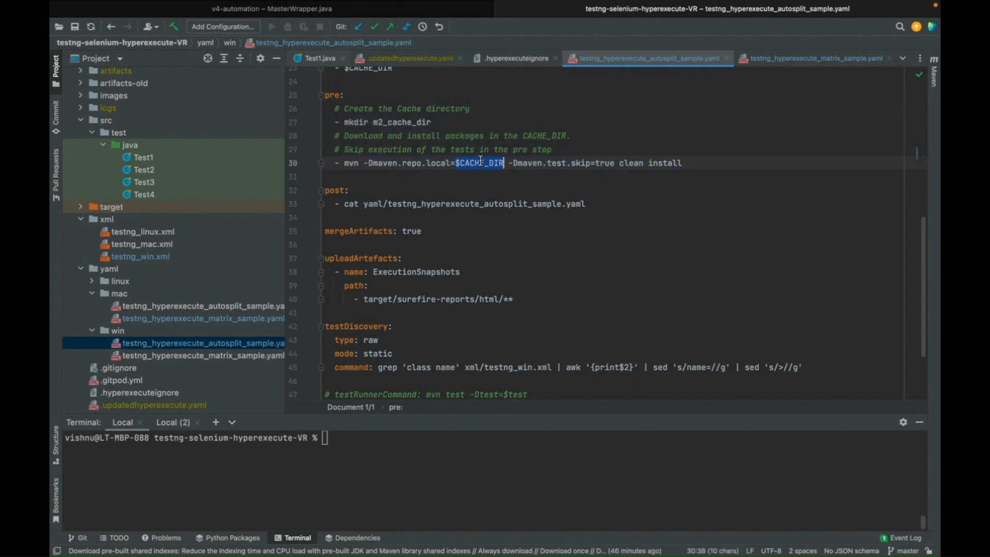
left_click(343, 163)
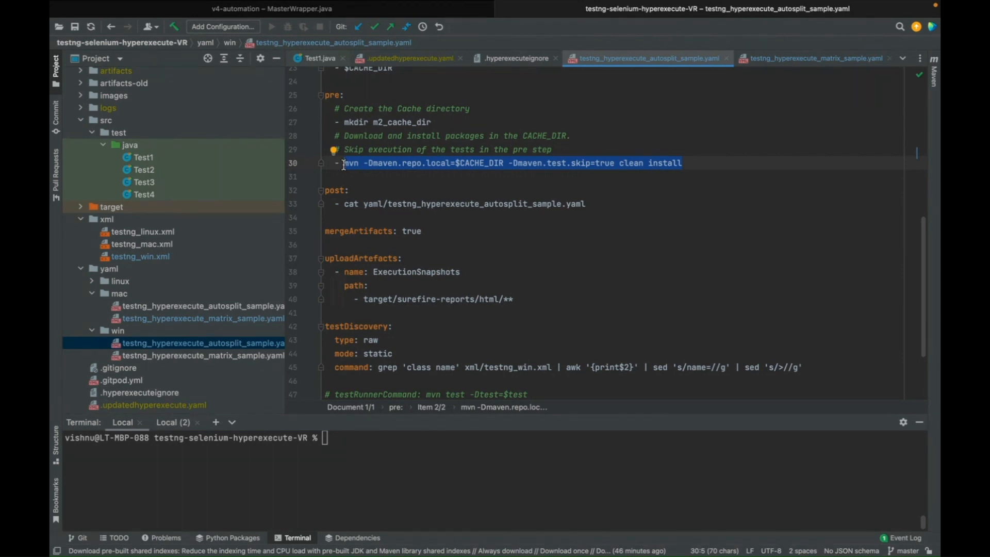
left_click(710, 162)
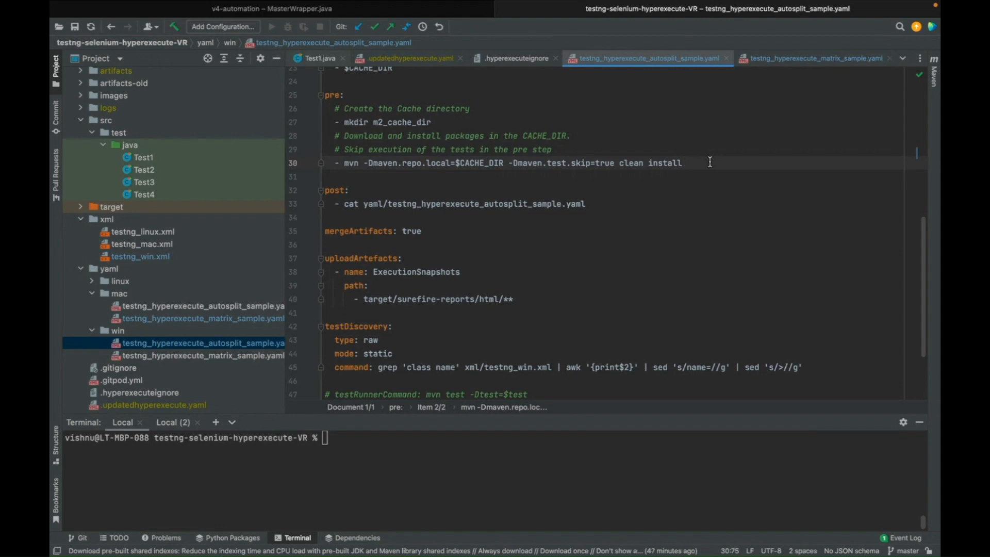
key("enter")
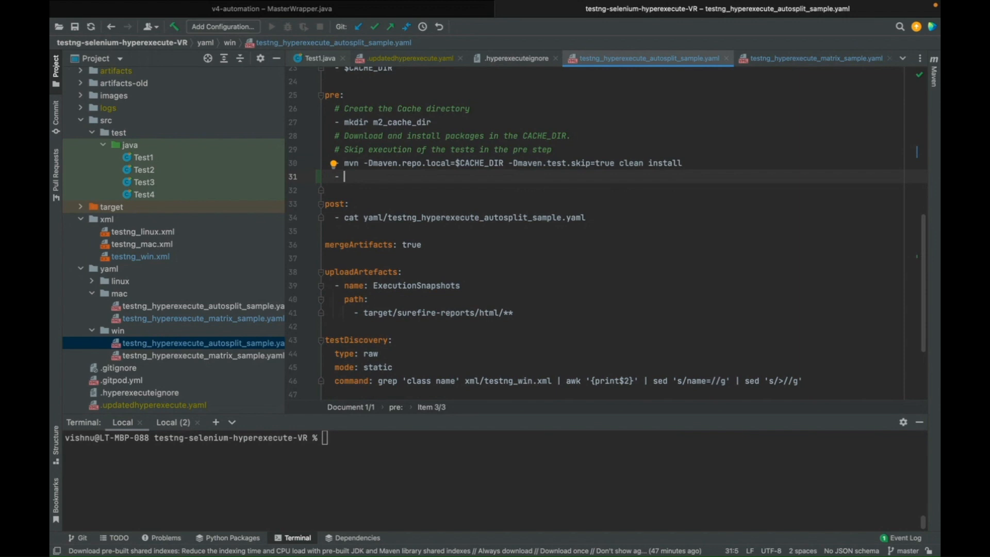
key("Backspace")
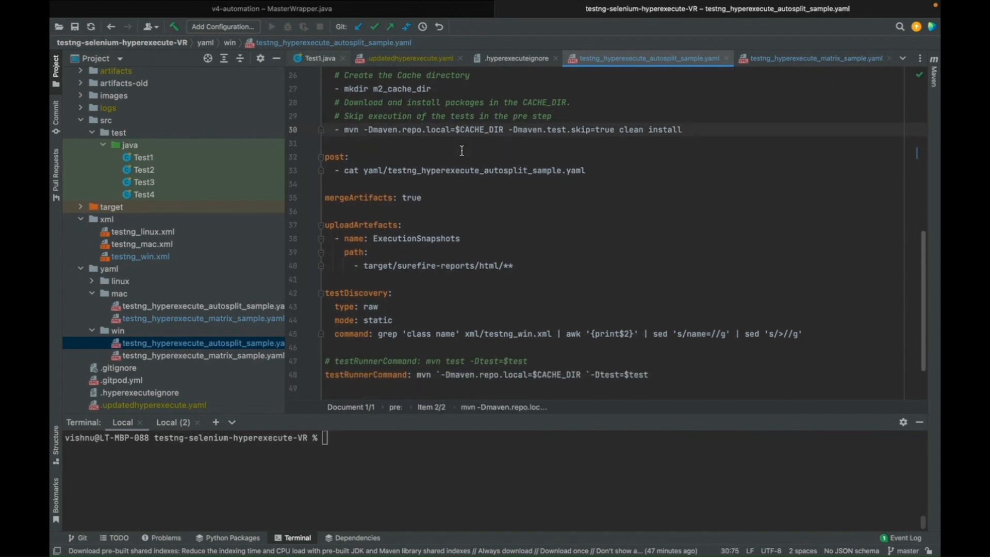
- Open testng_win.xml from the path in the testDiscovery command
scroll("down", 3)
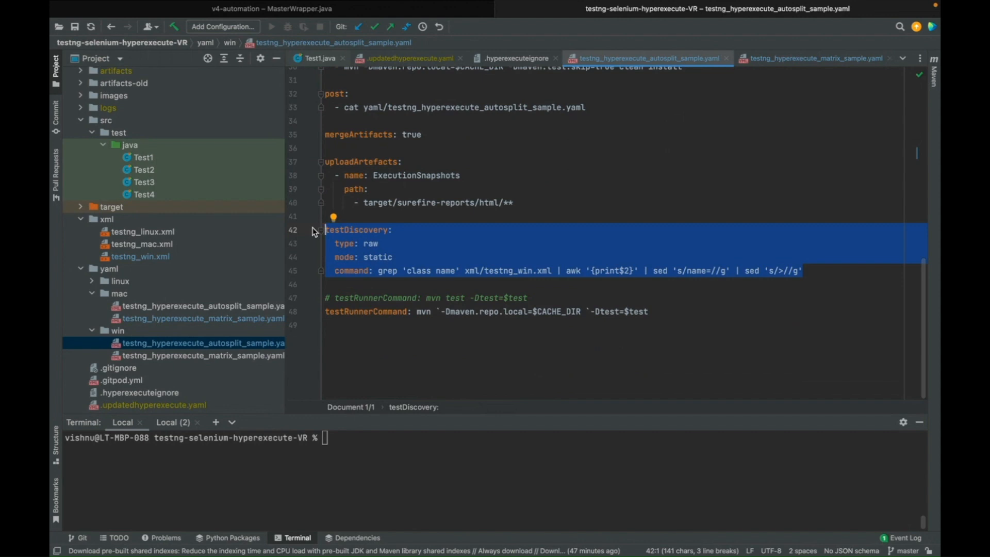
mouse_move(416, 254)
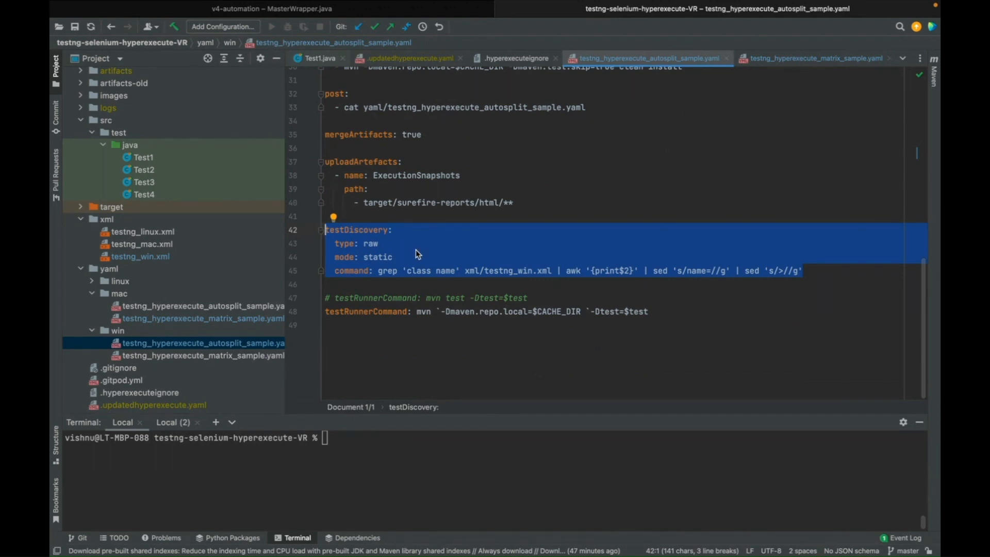
scroll("up", 3)
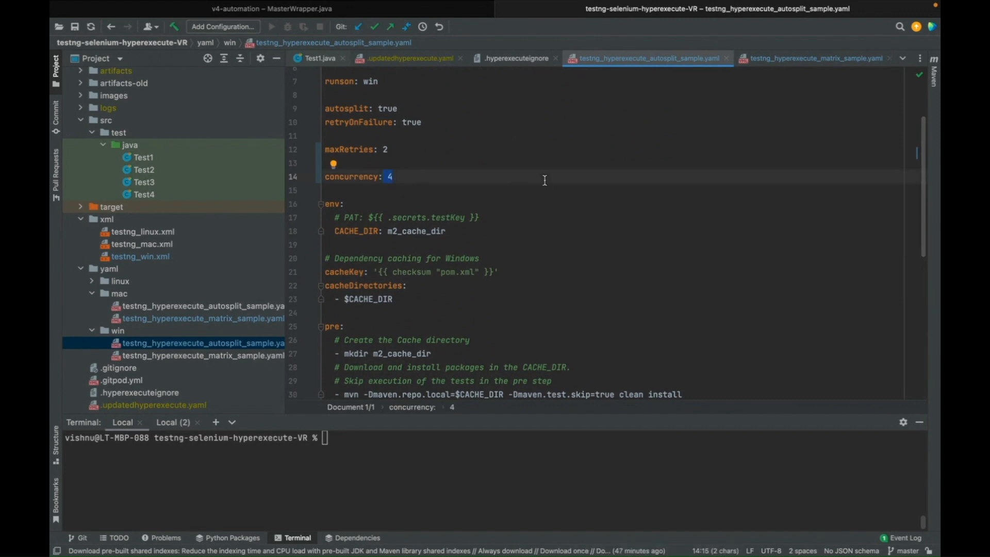
scroll("down", 3)
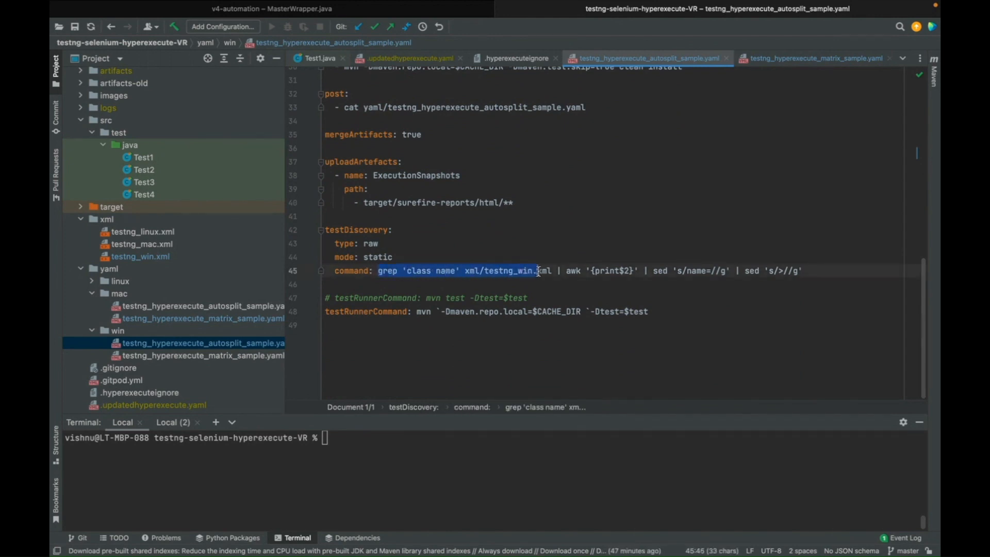
left_click(483, 270)
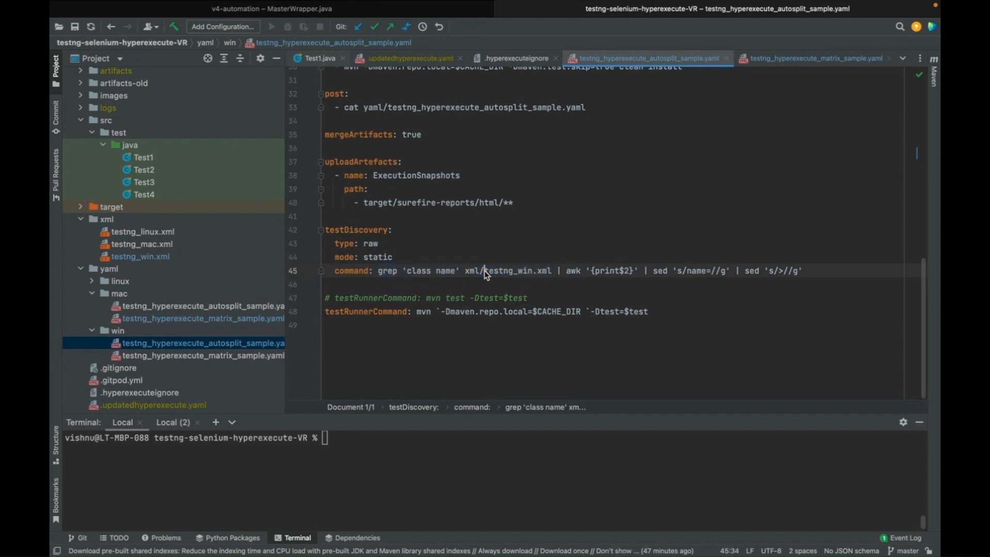
double_click(518, 270)
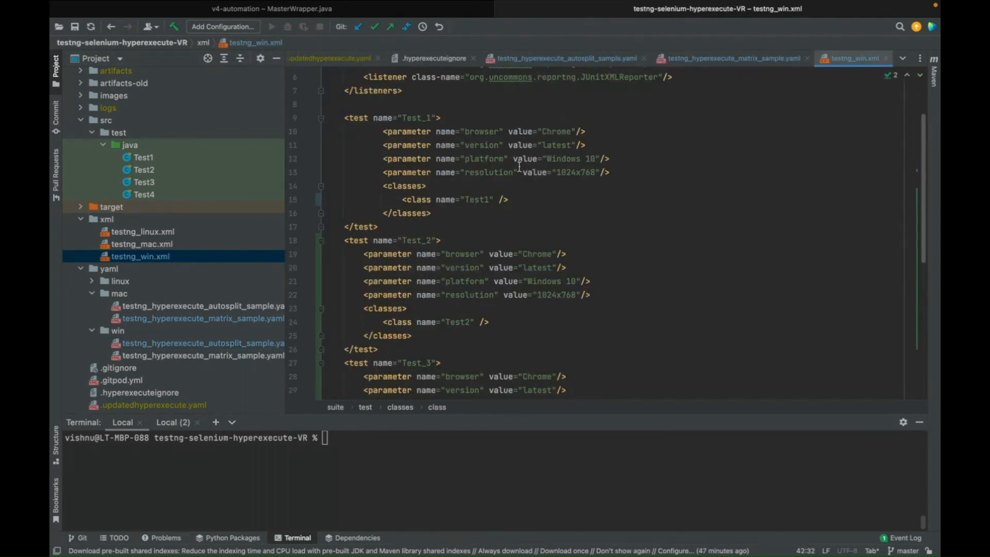
- Highlight the Test3 class entry in testng_win.xml and return to the autosplit sample YAML
scroll("down", 3)
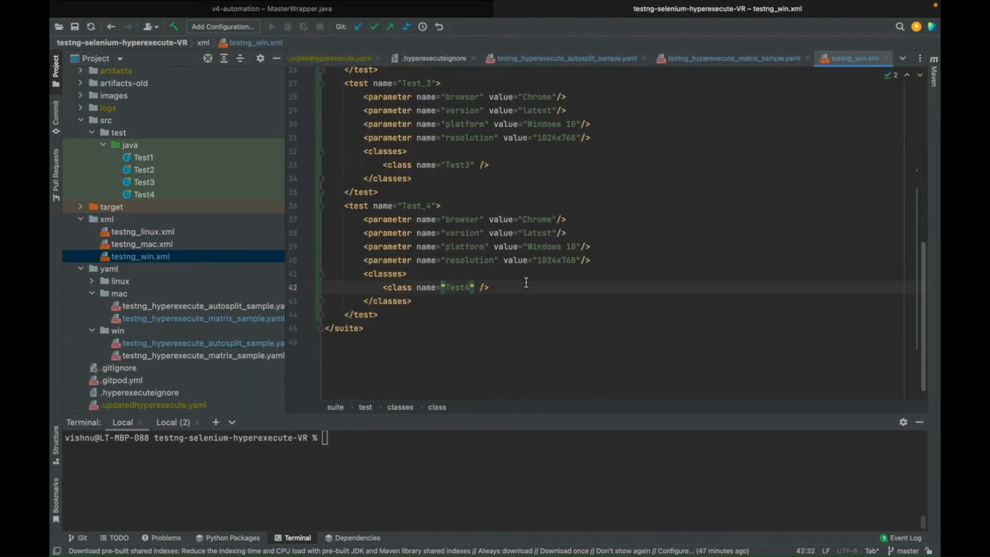
left_click(465, 162)
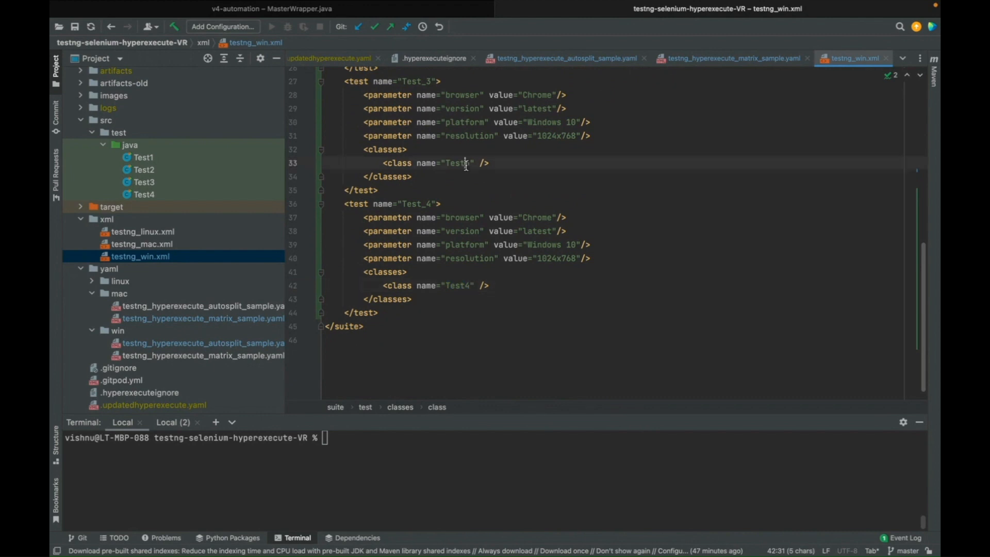
double_click(455, 161)
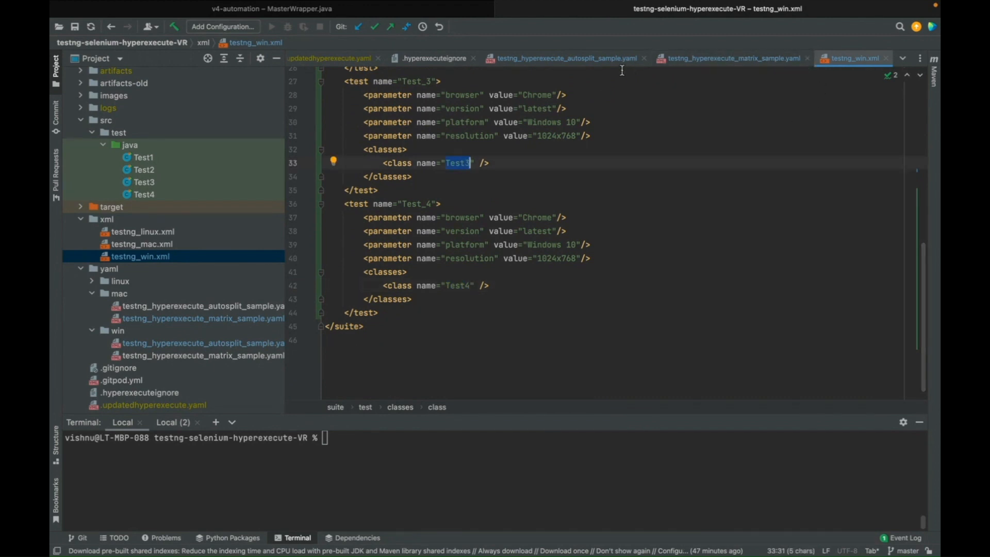
left_click(564, 58)
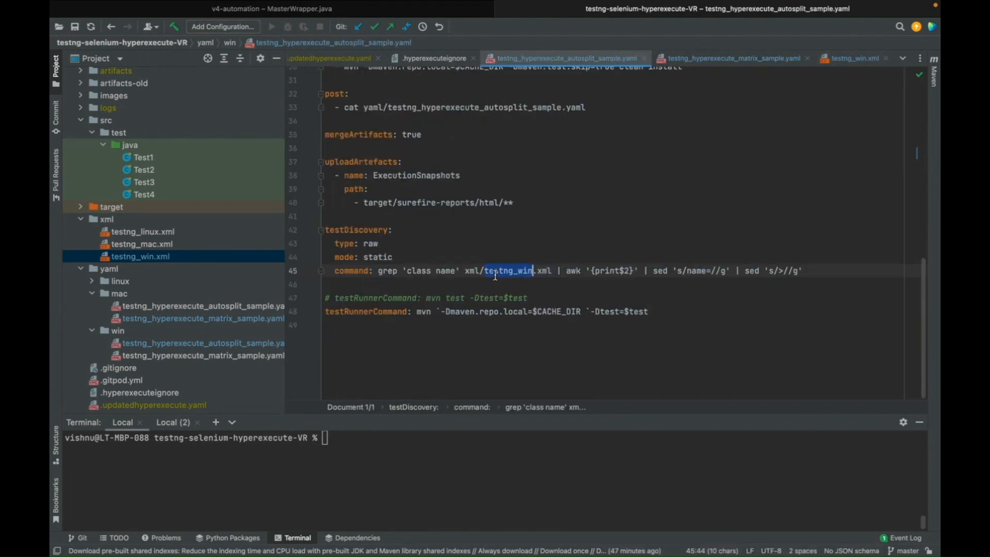
- Highlight the $test placeholder and the whole testRunnerCommand value, then scroll back up
left_click(401, 270)
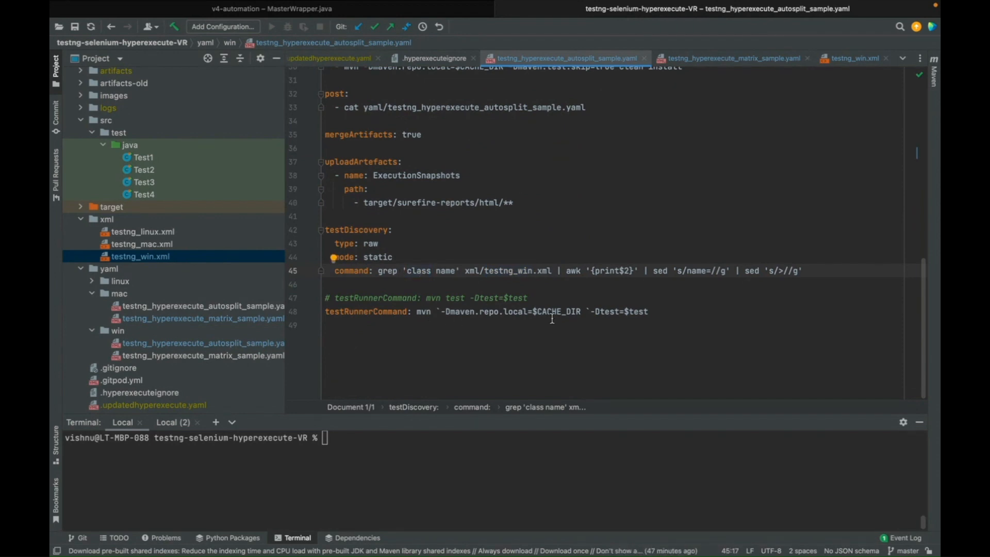
double_click(637, 312)
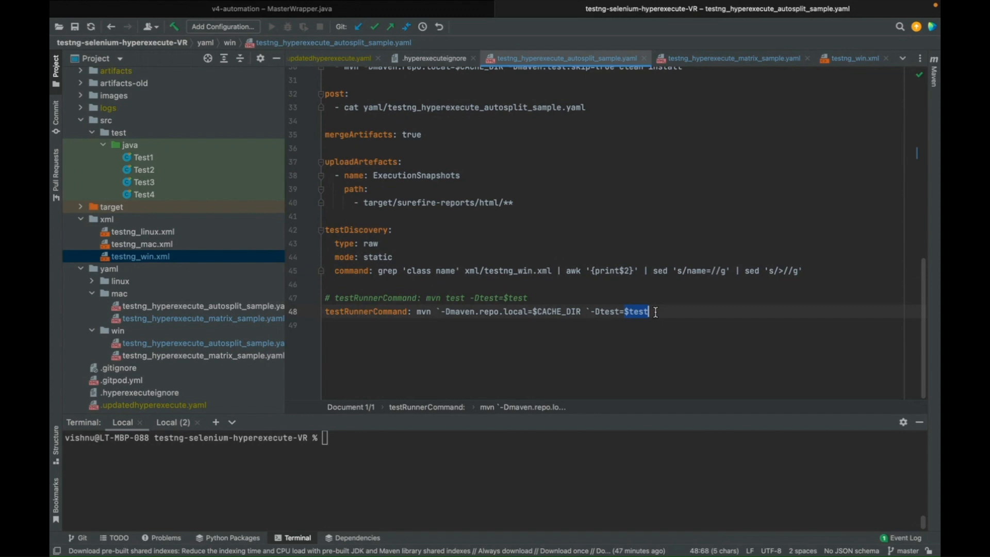
left_click(416, 311)
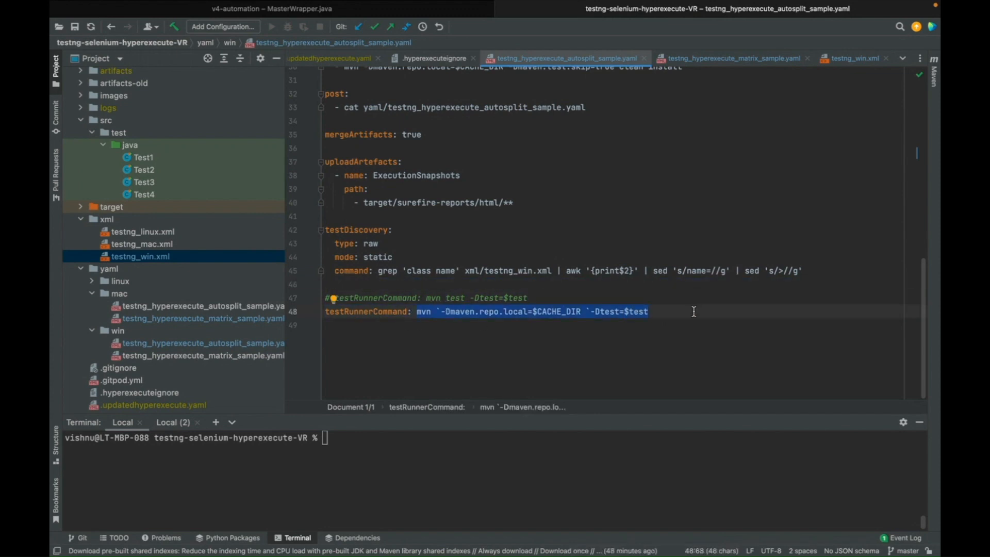
mouse_move(469, 241)
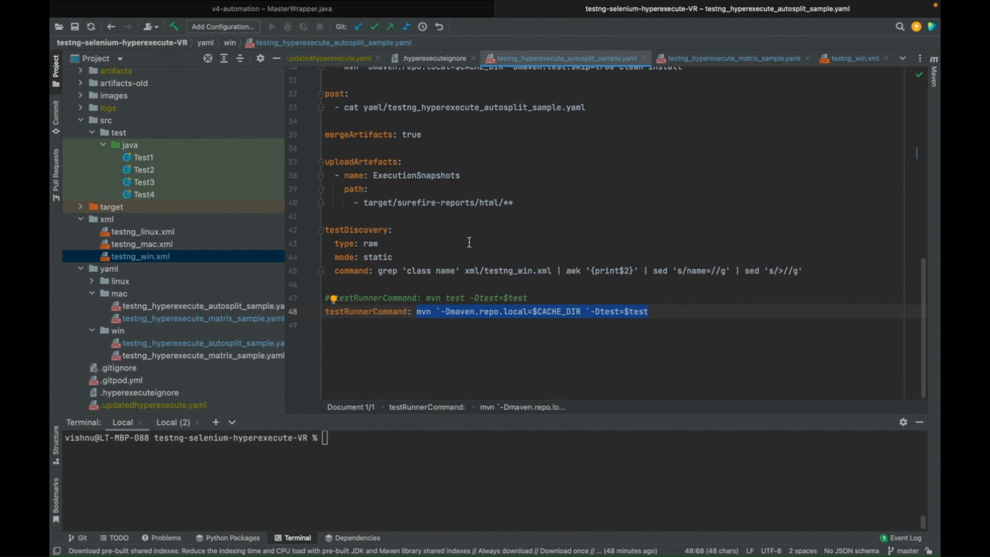
scroll("up", 3)
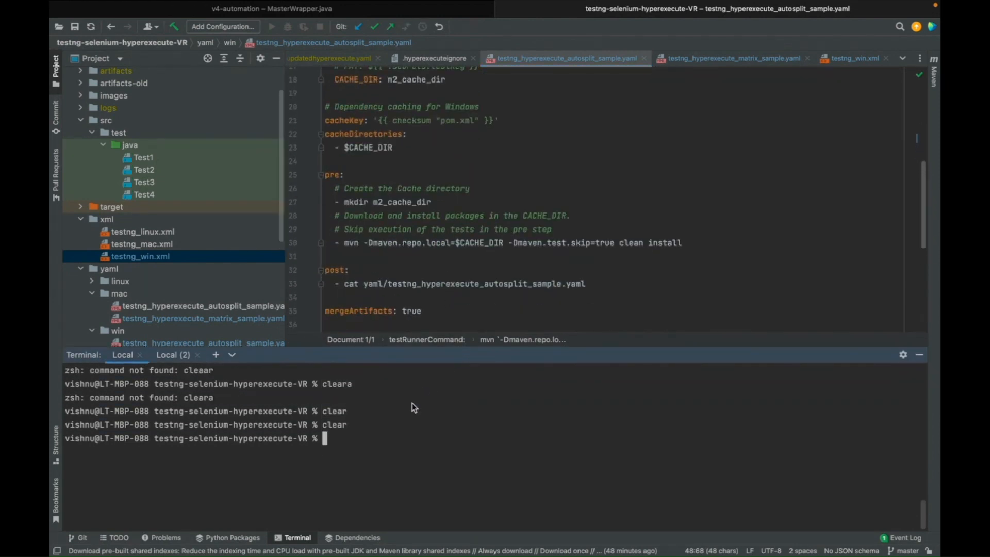
- Clear the terminal and enter ./hyperexecute --config yaml/win/testng_hyperexecute_autosplit_sample.yaml
key("Return")
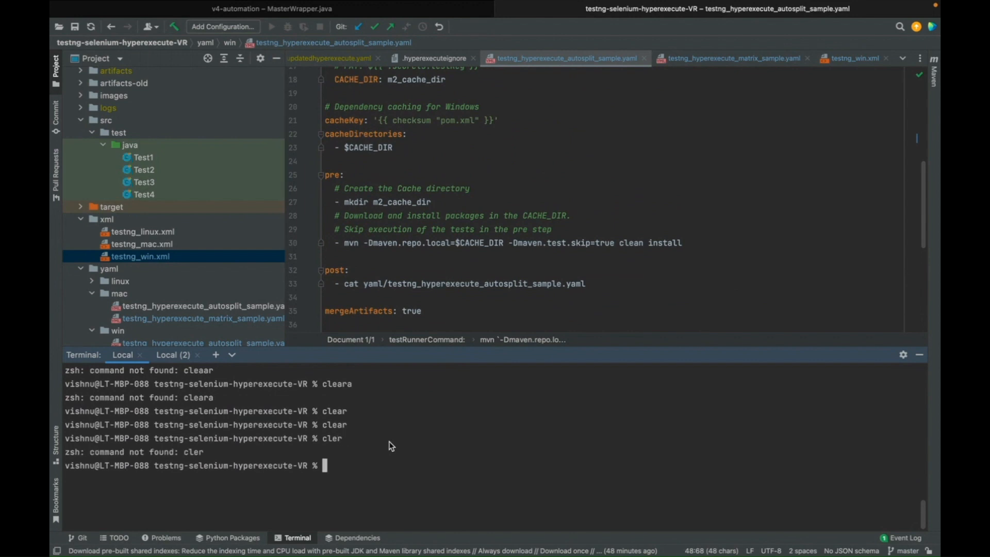
type("cl")
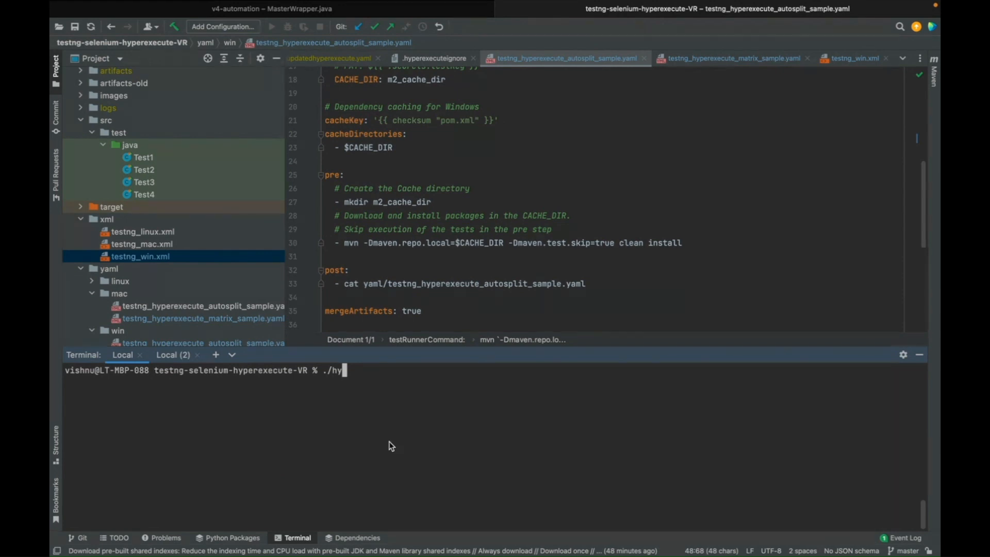
type("perexecute --config")
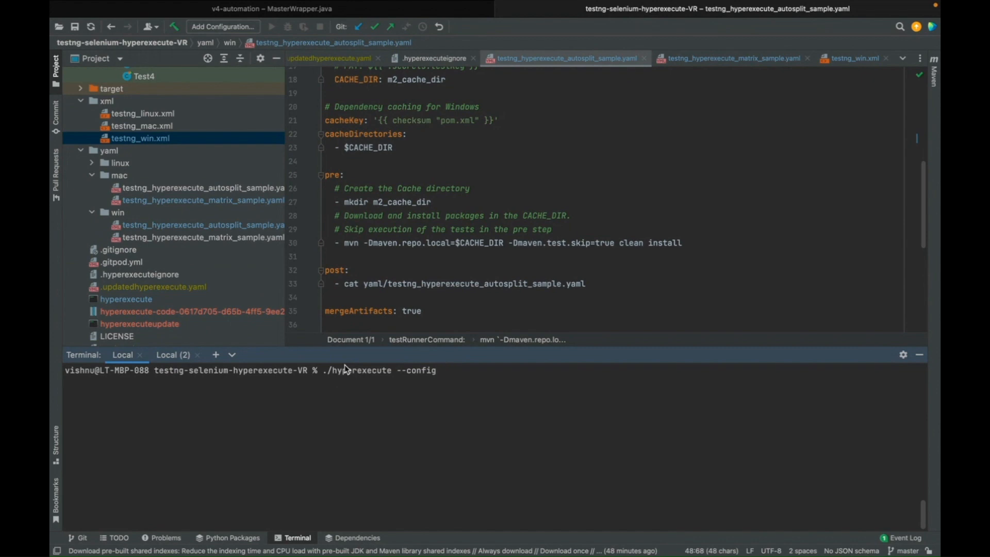
type("yaml/")
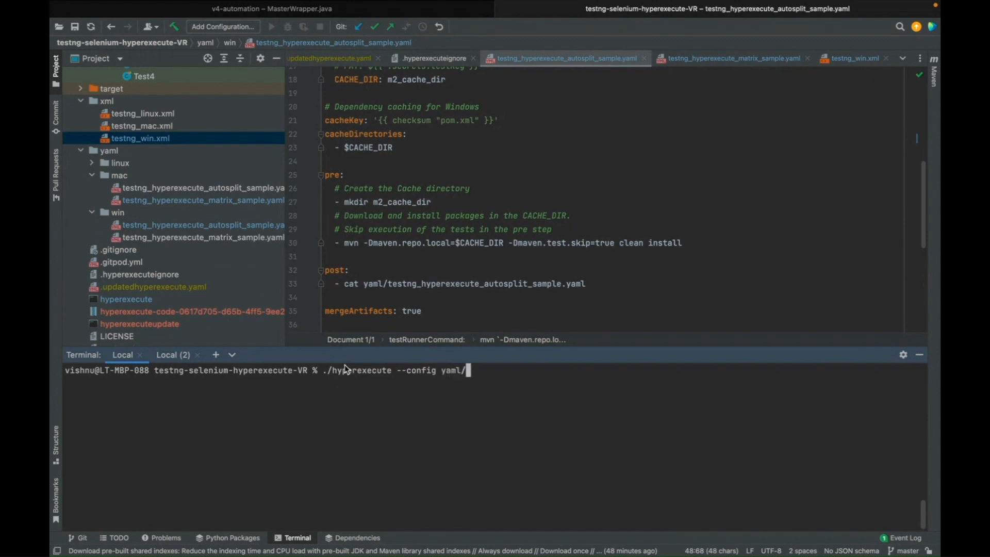
type("win/")
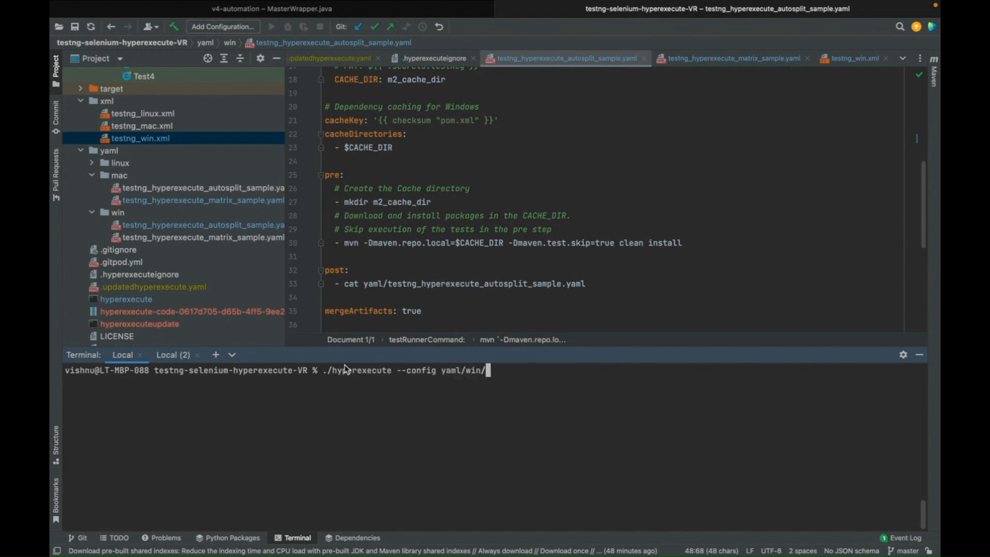
type("test")
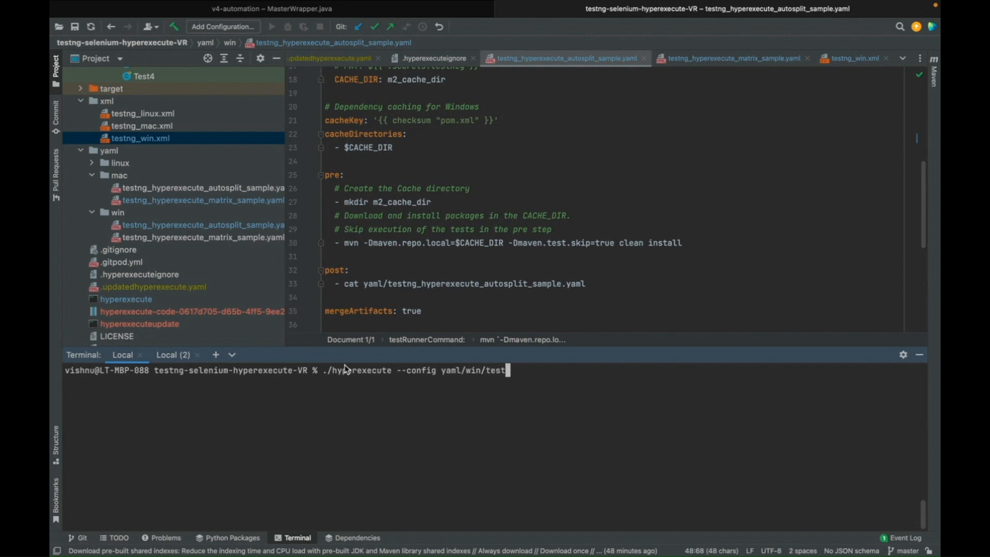
type("ng_hyperexecute_a")
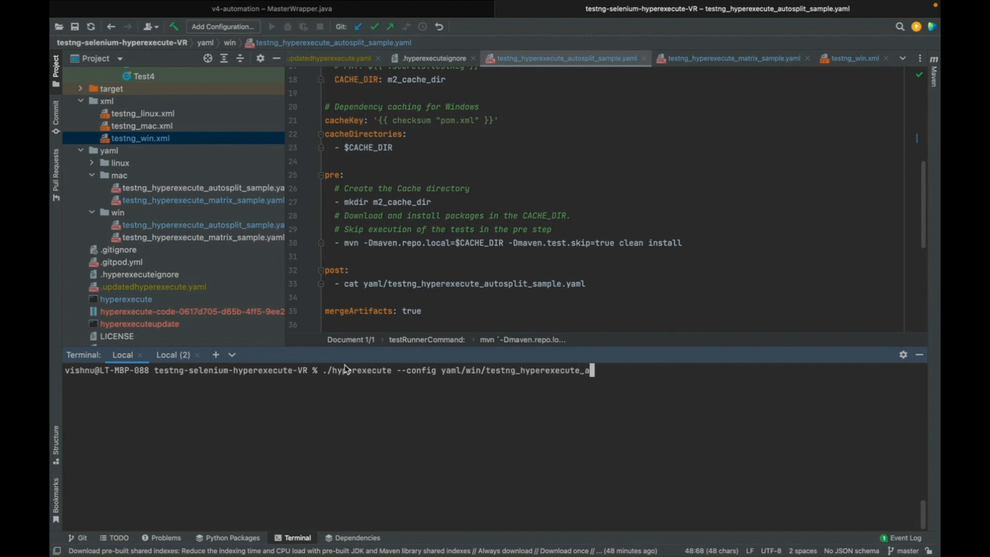
type("utosplit_sample.yaml --")
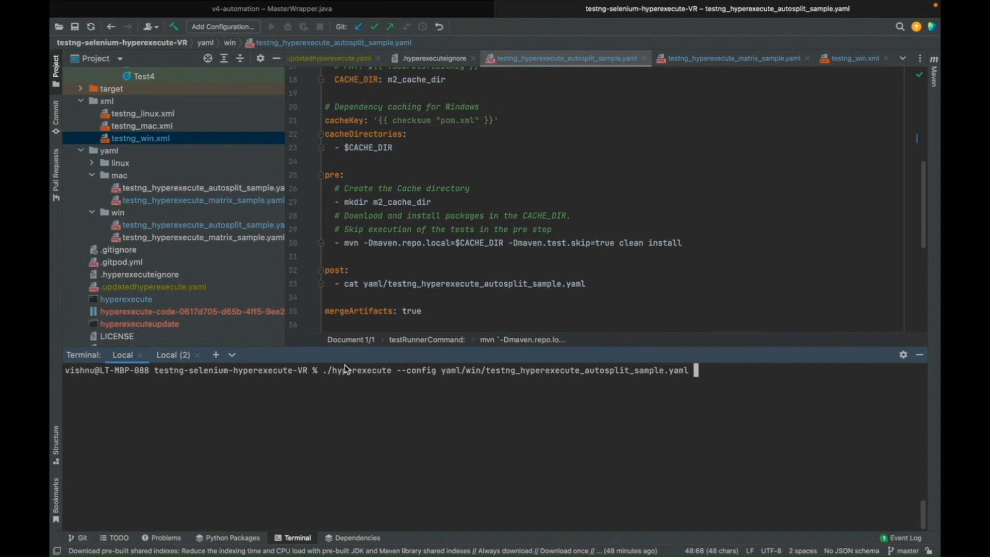
- Add --user --key flags to the command, then backspace them away
type("--user")
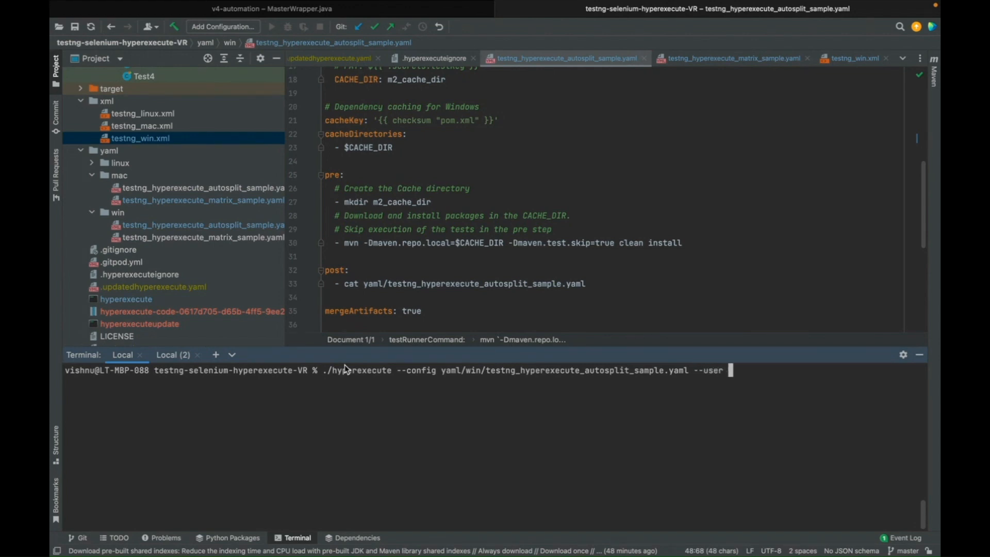
type("--k")
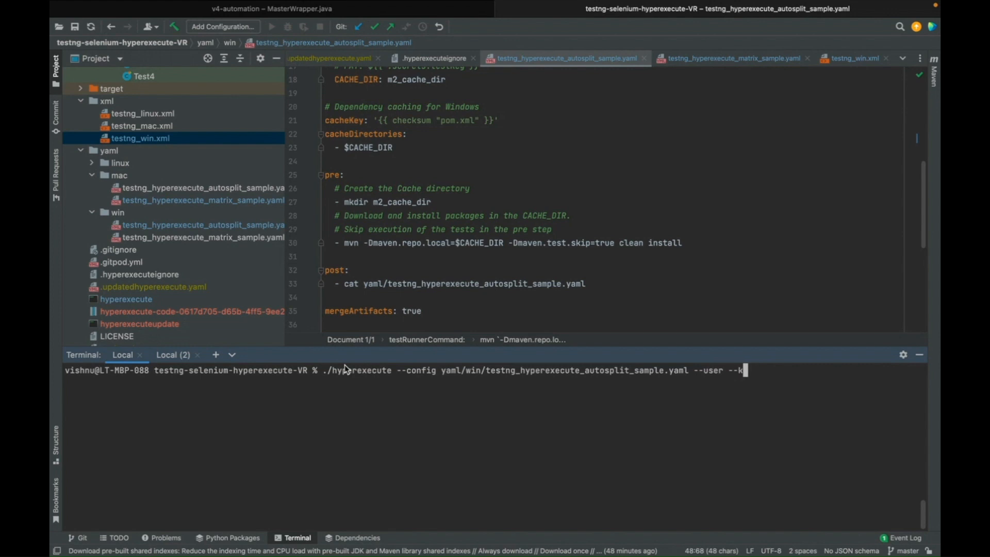
type("ey")
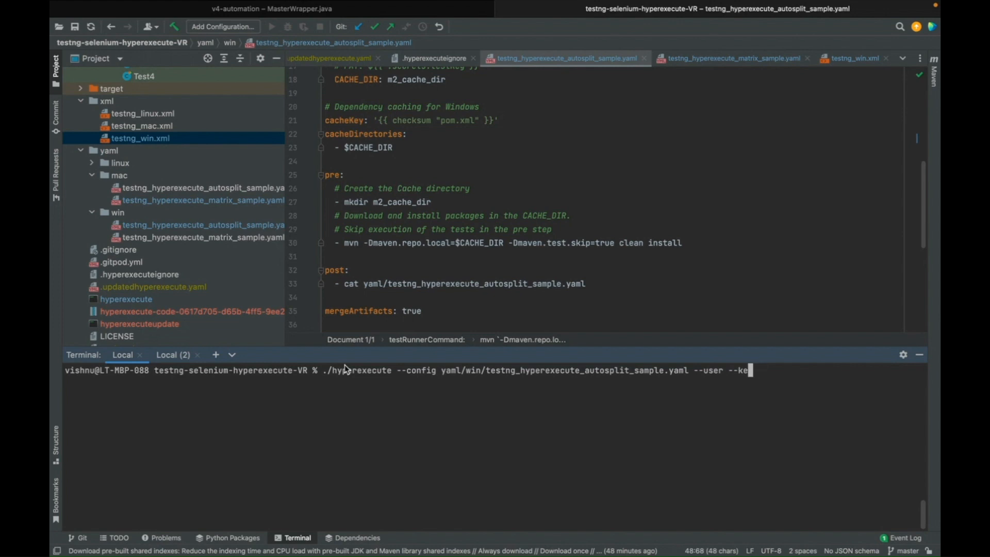
key("Backspace")
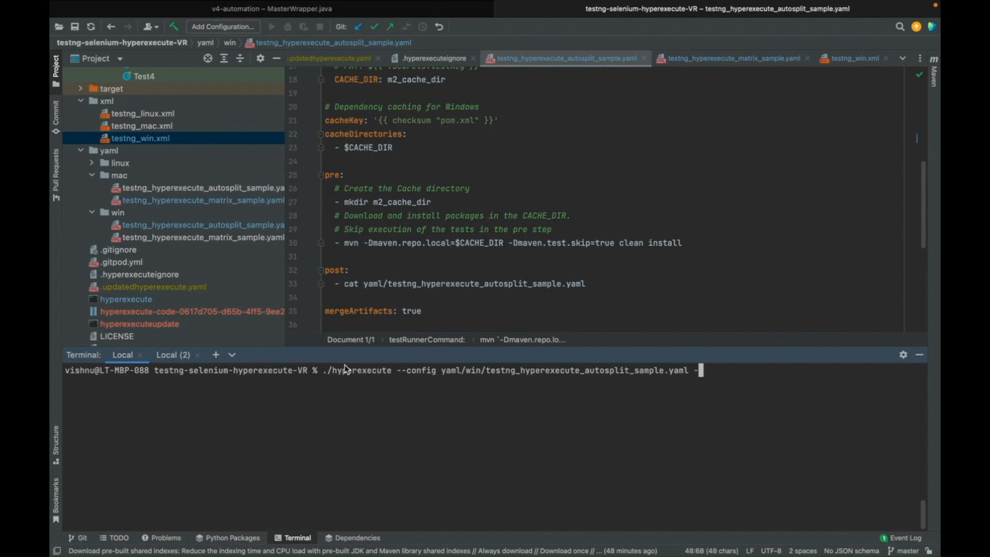
key("Backspace")
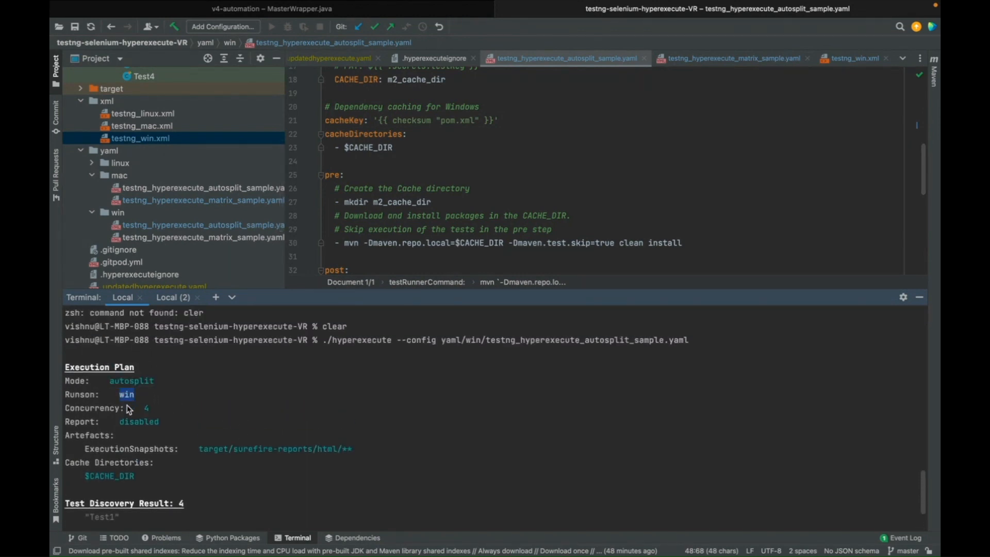
- Scroll the terminal output showing 4 discovered tests and the payload uploading
scroll("down", 3)
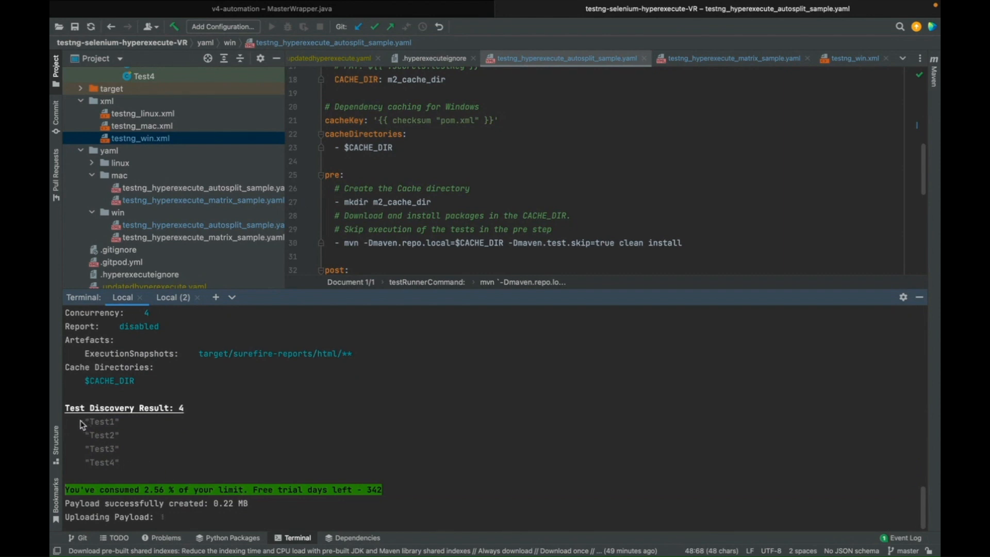
mouse_move(91, 497)
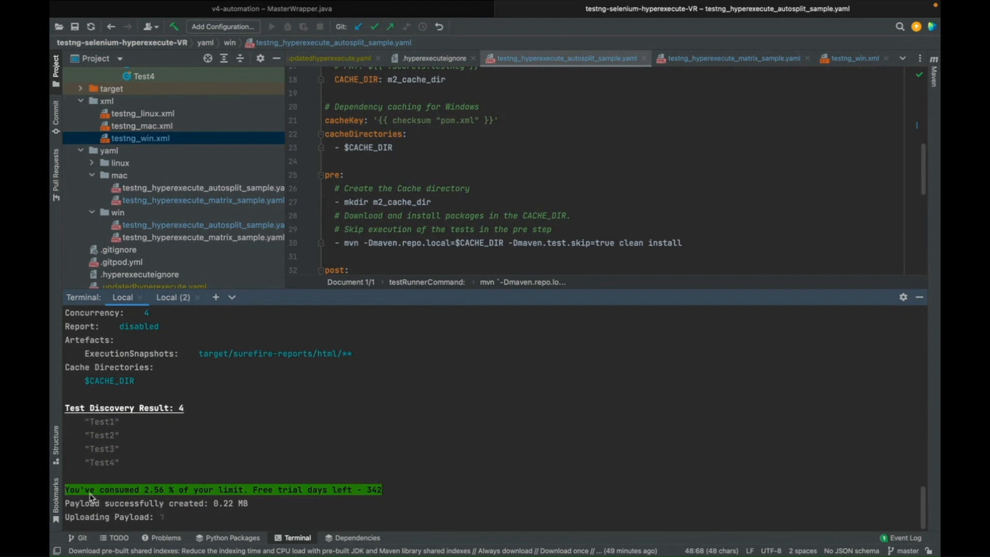
mouse_move(229, 516)
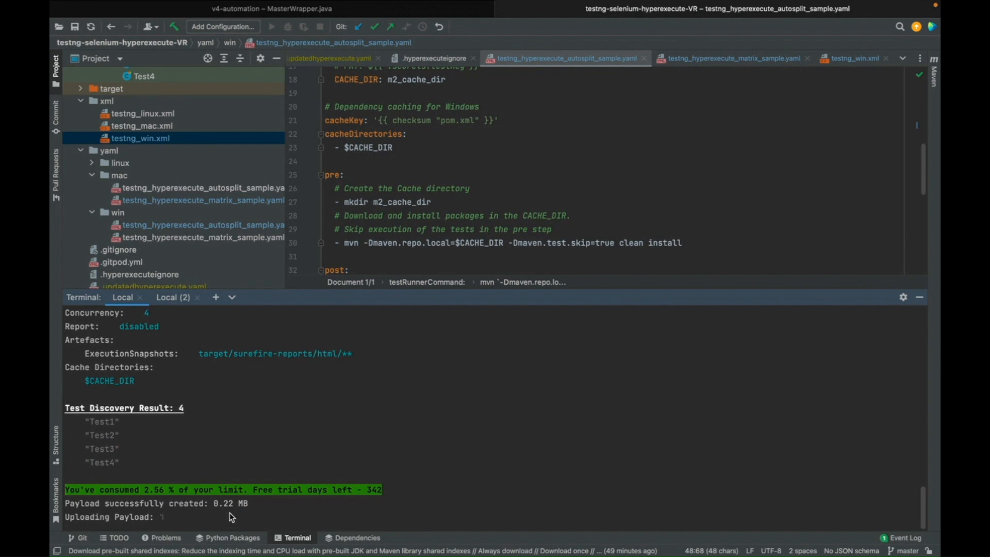
mouse_move(157, 524)
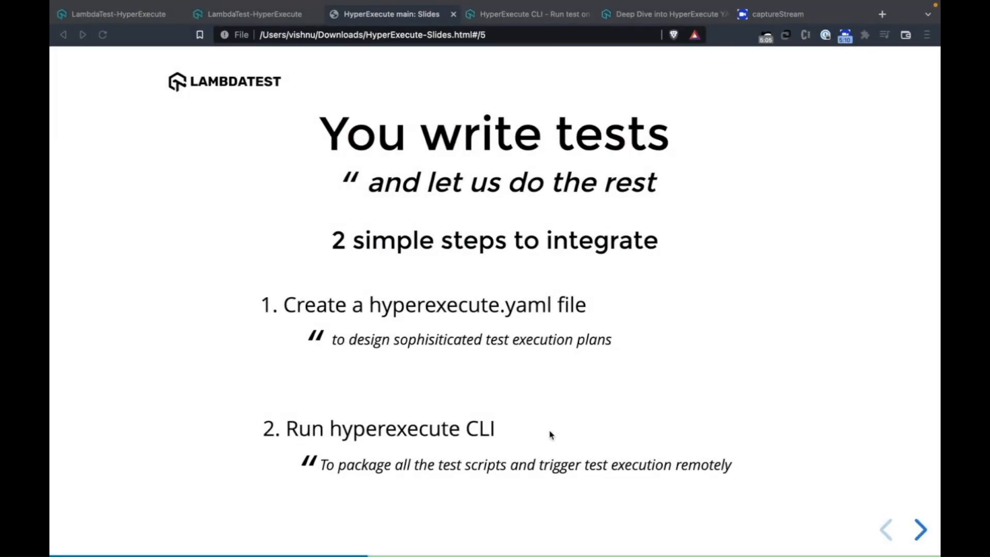
- From the HyperExecute quickstart page, proceed to the dashboard and open running job #425
left_click(255, 13)
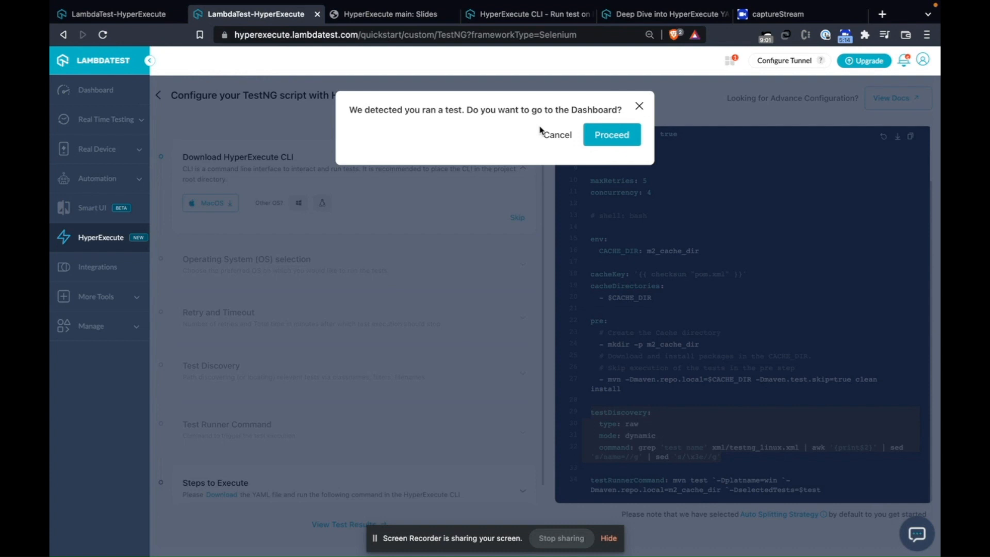
left_click(610, 134)
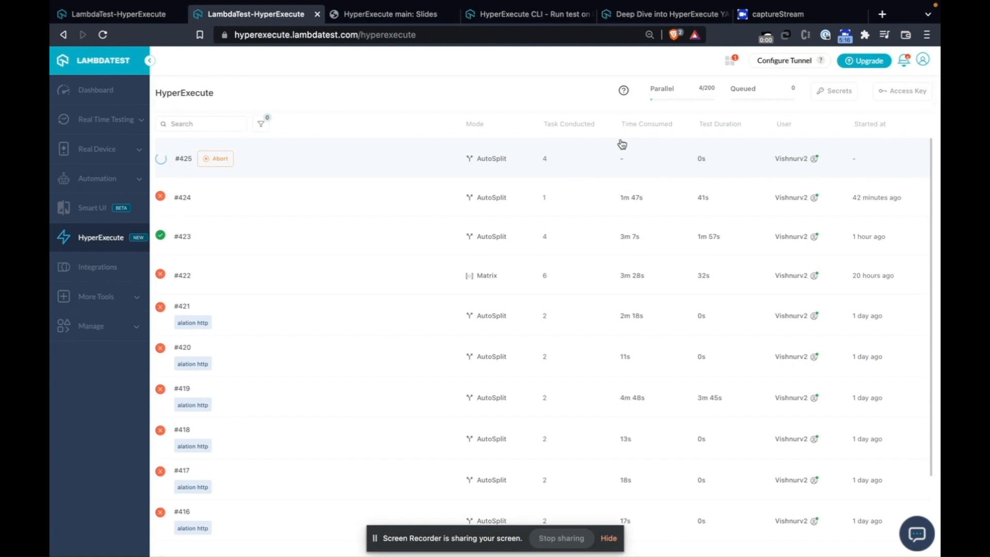
left_click(184, 159)
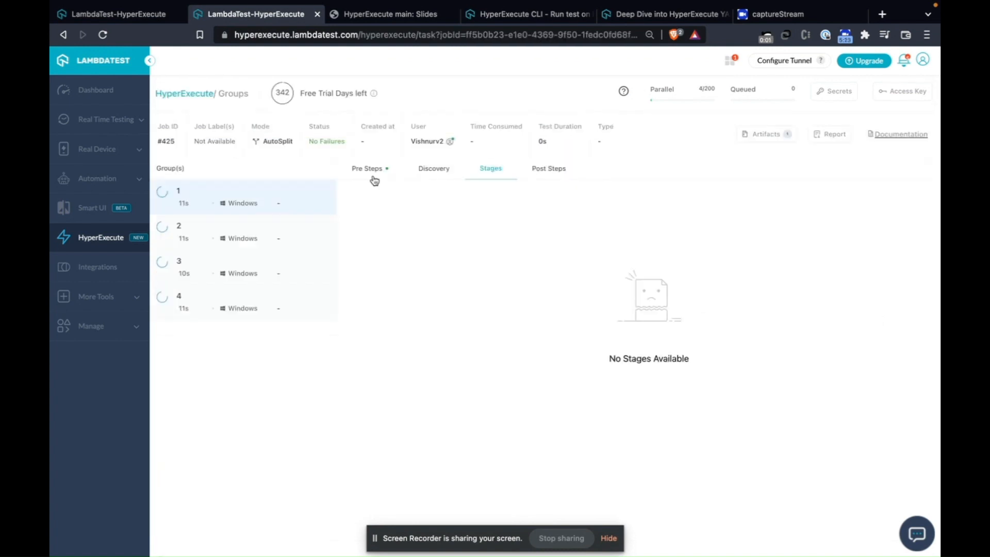
mouse_move(277, 196)
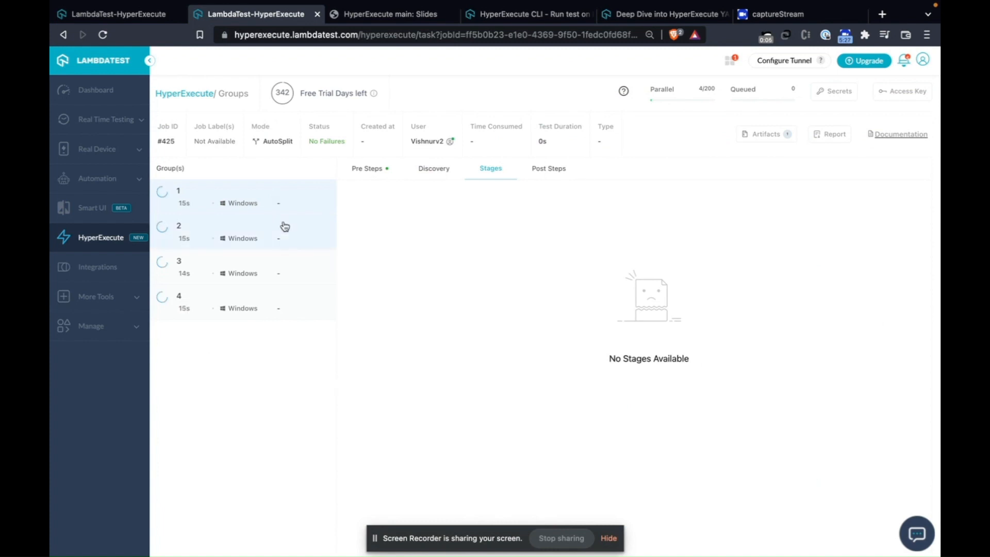
- Review group 1's pre-step logs, expanding and then collapsing the pre log
left_click(366, 168)
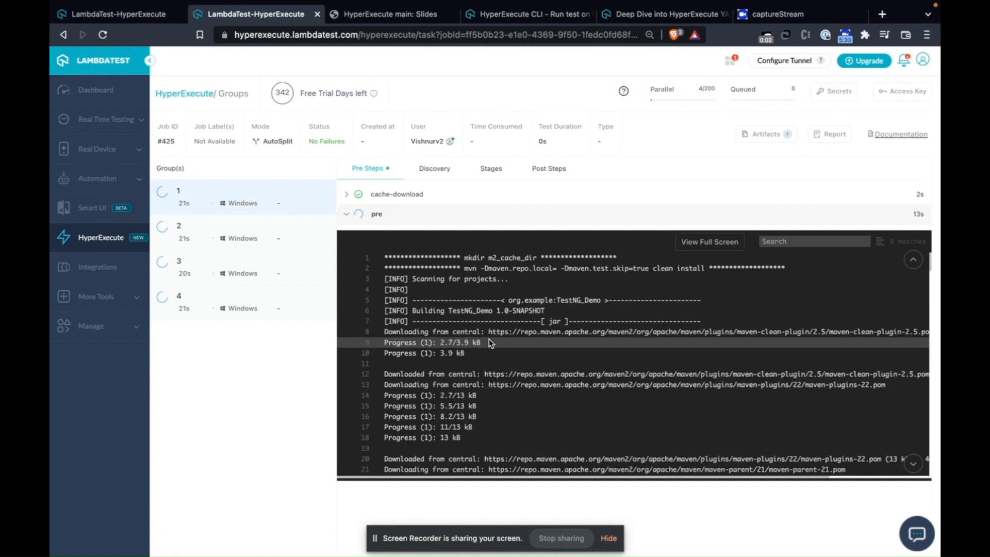
scroll("down", 3)
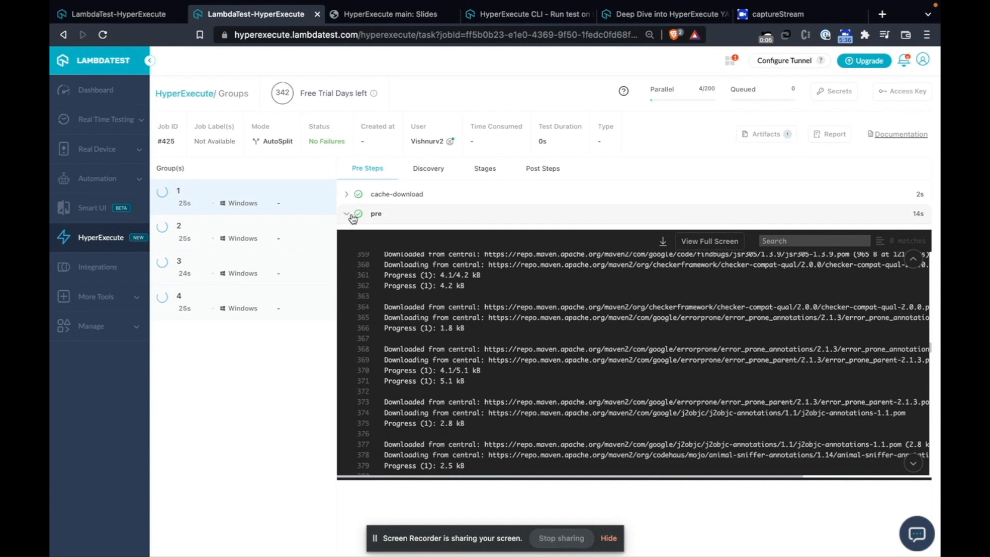
left_click(347, 213)
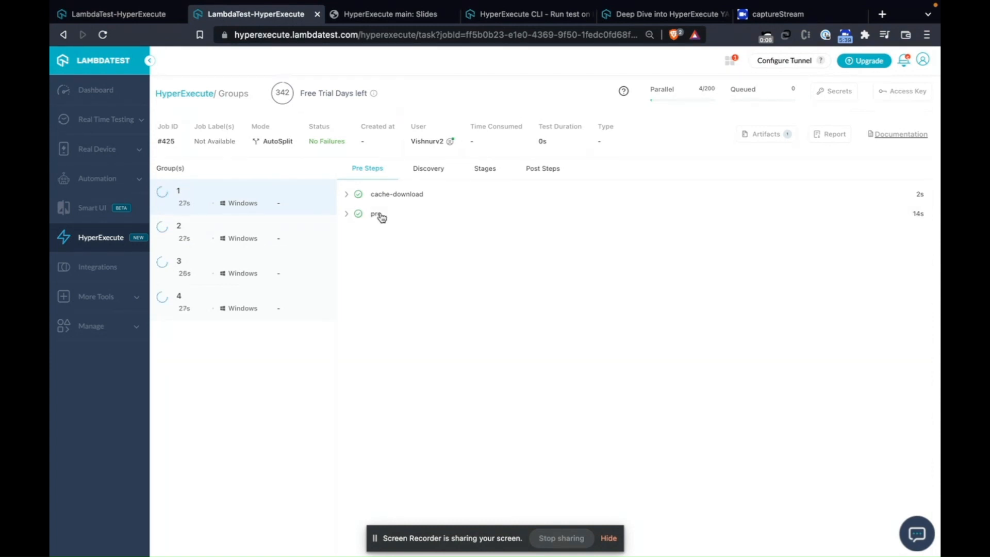
- Inspect group 4's Stages with Test4 expanded, then group 2 with its Test2 stage expanded
left_click(428, 168)
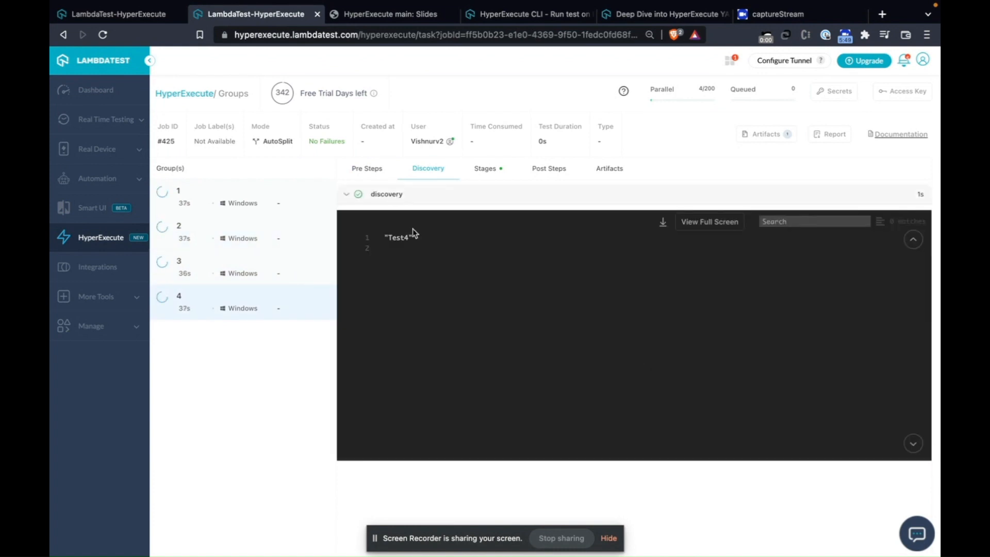
mouse_move(415, 279)
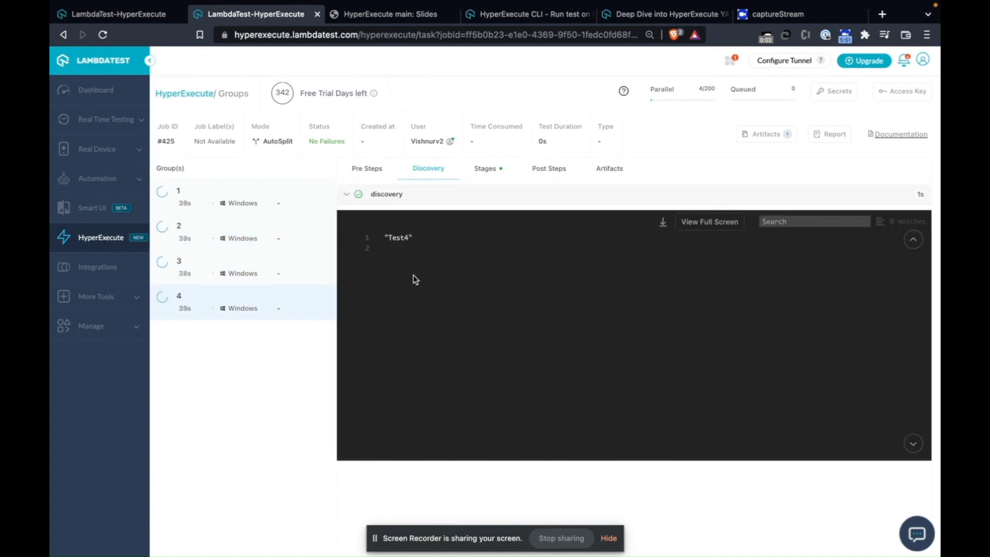
left_click(485, 168)
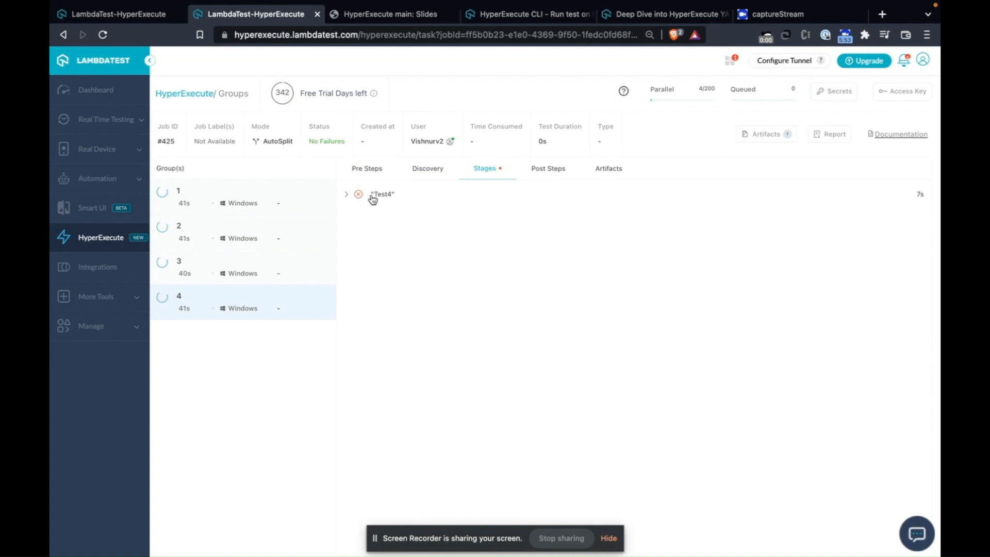
left_click(347, 194)
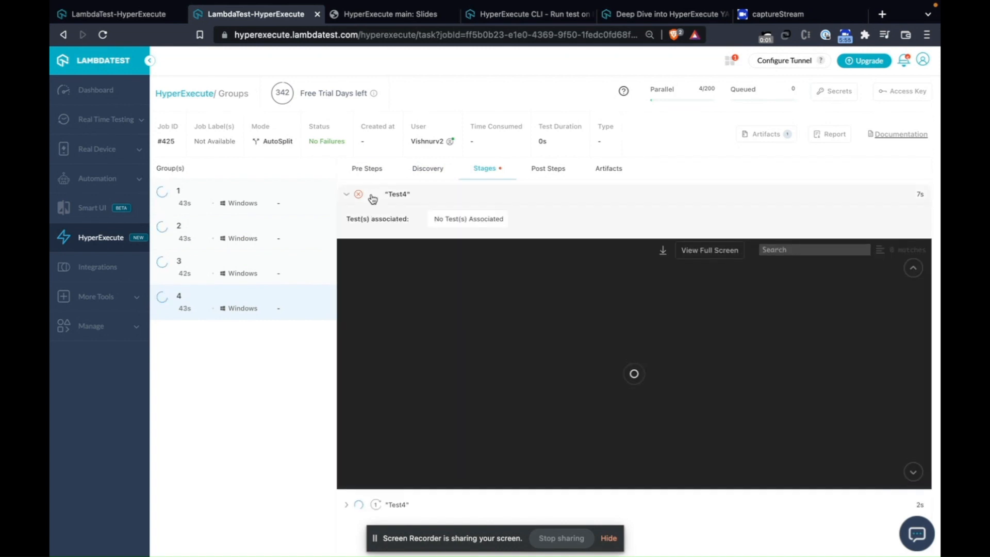
mouse_move(510, 359)
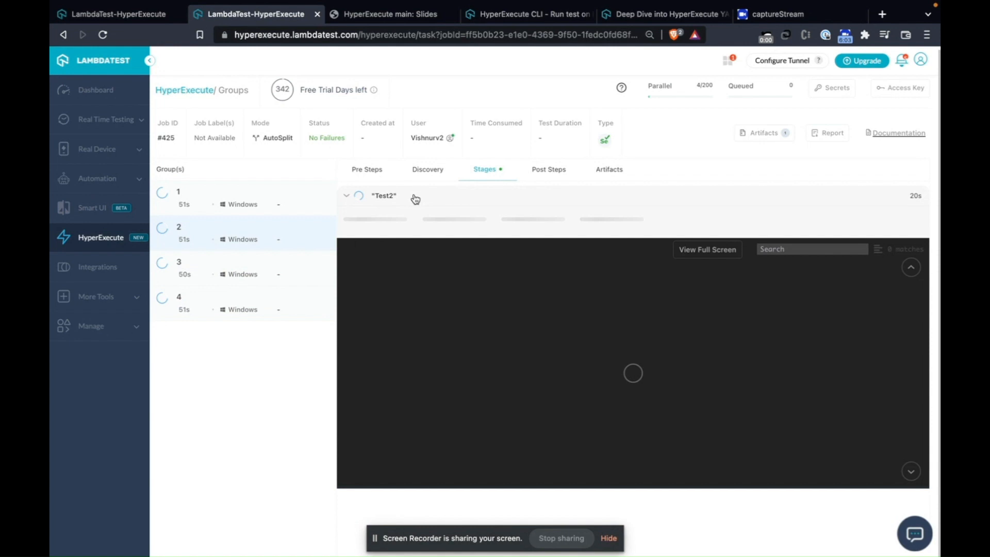
left_click(384, 195)
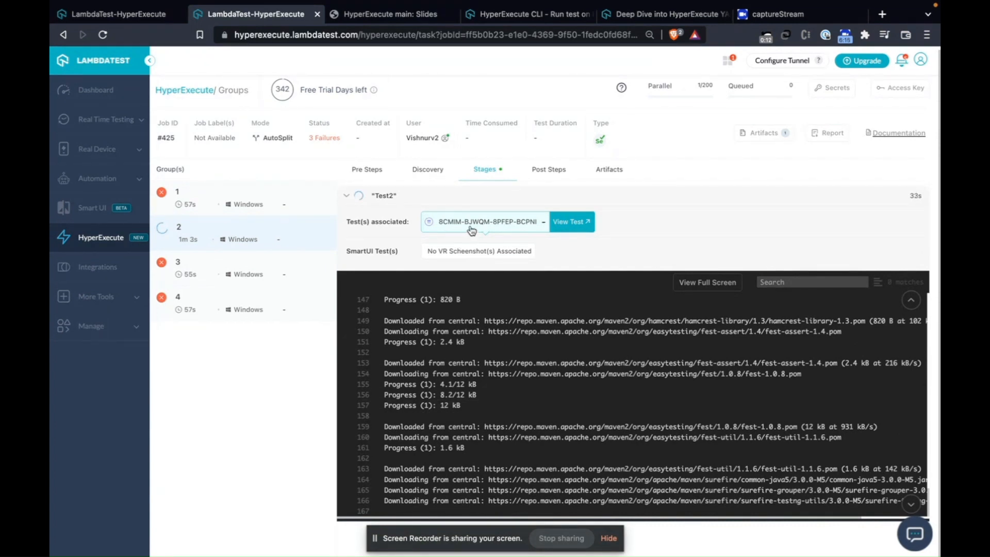
- Open Test2's associated test in the Automation dashboard and play its session video
left_click(568, 222)
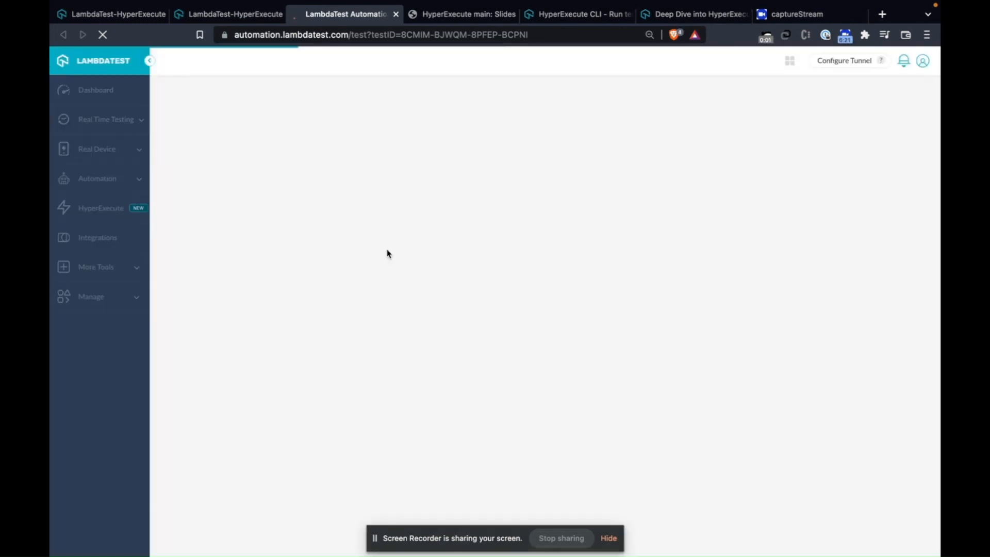
left_click(151, 60)
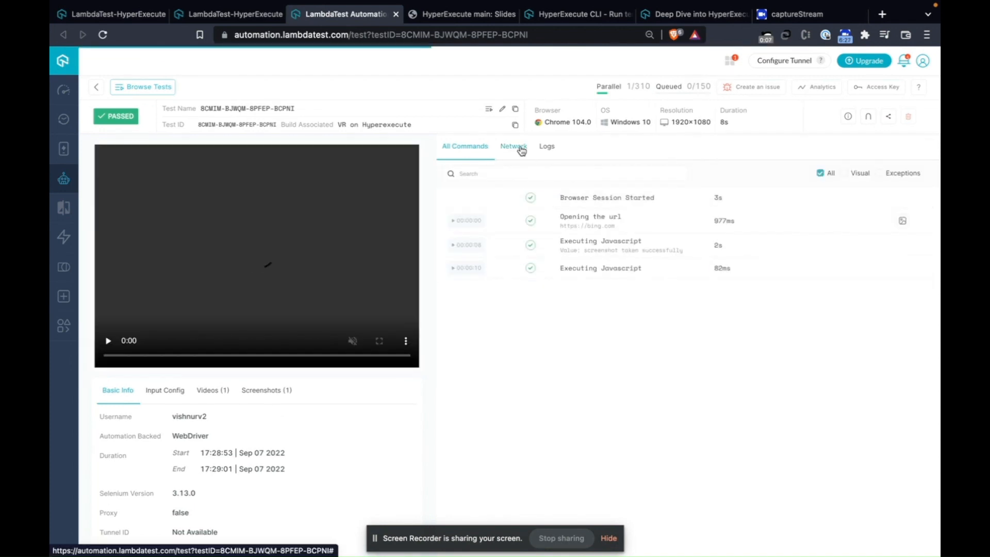
left_click(466, 221)
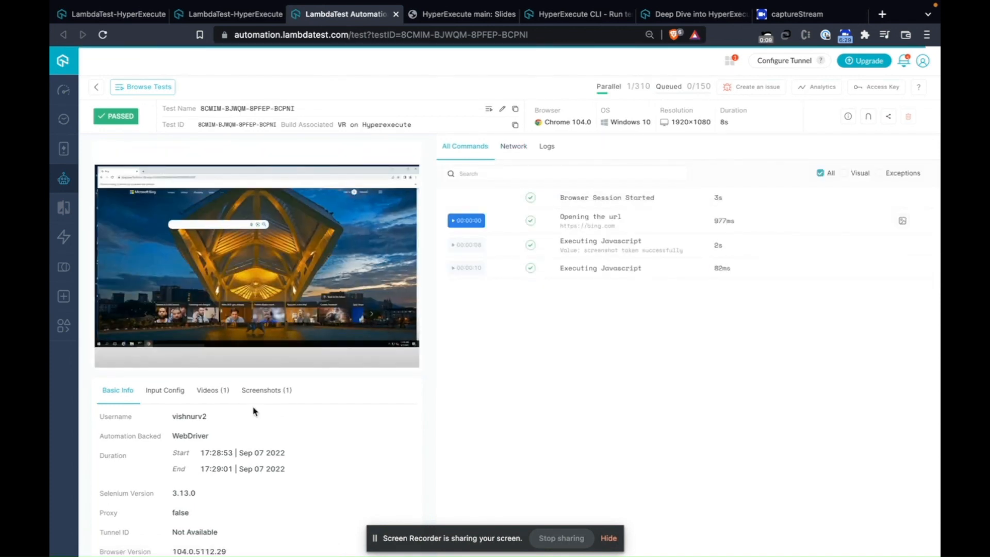
left_click(256, 259)
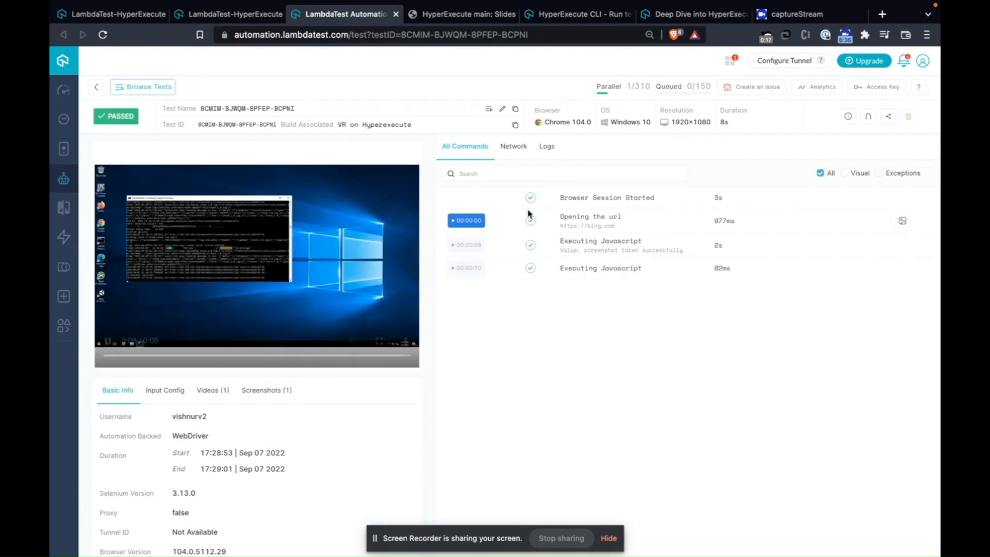
- Review the test's network requests and Selenium logs, then jump to its HyperExecute stage
left_click(514, 146)
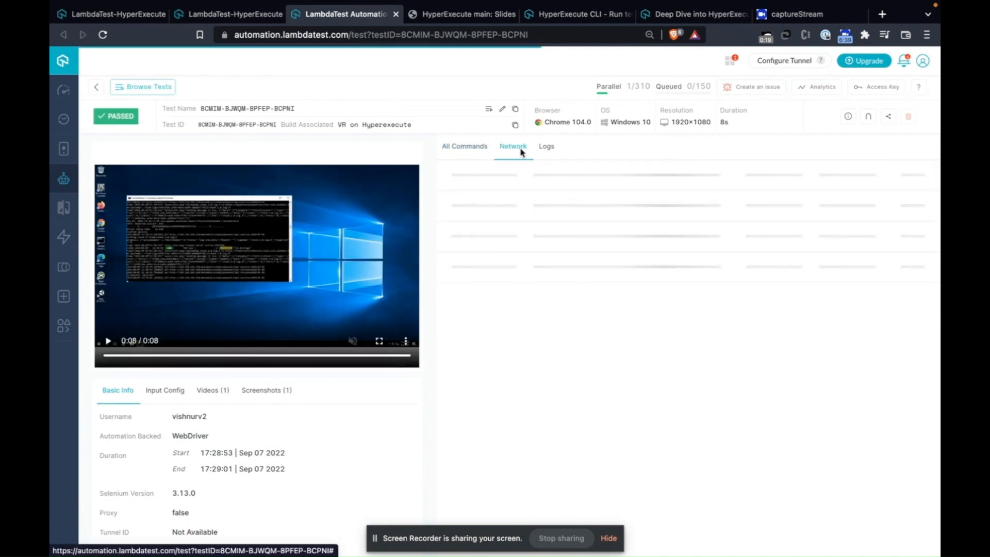
left_click(512, 146)
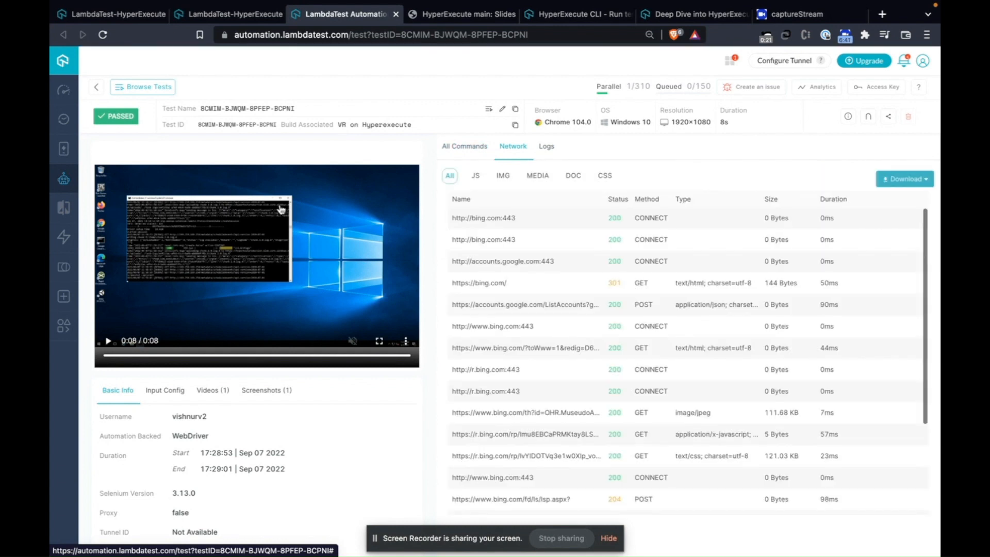
left_click(546, 145)
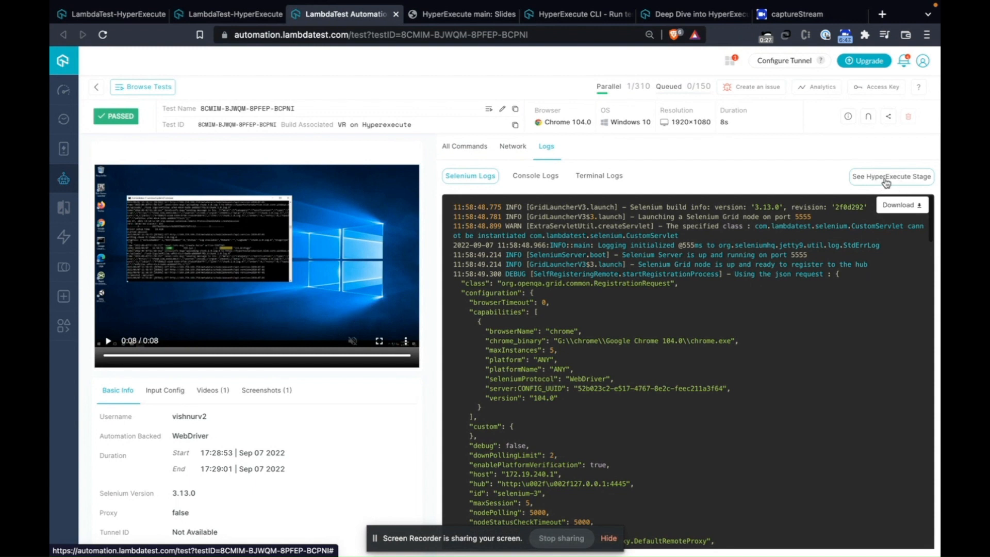
mouse_move(747, 189)
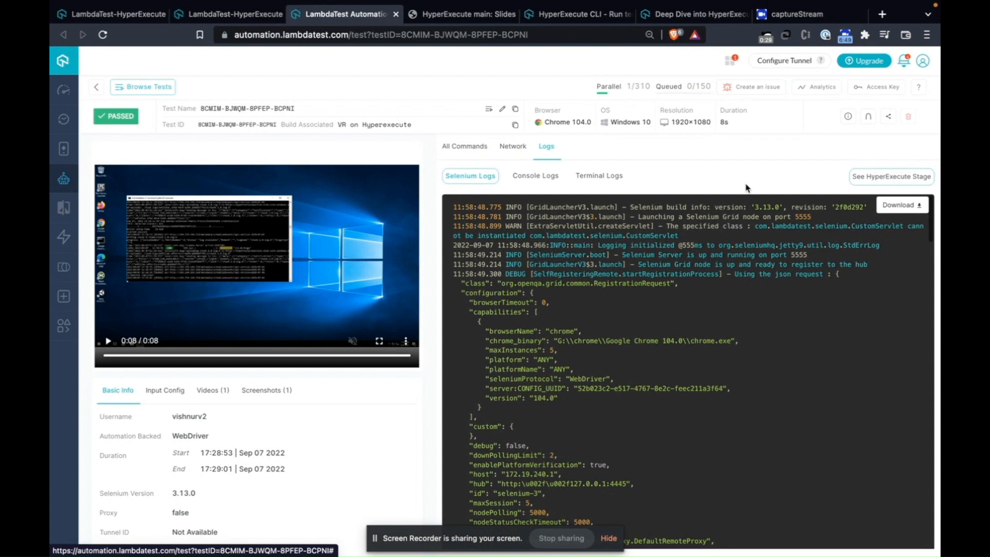
mouse_move(213, 188)
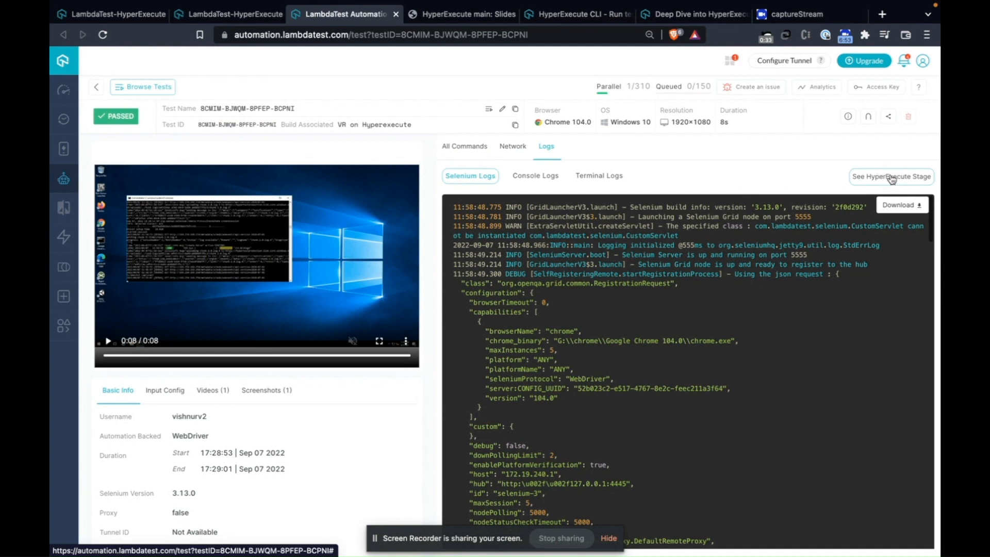
left_click(891, 176)
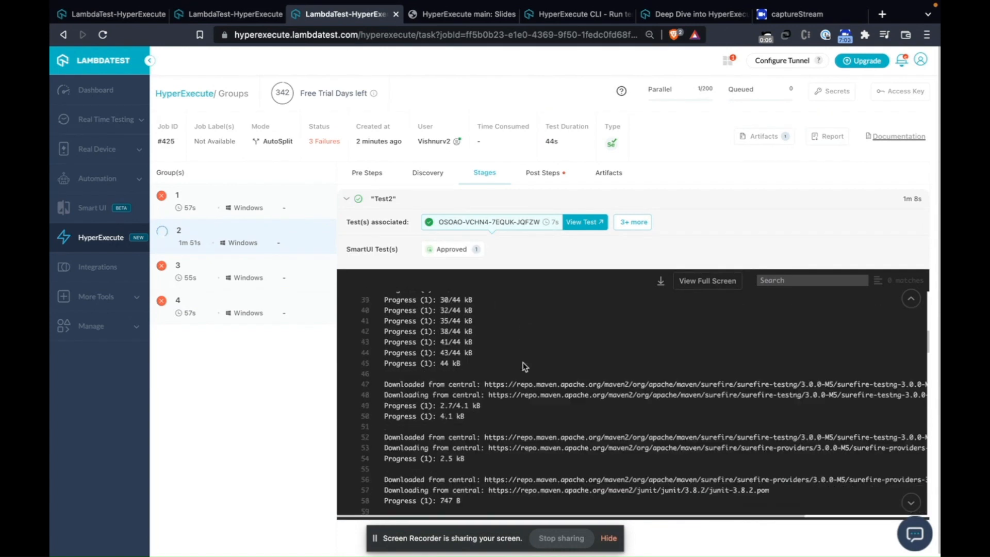
- Review group 2's Test2 stage log, then show its post-step logs with the post step expanded
scroll("down", 3)
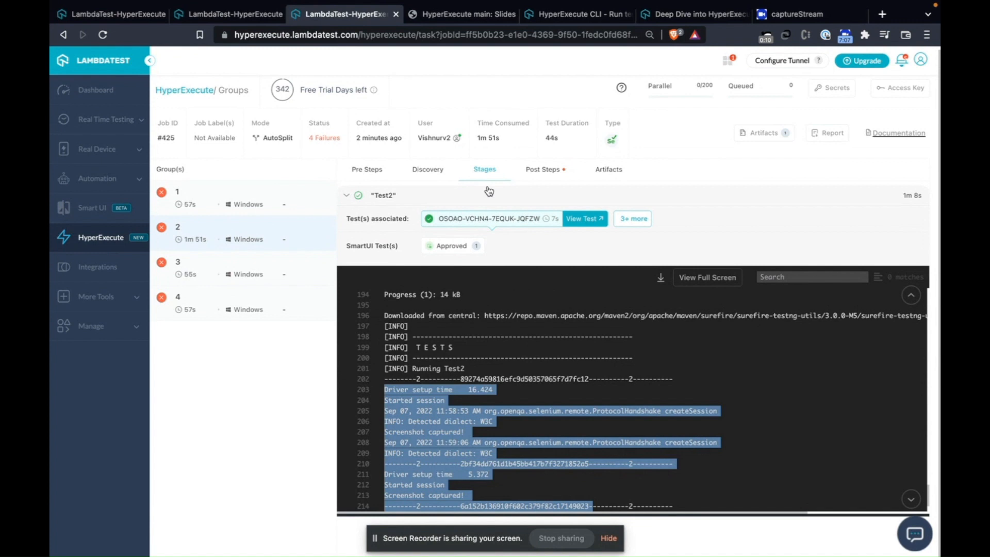
mouse_move(388, 198)
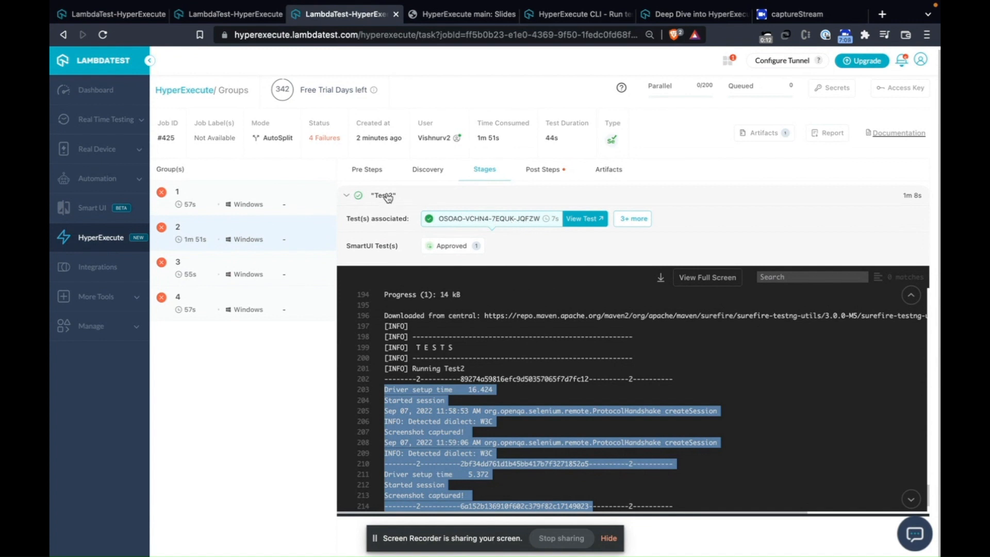
left_click(541, 170)
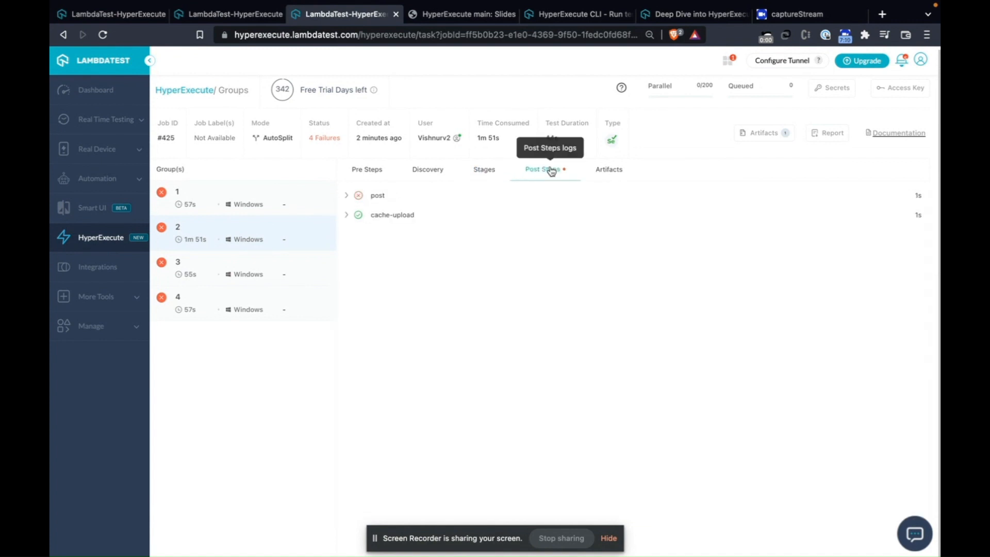
left_click(347, 195)
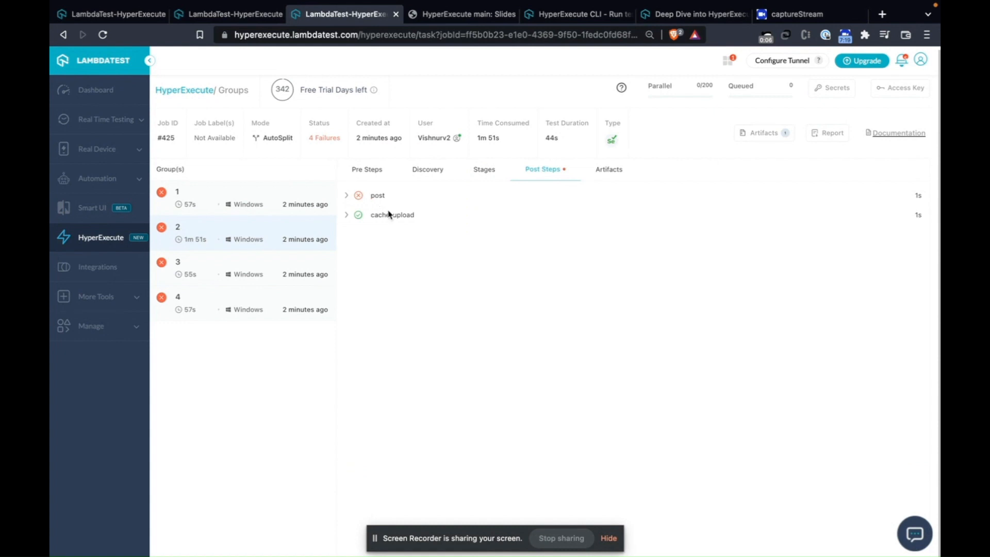
mouse_move(615, 180)
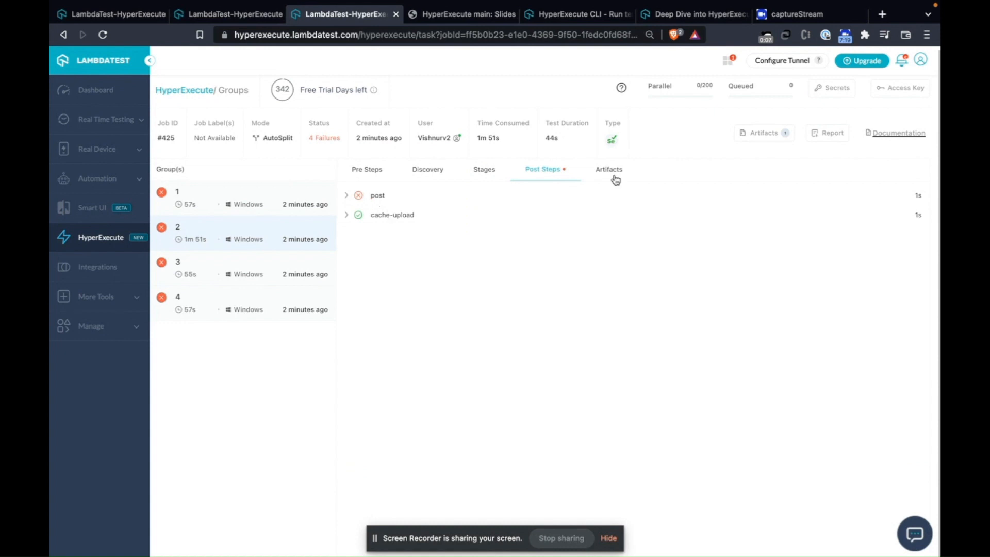
- View group 2's artifact uploads, expanding and collapsing the ExecutionSnapshots log of surefire reports
left_click(607, 168)
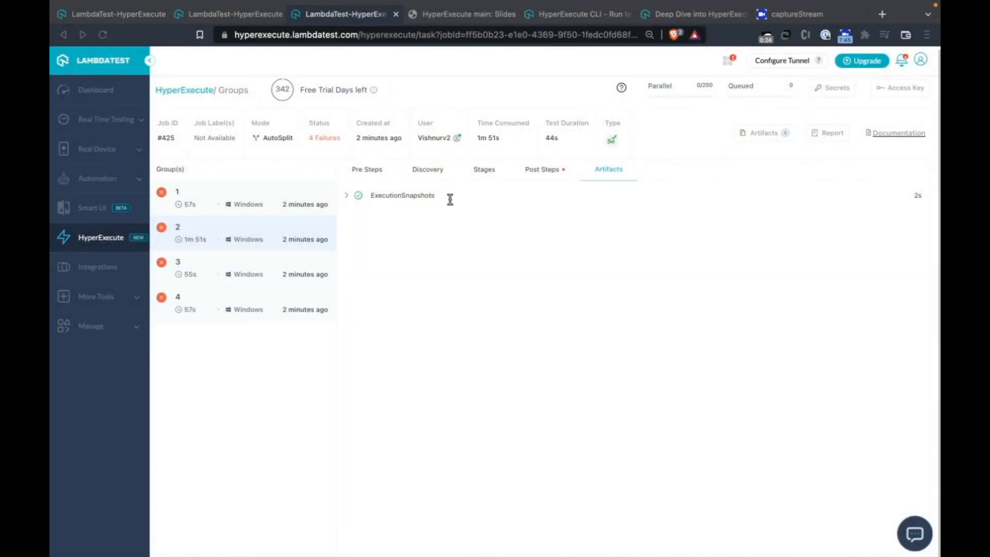
left_click(346, 195)
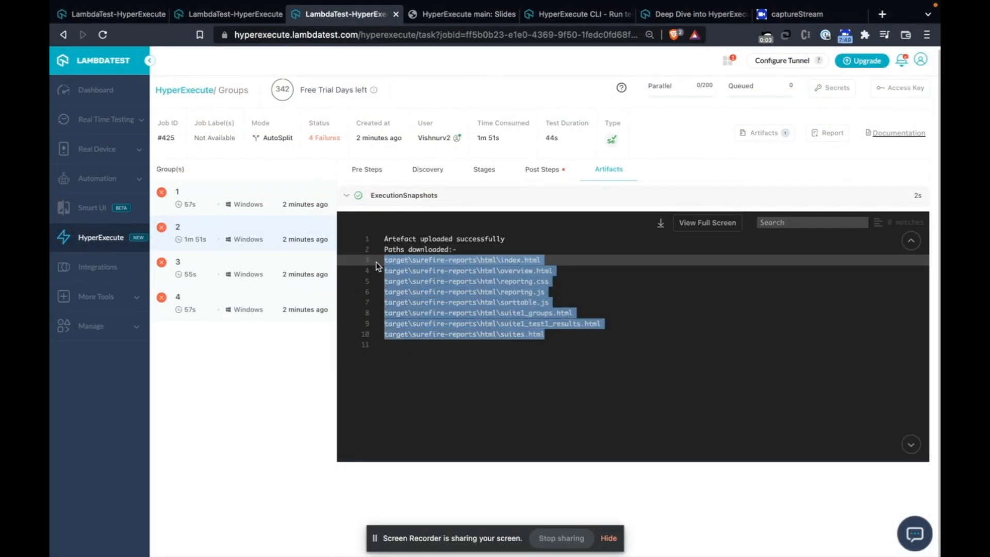
left_click(392, 198)
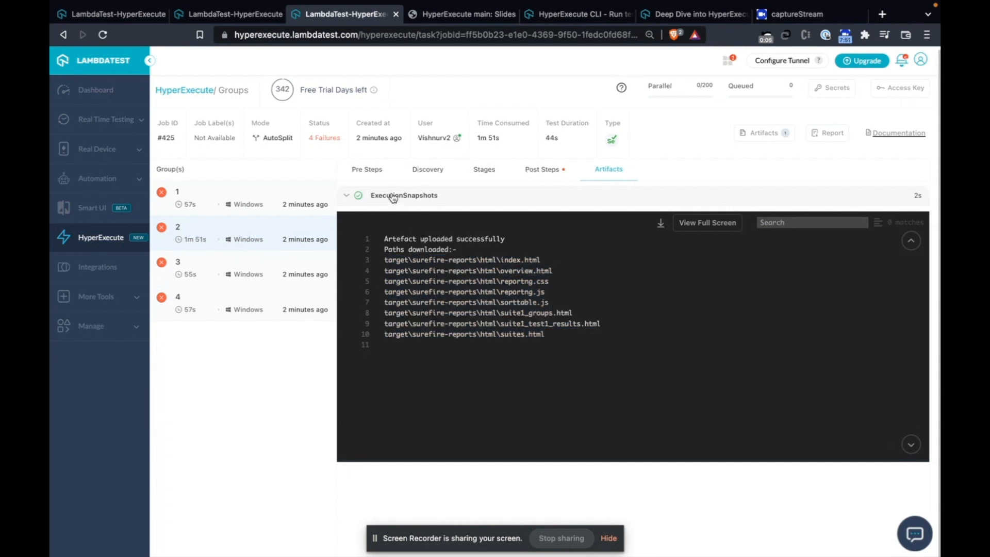
left_click(346, 195)
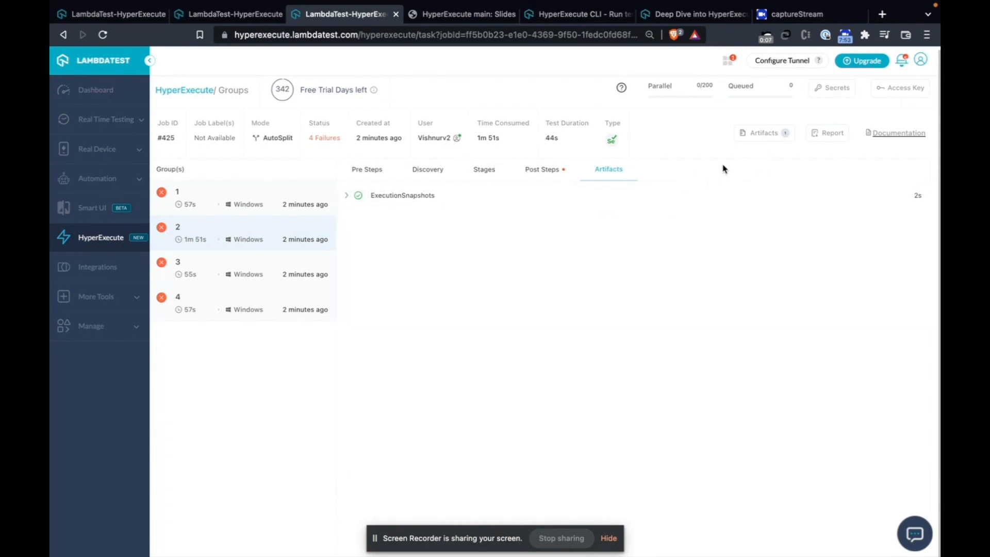
mouse_move(764, 133)
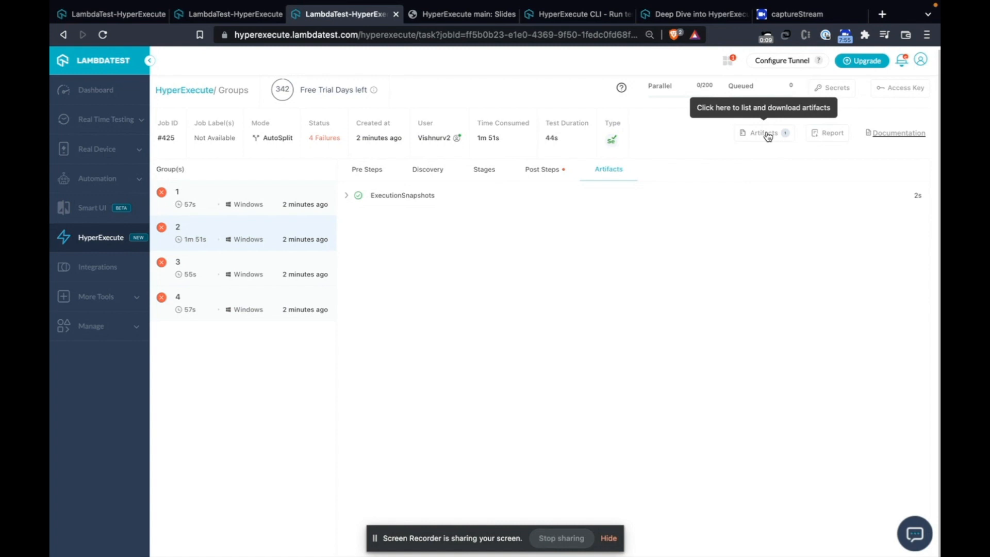
- List the job's downloadable artifacts, close the list, and return to group 2's pre-step logs
left_click(763, 133)
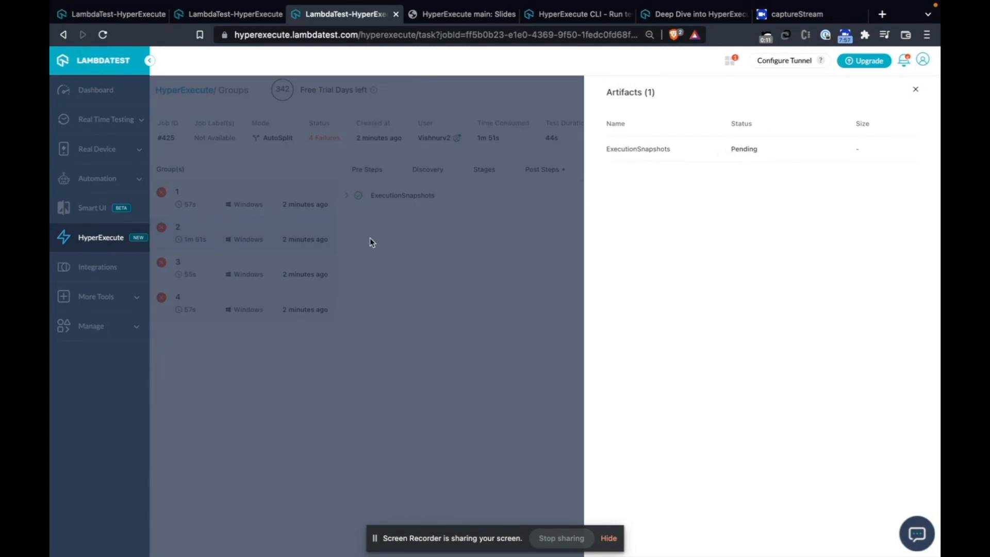
mouse_move(634, 253)
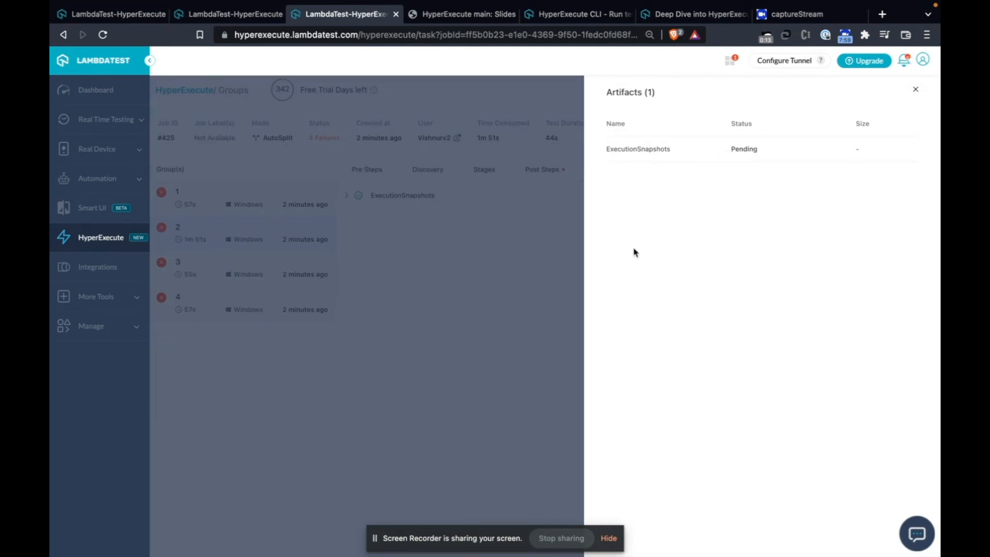
mouse_move(803, 126)
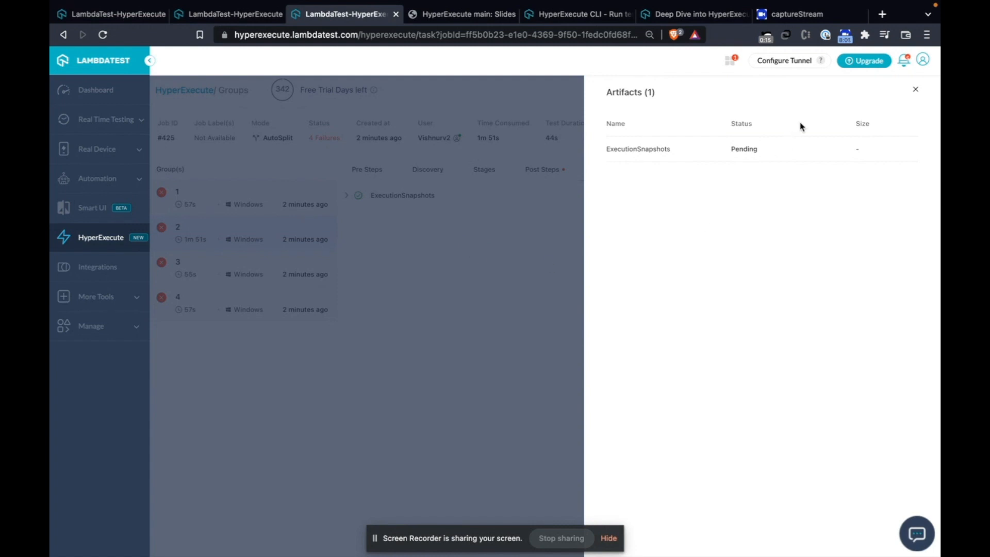
left_click(915, 89)
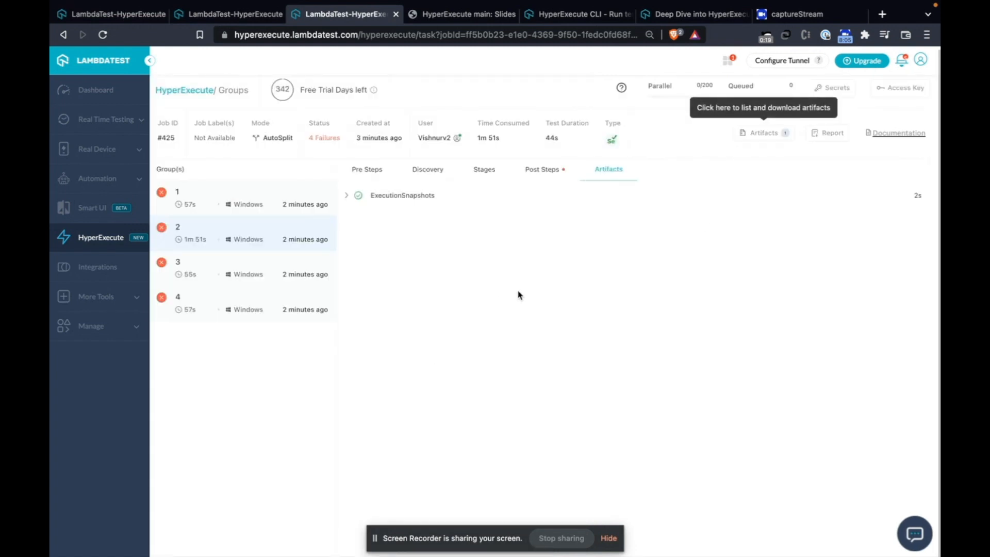
mouse_move(367, 169)
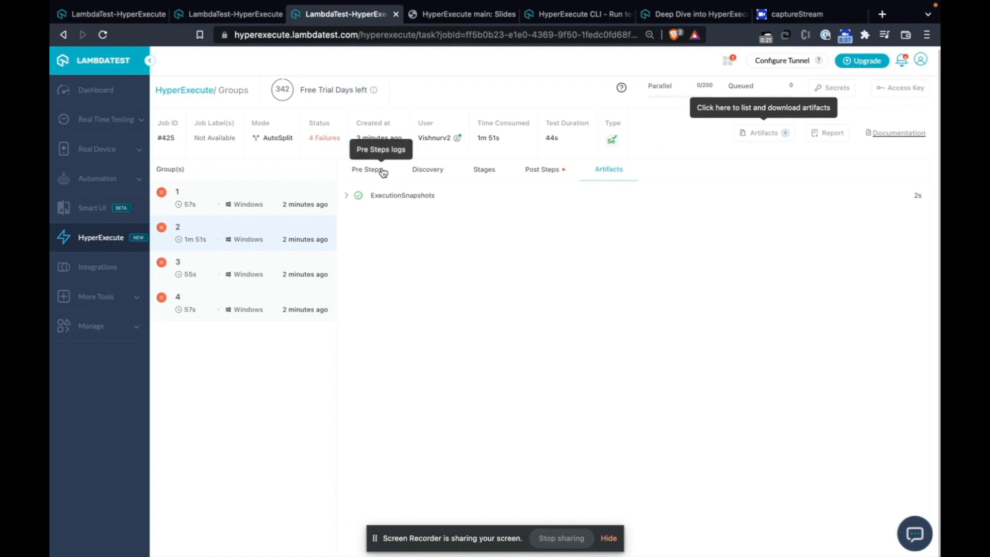
left_click(367, 169)
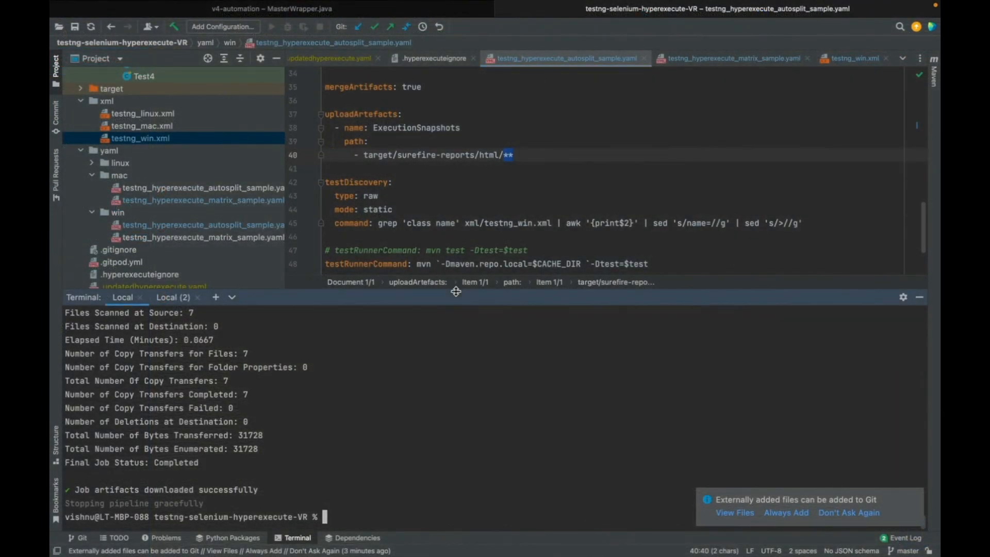
- Open testng_hyperexecute_matrix_sample.yaml for Mac and scroll to its matrix block
left_click(730, 58)
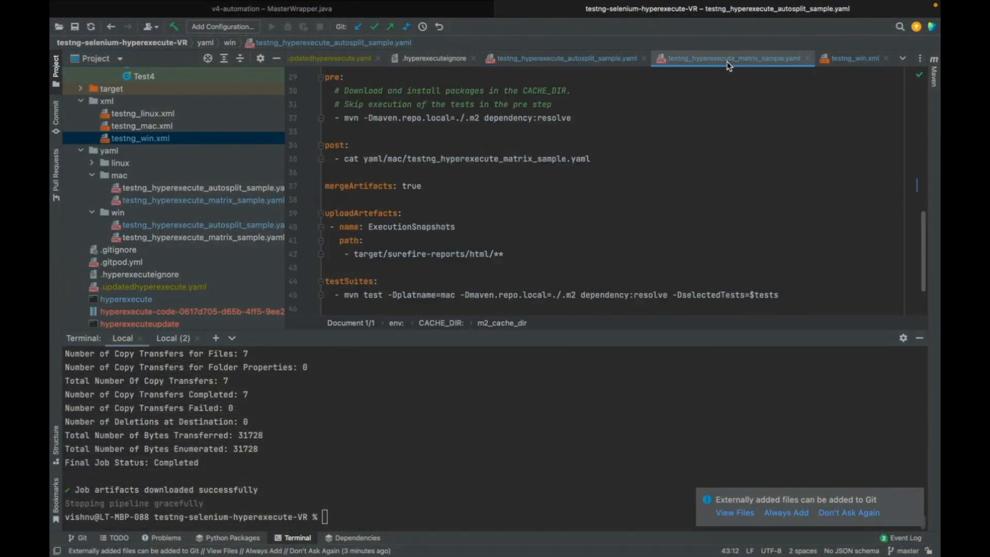
left_click(729, 58)
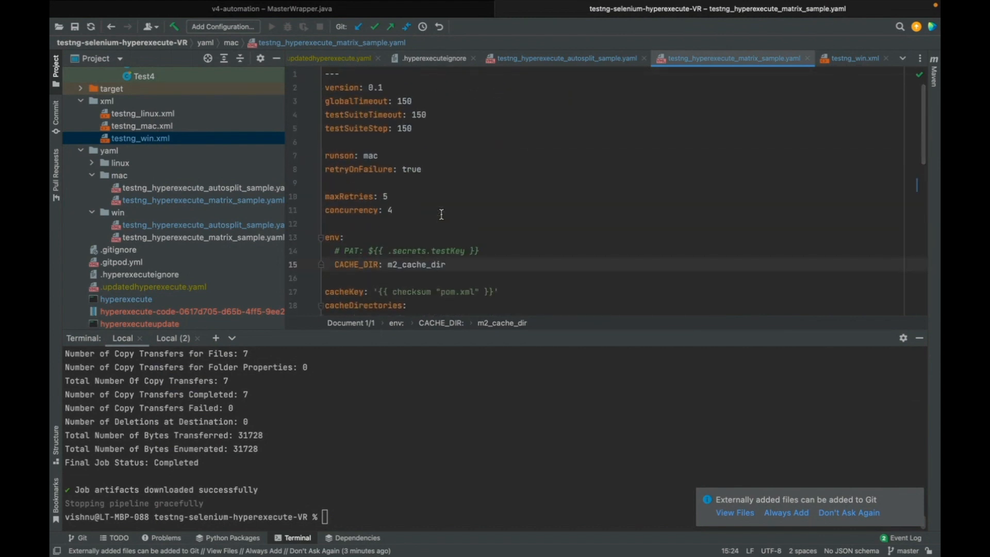
scroll("down", 3)
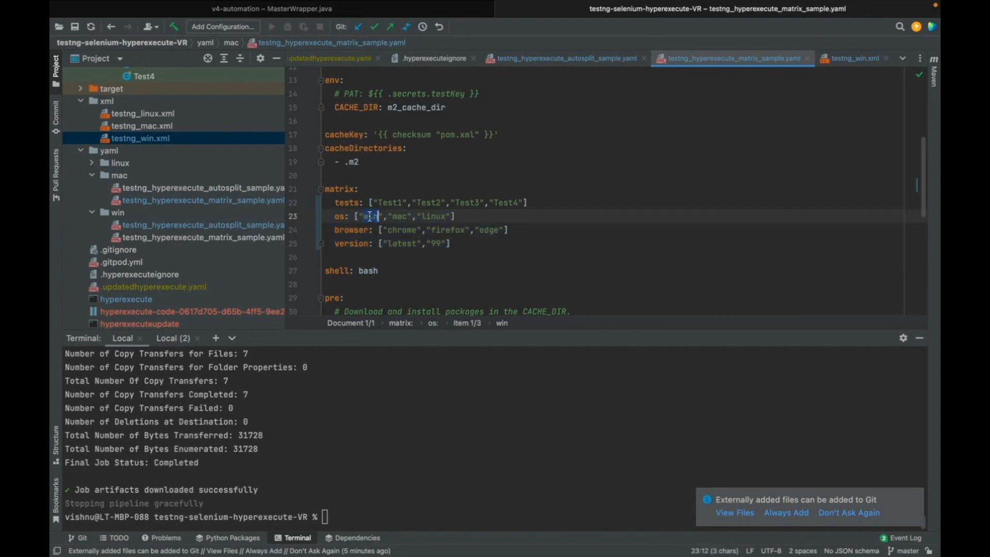
- Highlight the matrix values: the win OS entry, edge and other browsers, and Test2 in the tests list
double_click(434, 215)
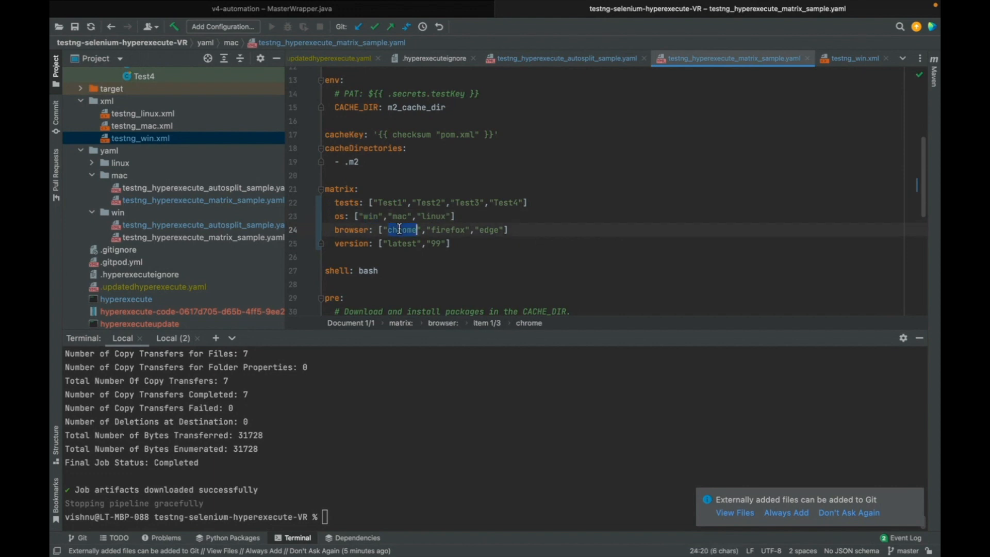
left_click(489, 229)
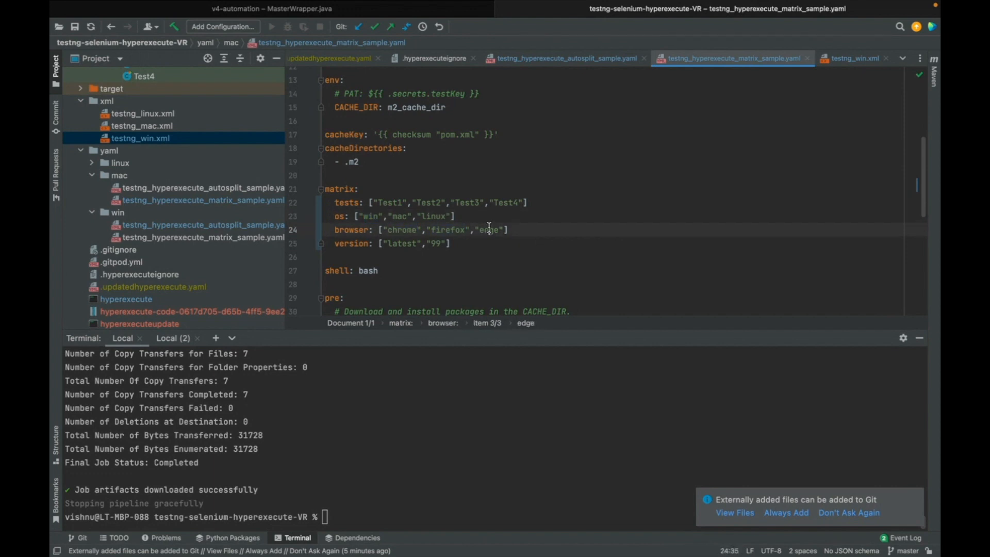
double_click(401, 244)
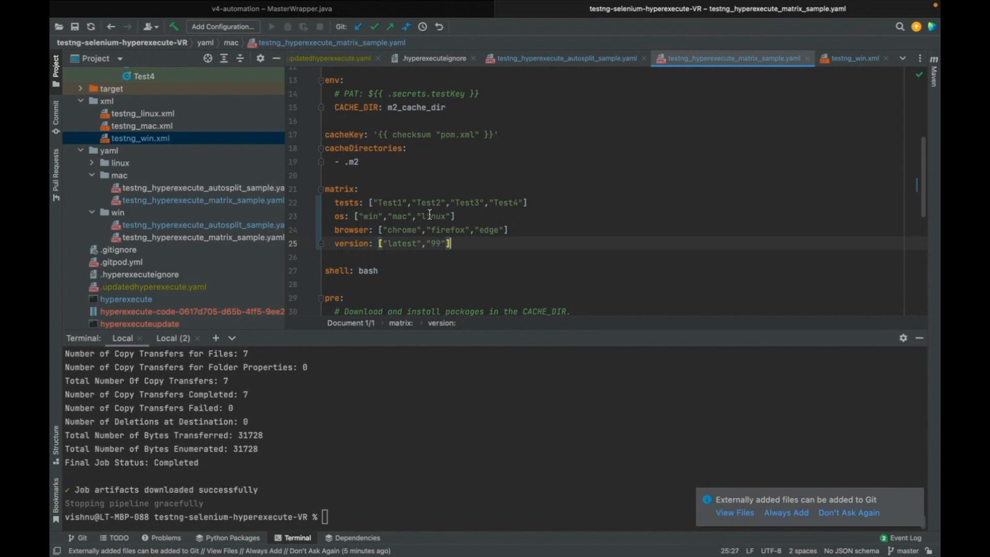
double_click(429, 202)
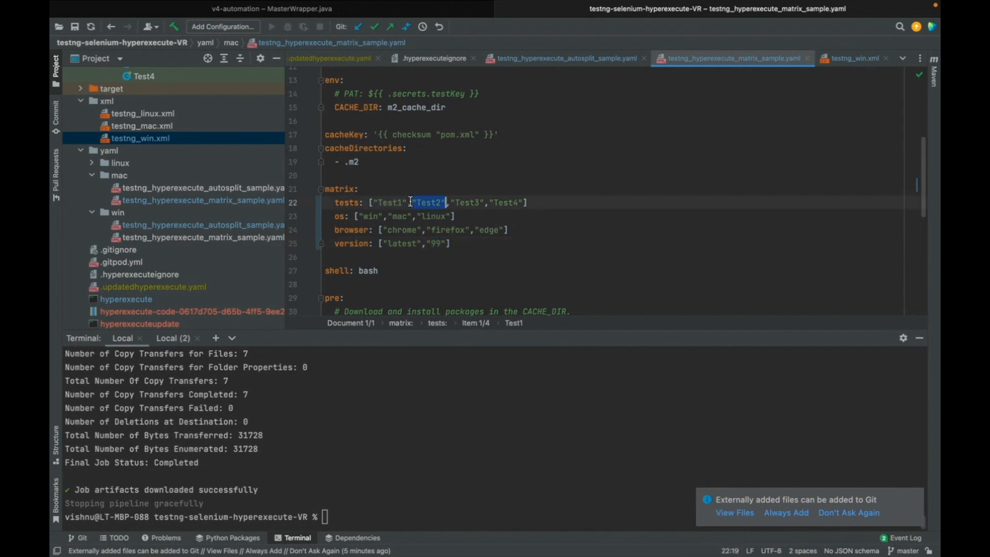
left_click(482, 230)
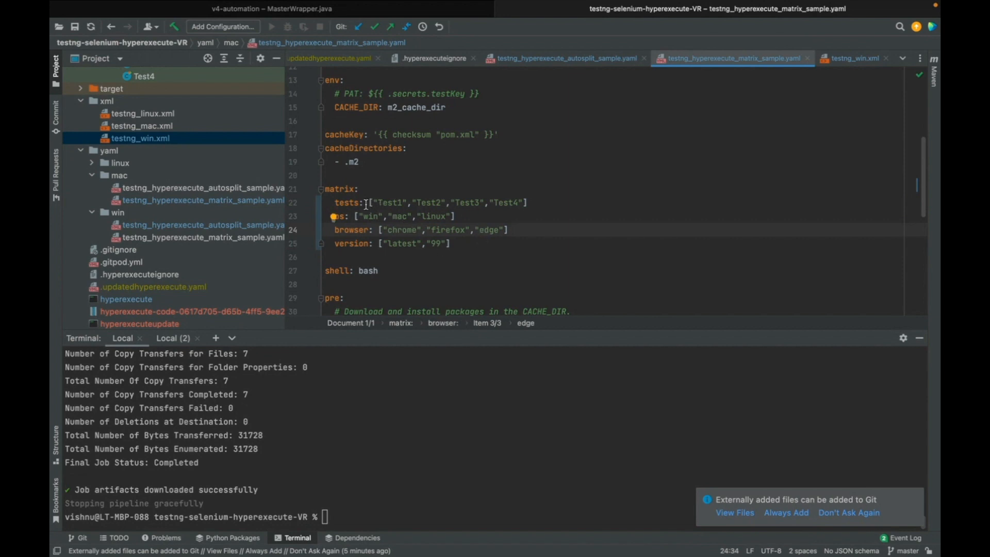
mouse_move(477, 249)
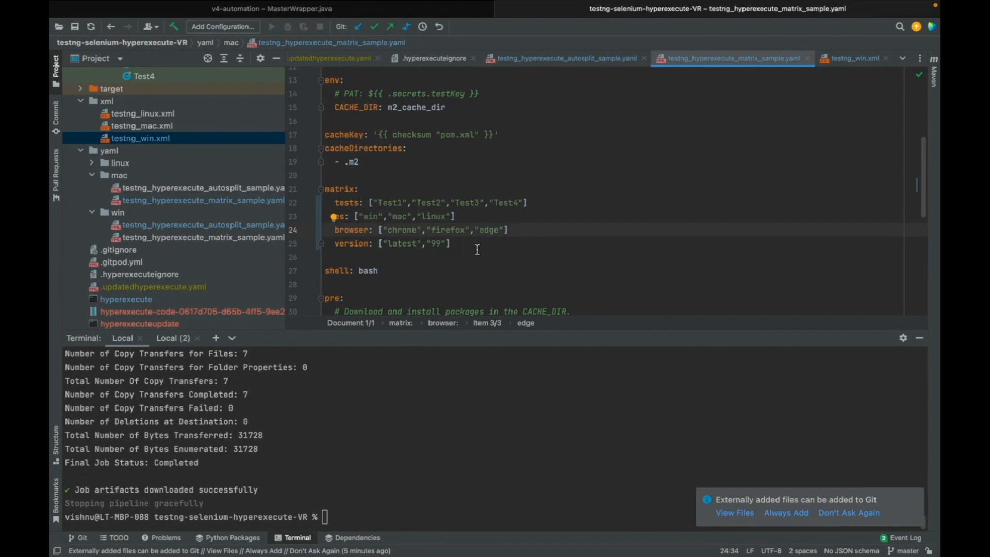
mouse_move(464, 244)
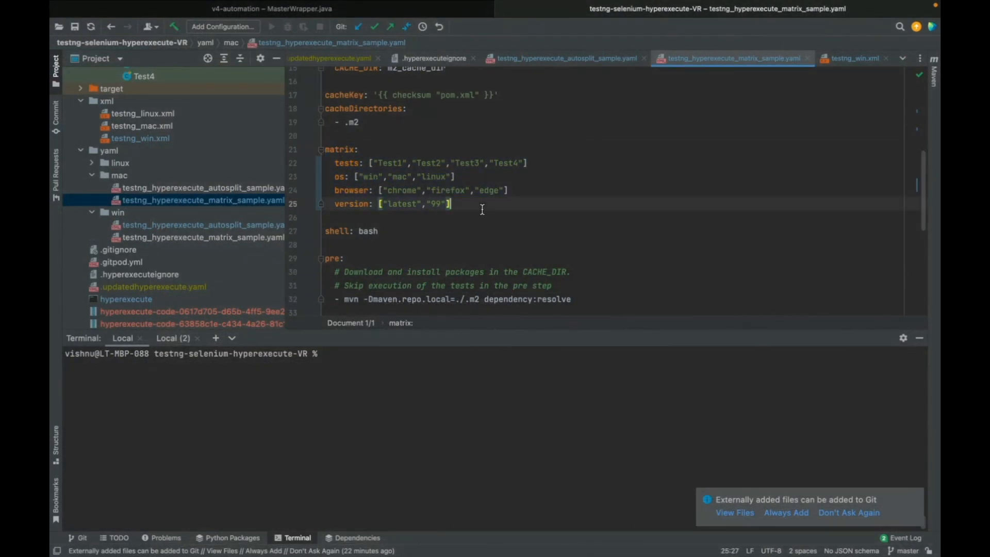
- Run ./hyperexecute --config yaml/mac/testng_hyperexecute_matrix_sample.yaml in the terminal
scroll("up", 3)
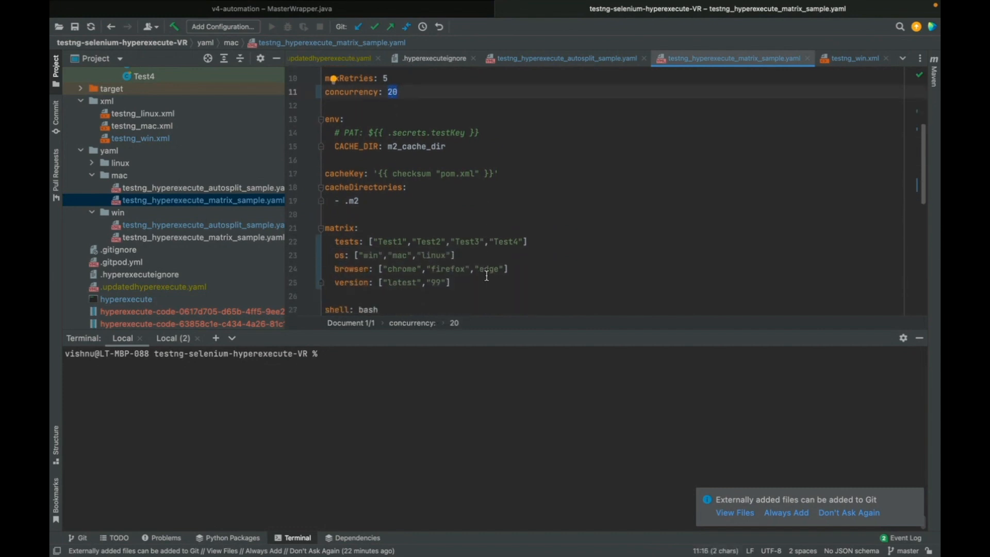
type("./h")
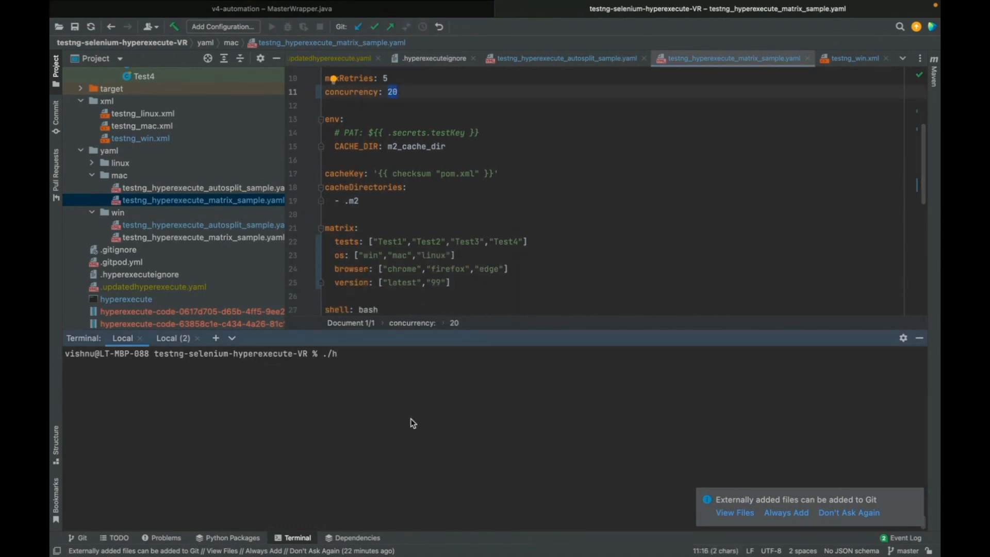
type("yperexecute --conf")
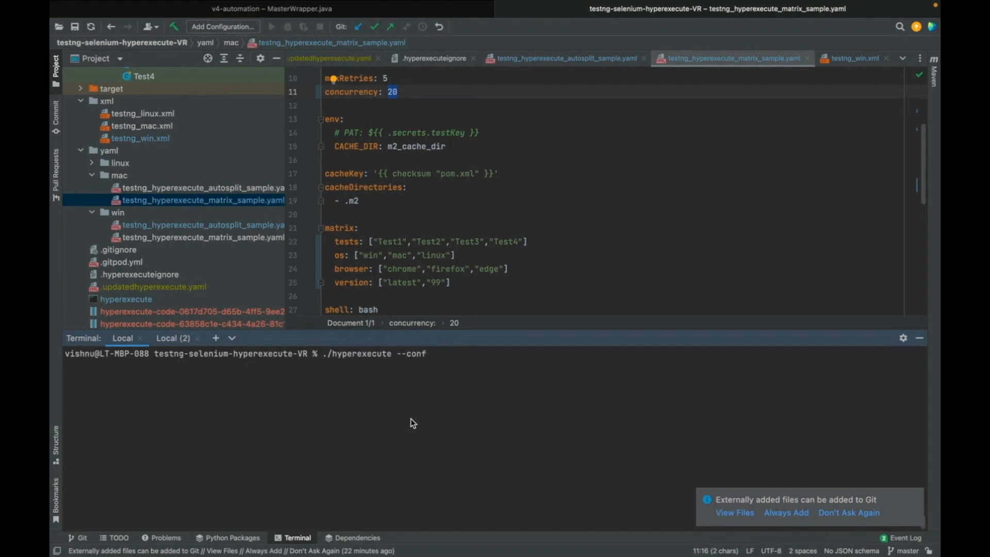
type("ig yaml/")
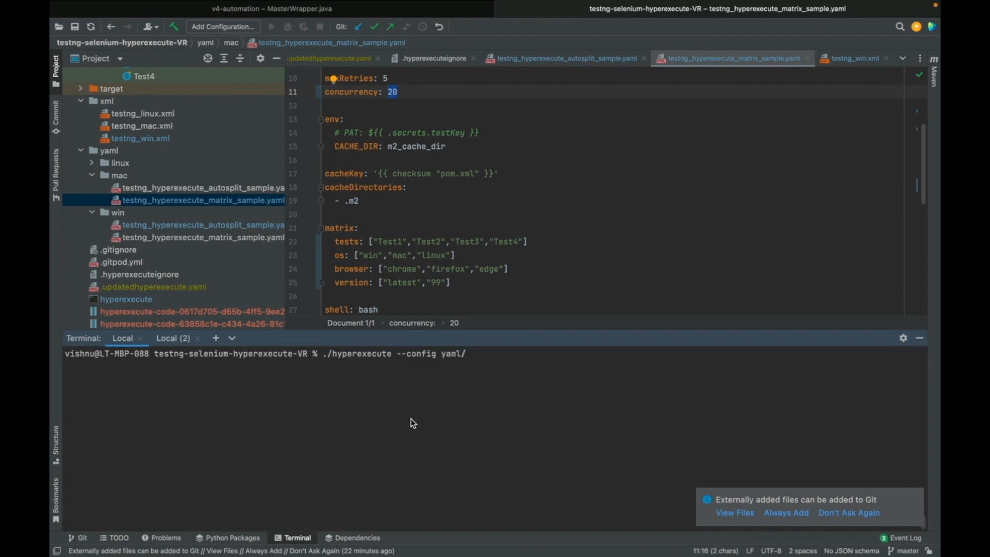
type("mac/")
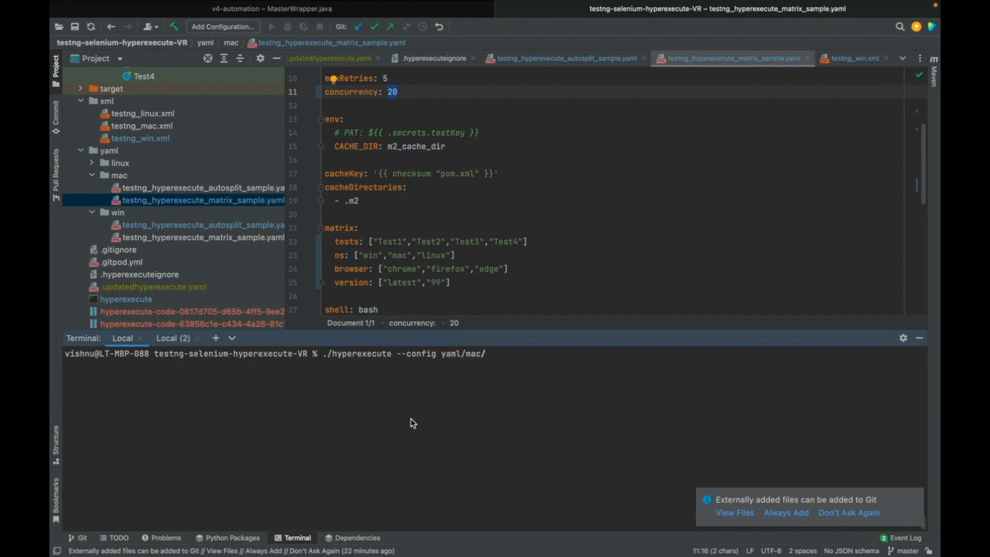
type("testng_hyperexecute_matrix_sample.yaml")
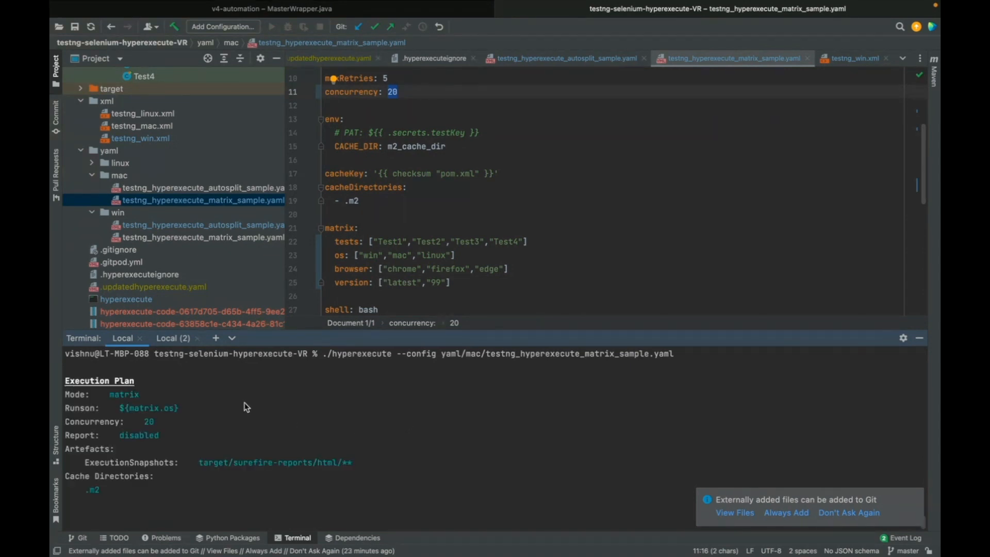
mouse_move(449, 289)
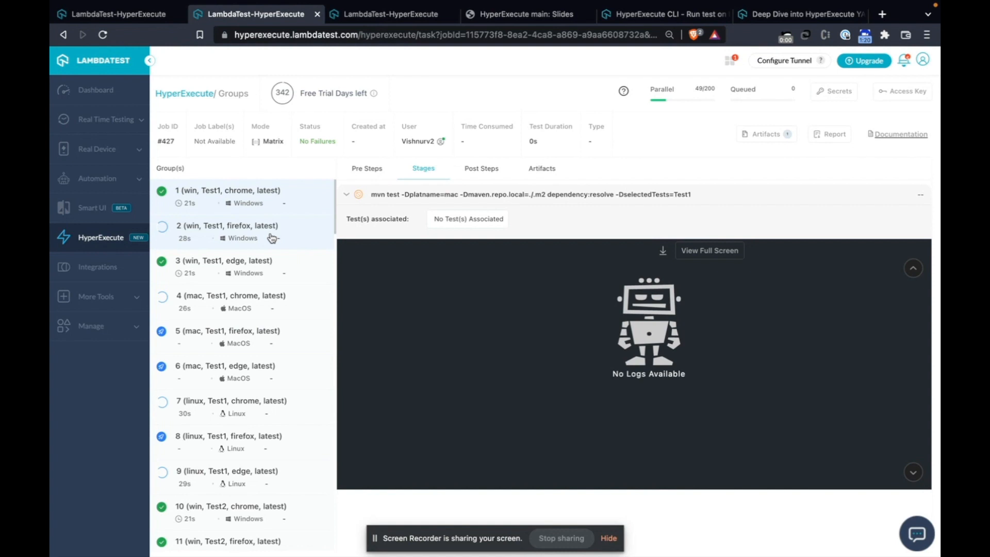
- Collapse the Test1 stage log, scan job #427's groups list, and switch to the other HyperExecute browser tab
left_click(346, 194)
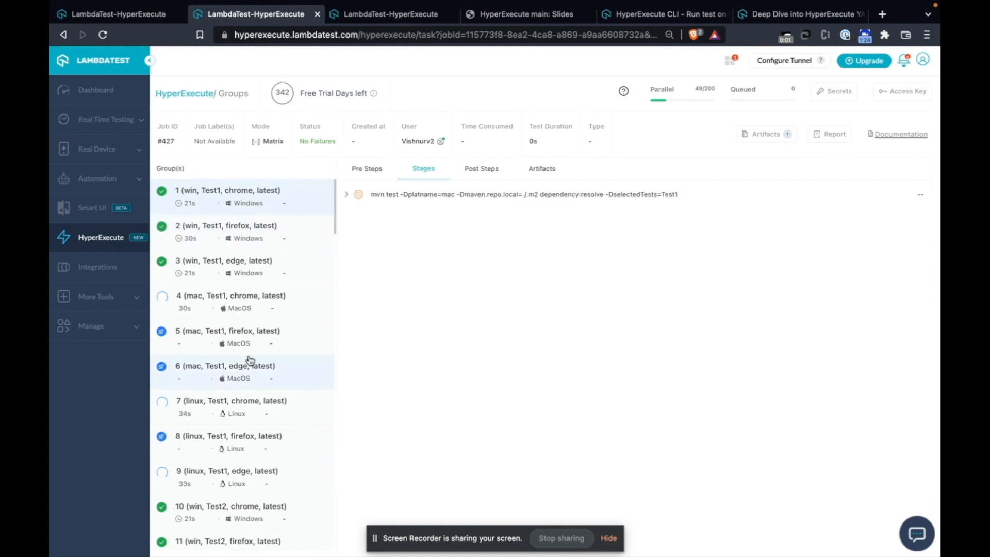
scroll("down", 3)
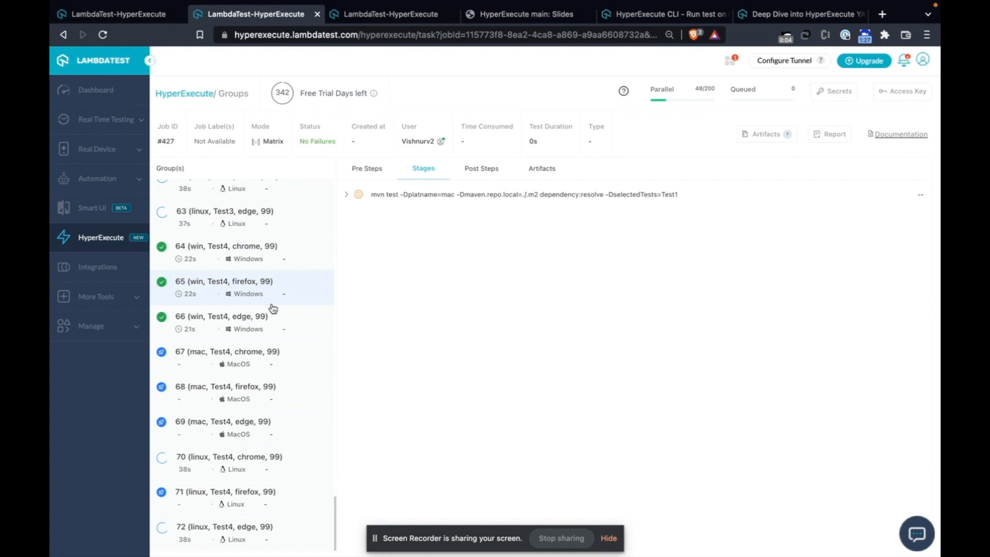
scroll("up", 3)
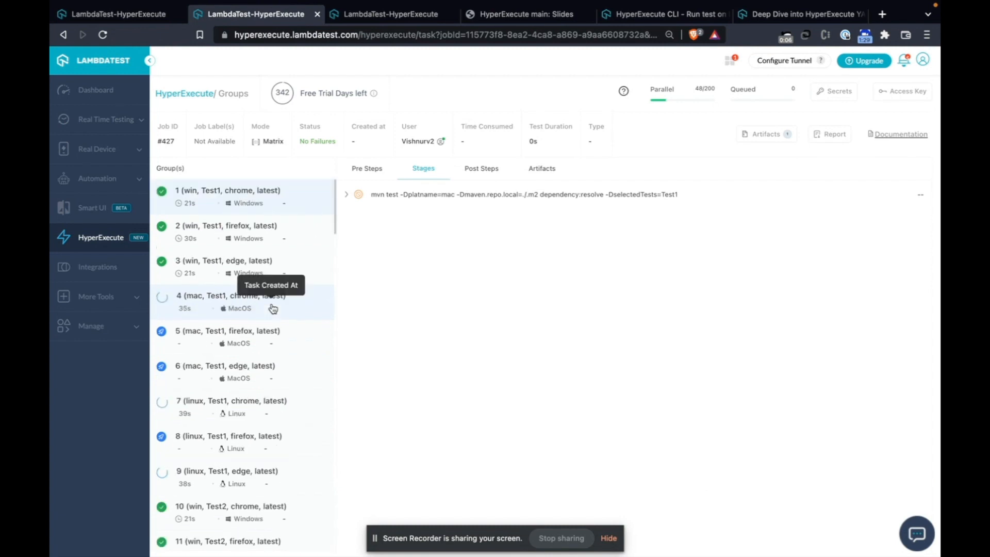
mouse_move(249, 267)
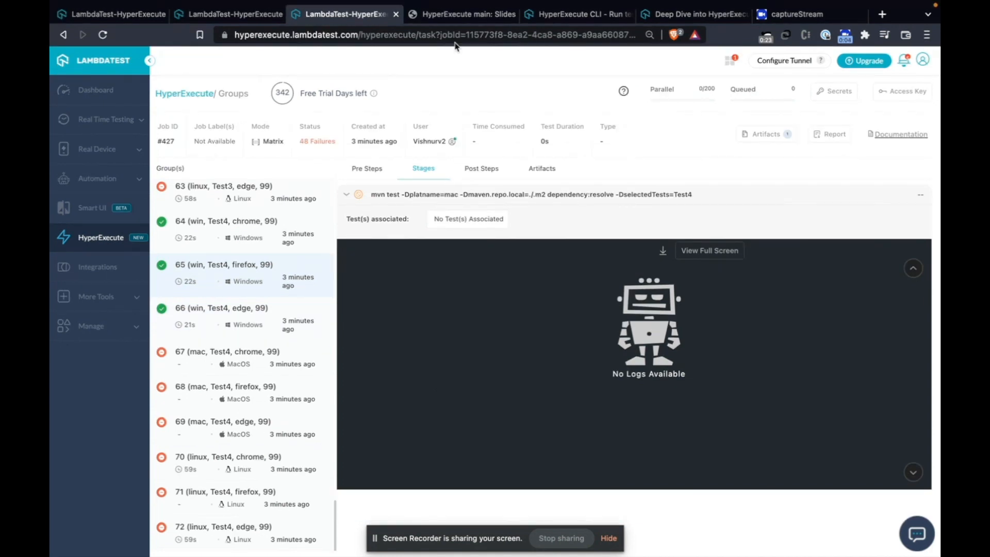
left_click(460, 13)
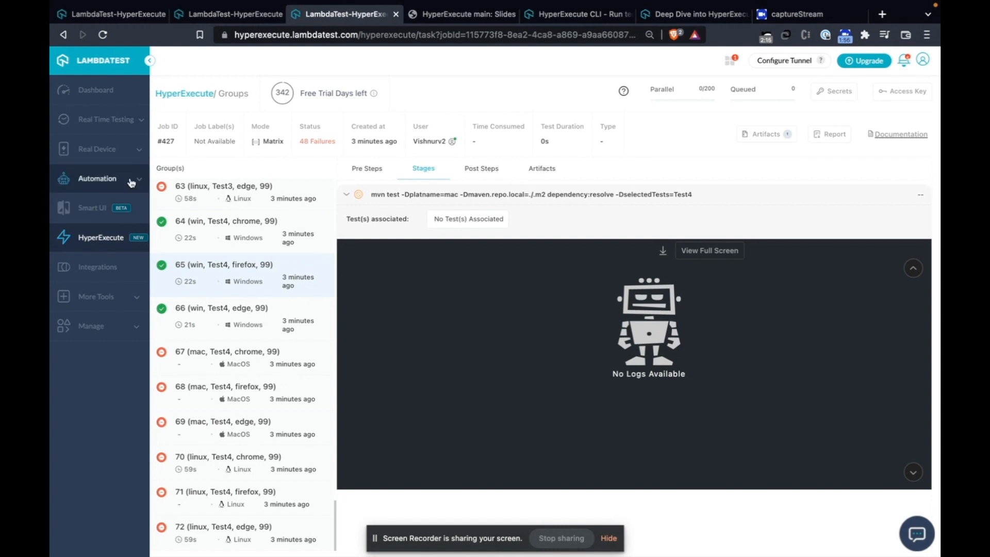
- Navigate via Automation to the Analytics home and open the HE dashboard
left_click(97, 178)
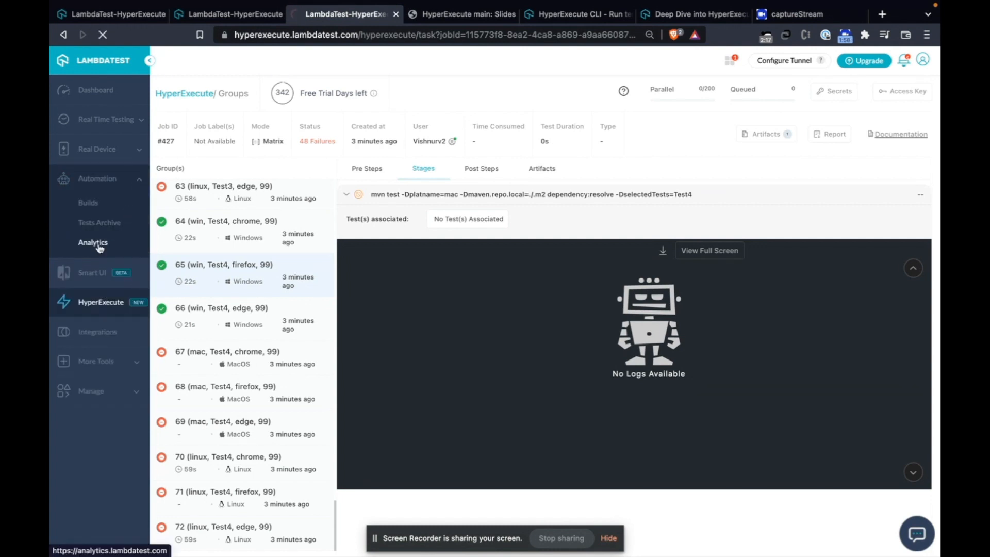
left_click(91, 242)
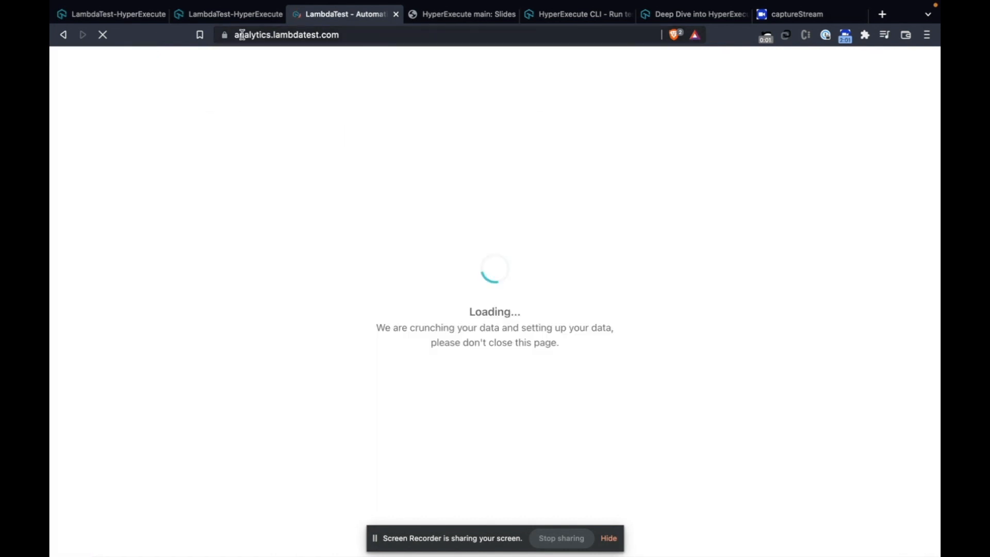
left_click(286, 35)
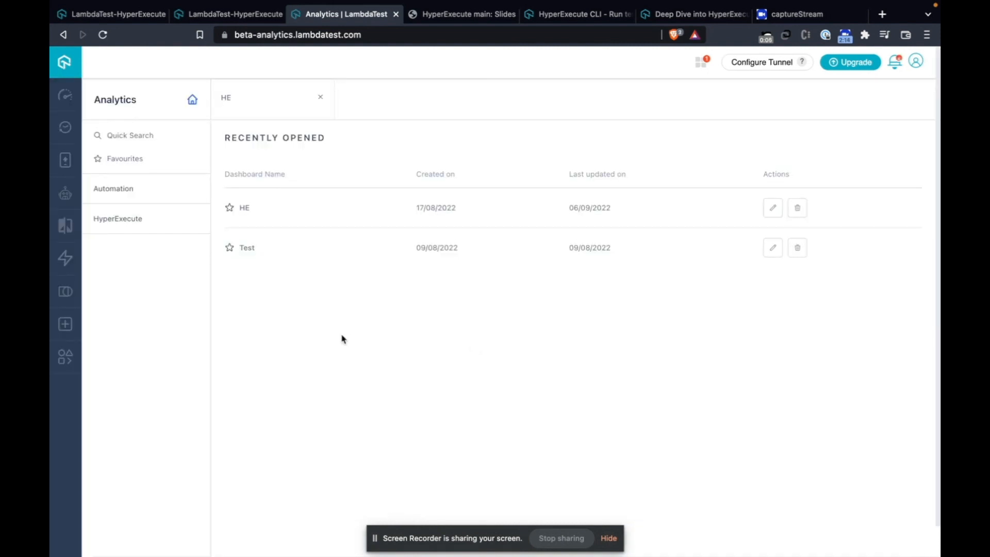
mouse_move(238, 203)
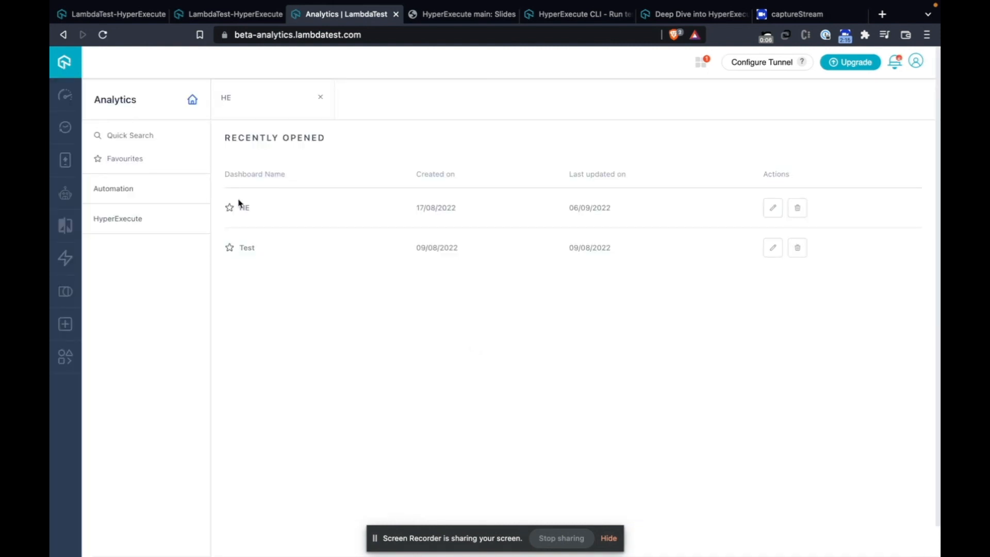
mouse_move(240, 214)
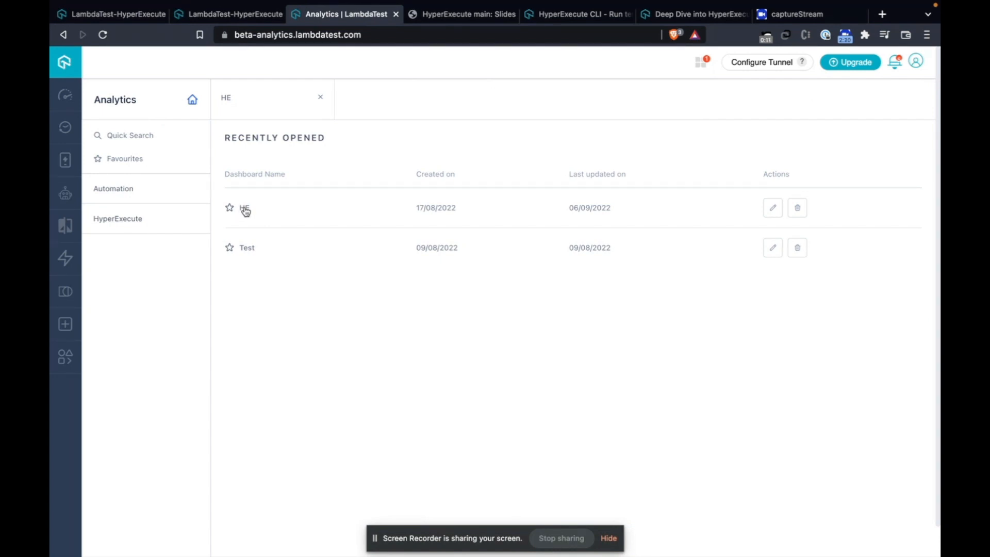
mouse_move(131, 229)
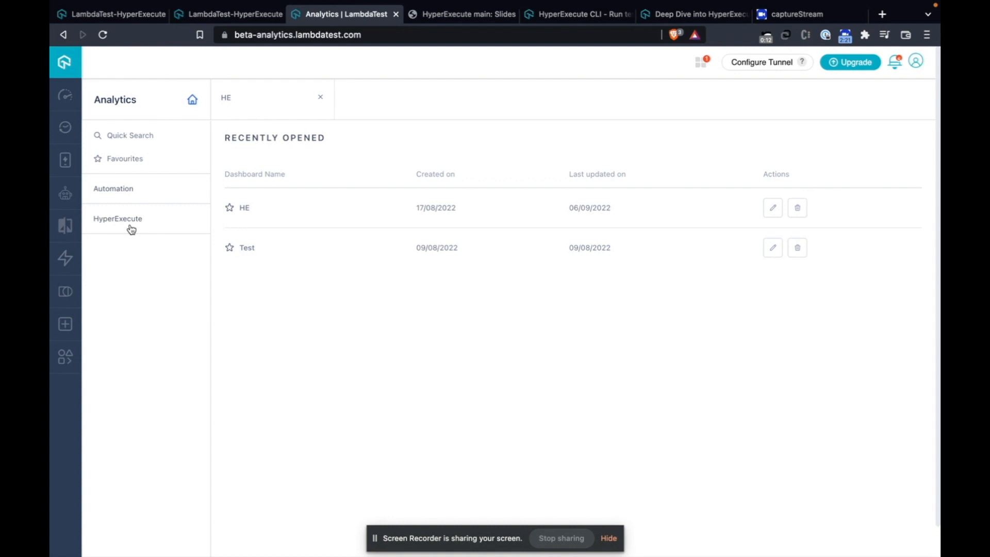
left_click(244, 208)
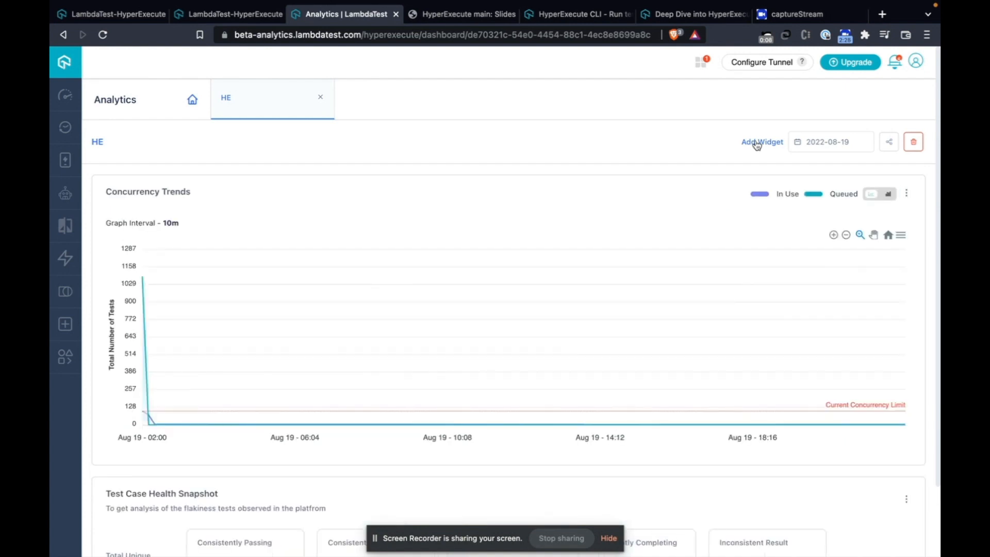
- Open the Add Widget catalogue and scroll through widgets from Test Pass/Fail Ratio to Task Trends
left_click(761, 141)
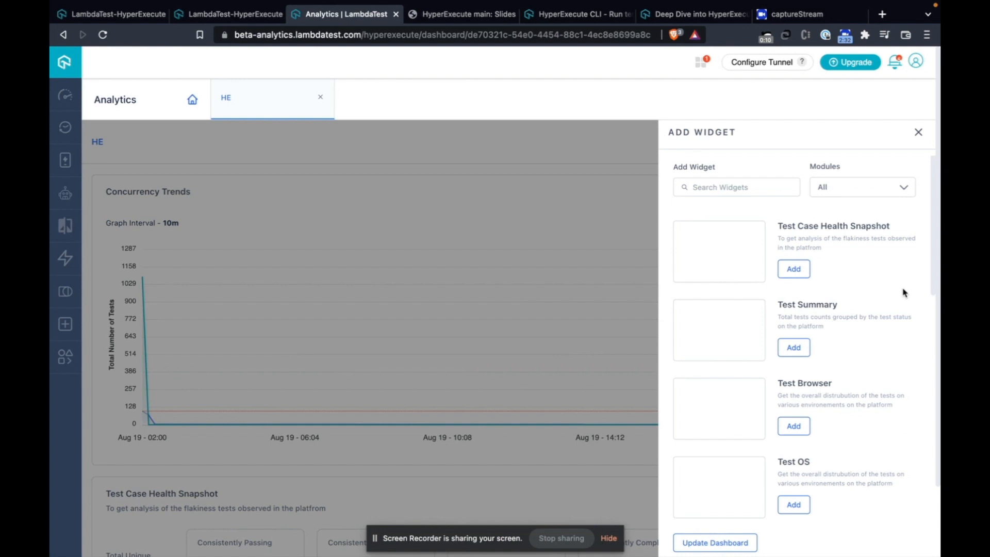
scroll("down", 3)
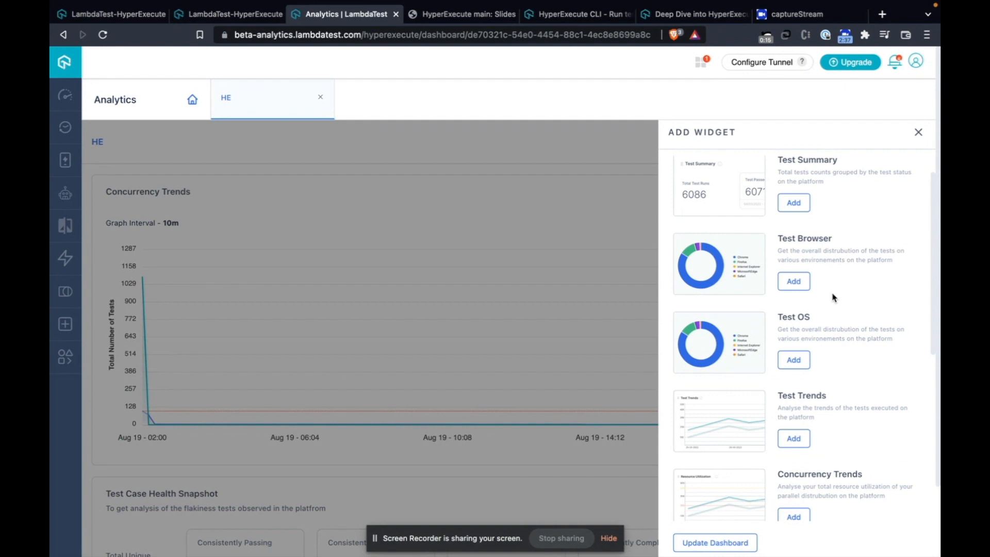
scroll("down", 3)
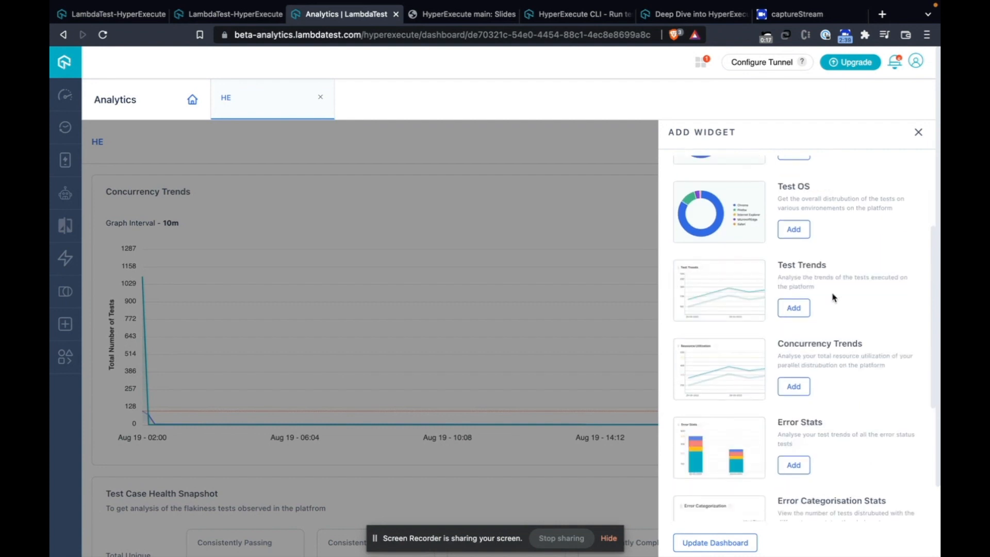
scroll("down", 3)
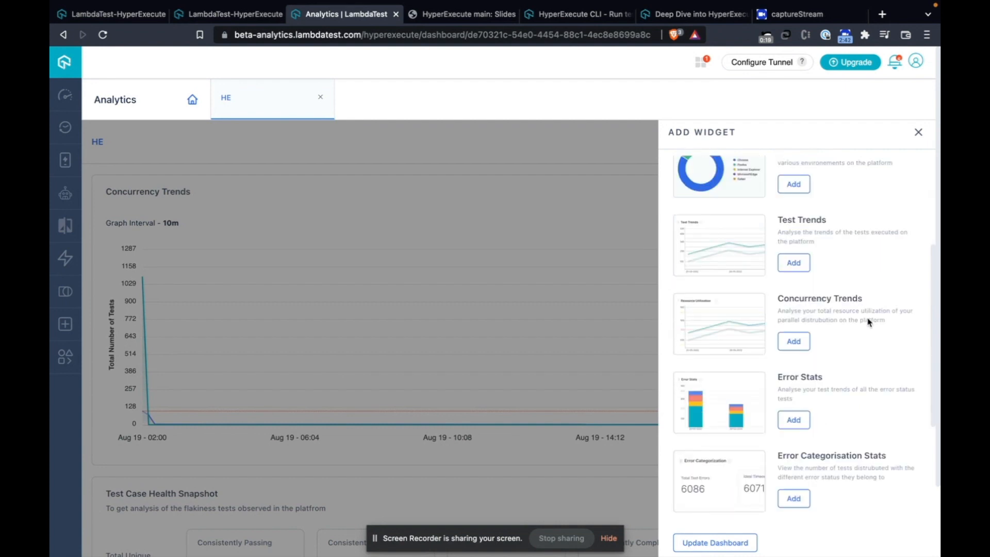
scroll("down", 3)
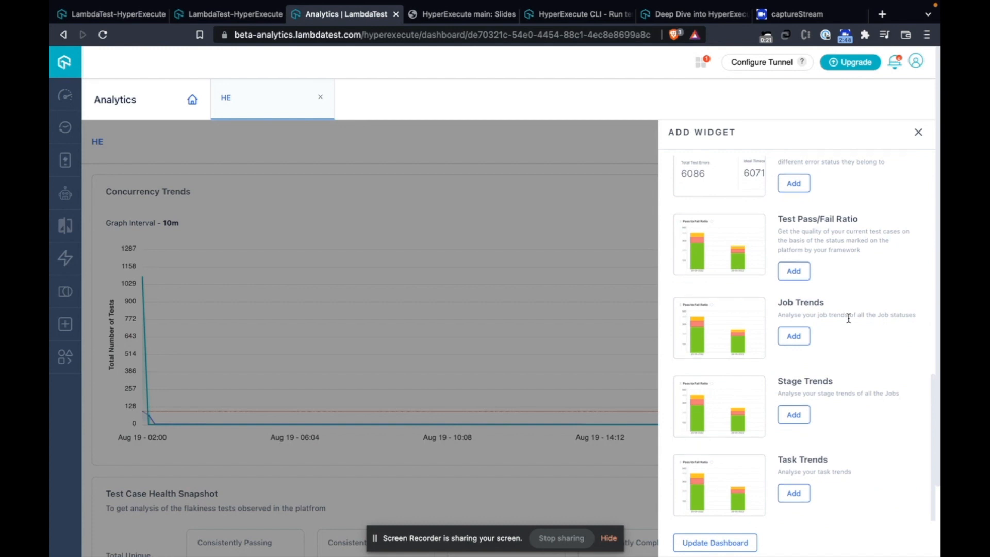
mouse_move(821, 472)
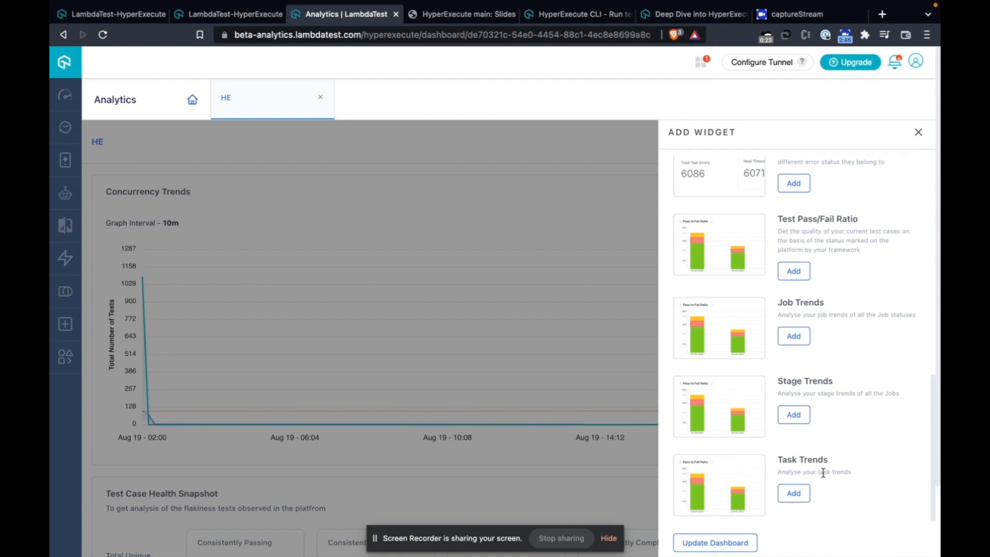
mouse_move(776, 301)
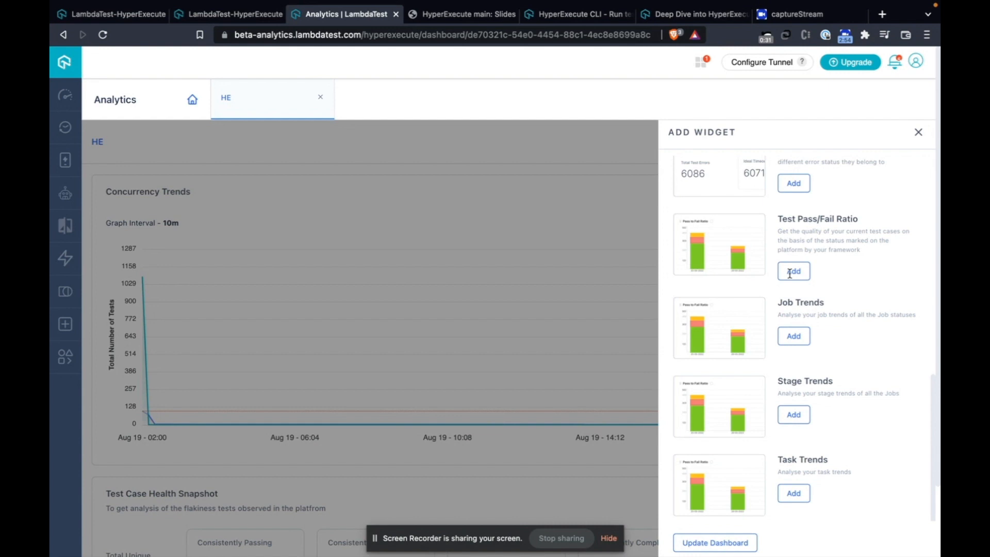
mouse_move(780, 302)
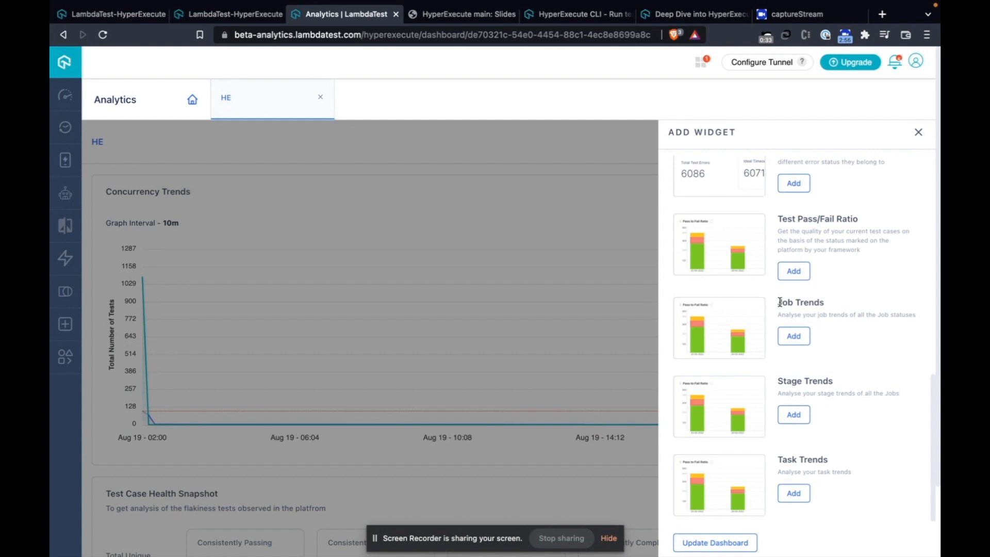
mouse_move(793, 384)
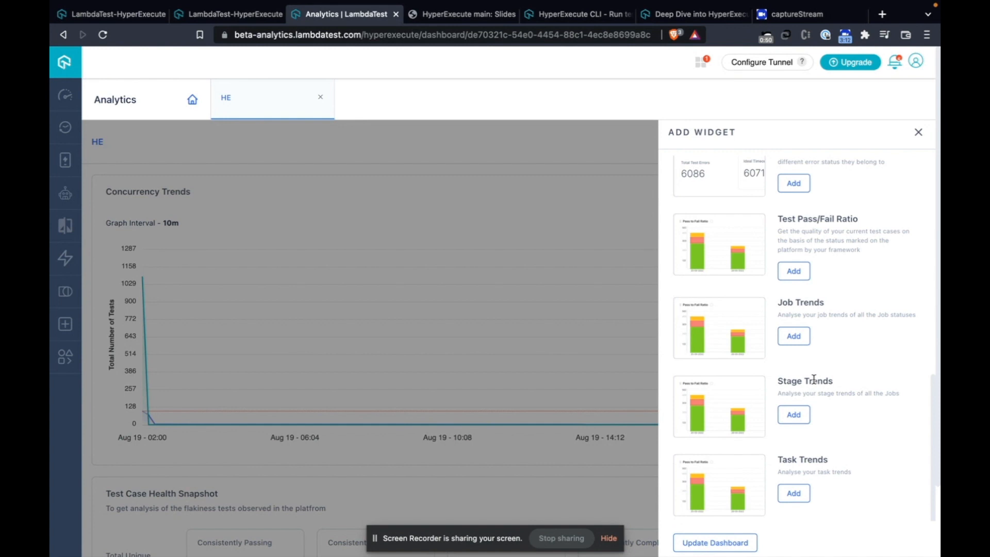
scroll("down", 3)
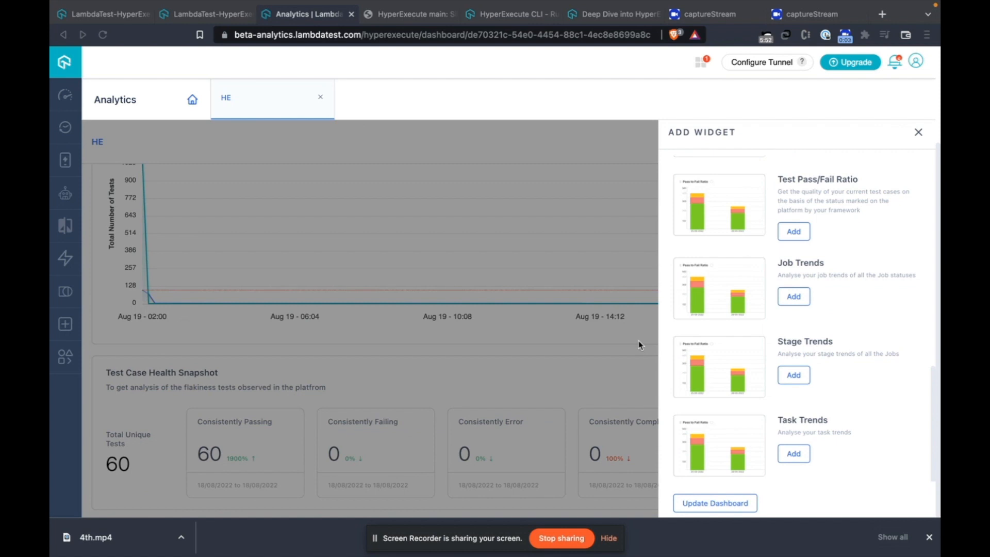
mouse_move(725, 241)
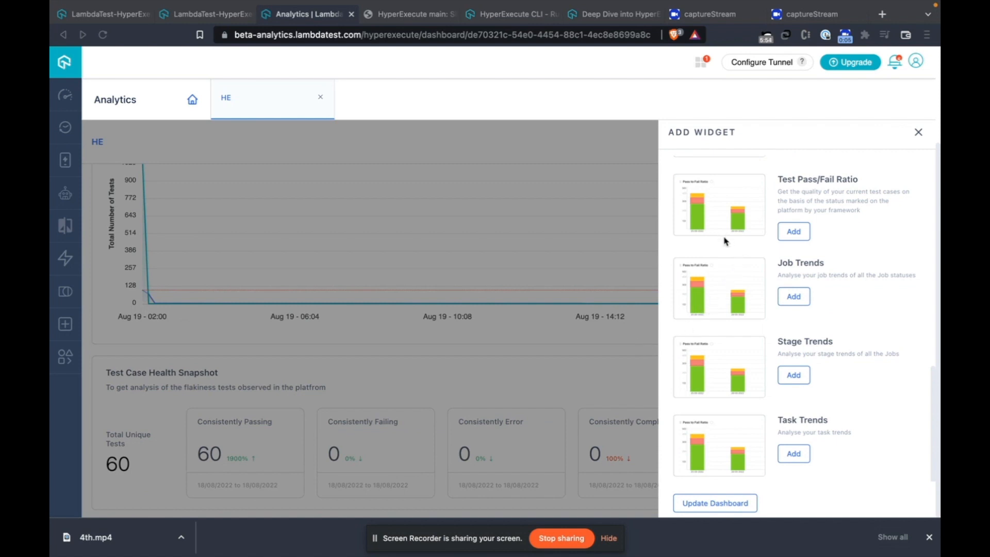
scroll("up", 3)
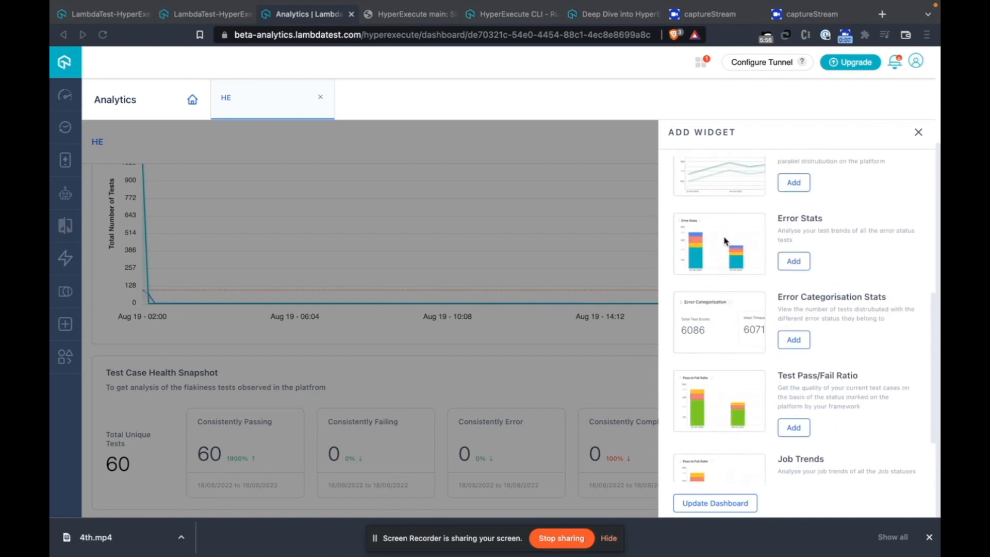
scroll("up", 3)
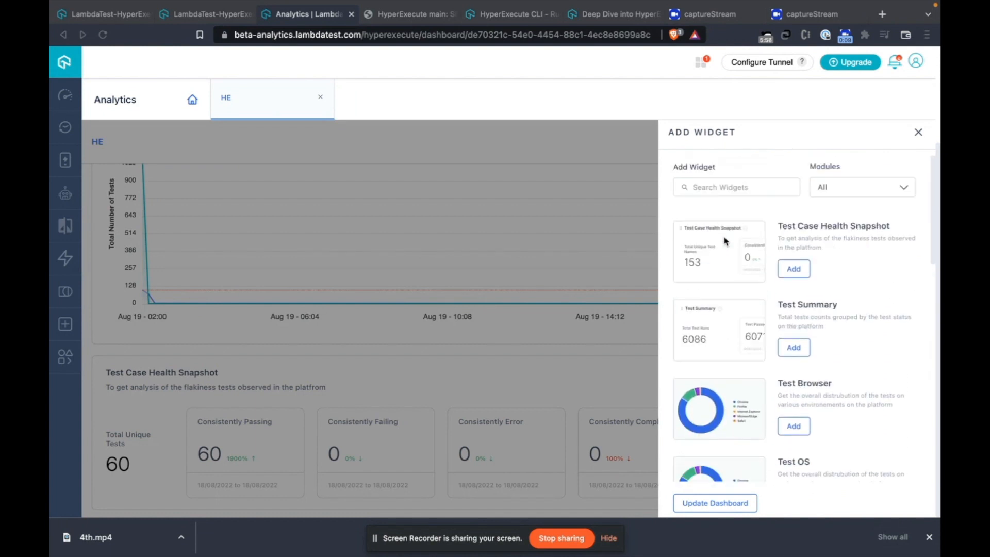
mouse_move(786, 235)
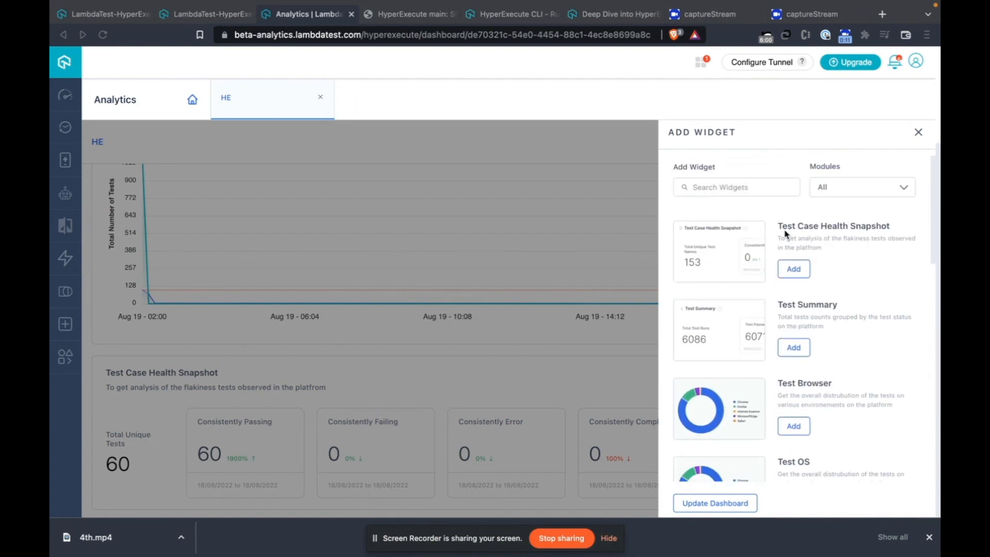
scroll("down", 3)
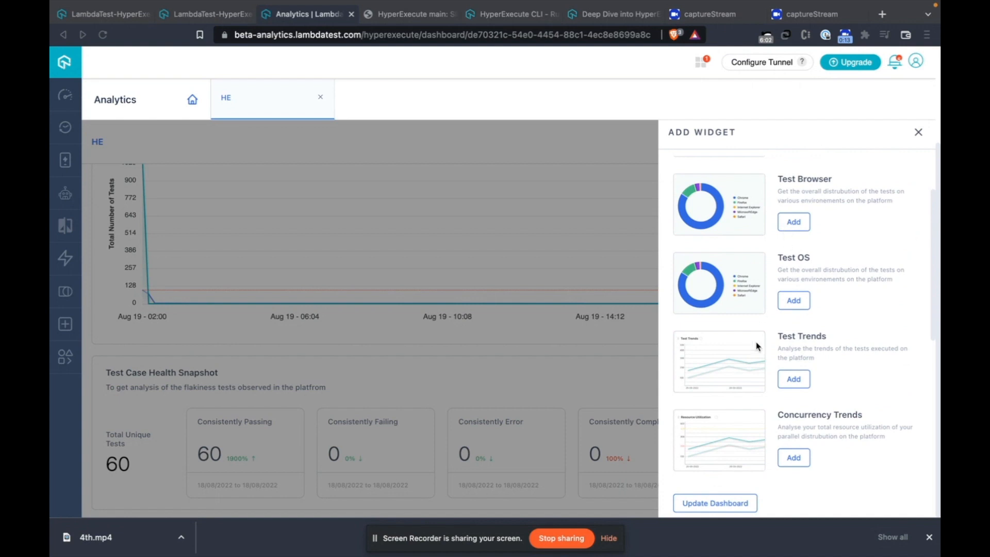
scroll("down", 3)
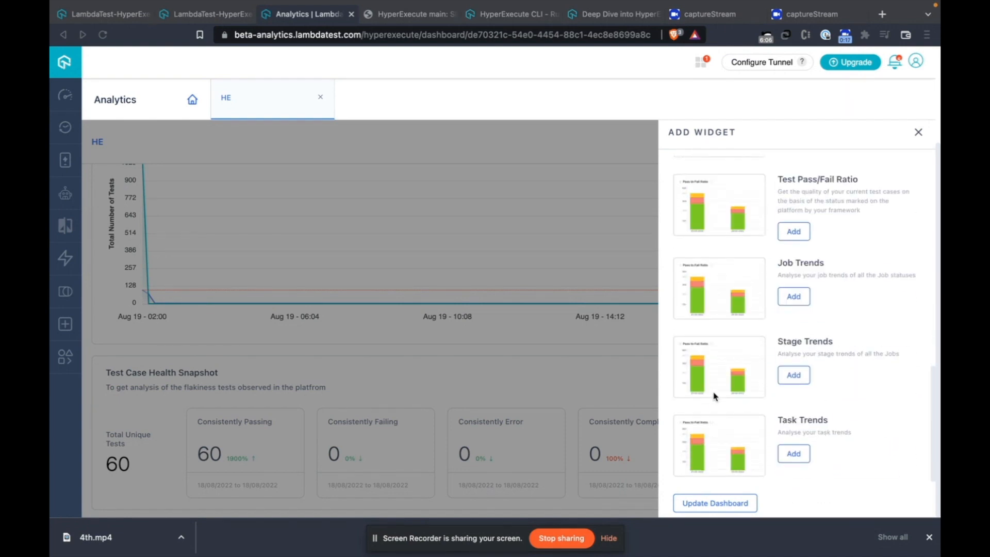
mouse_move(422, 66)
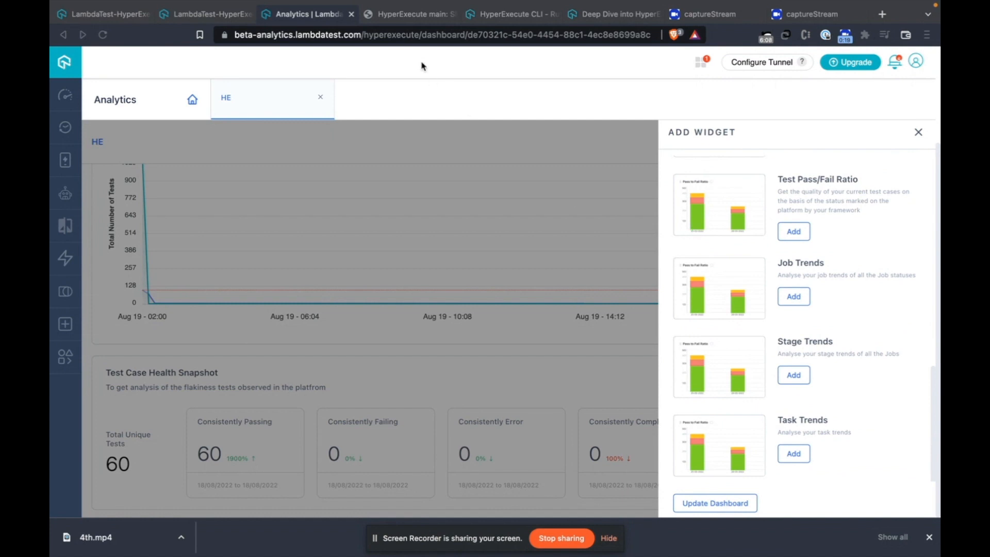
mouse_move(364, 57)
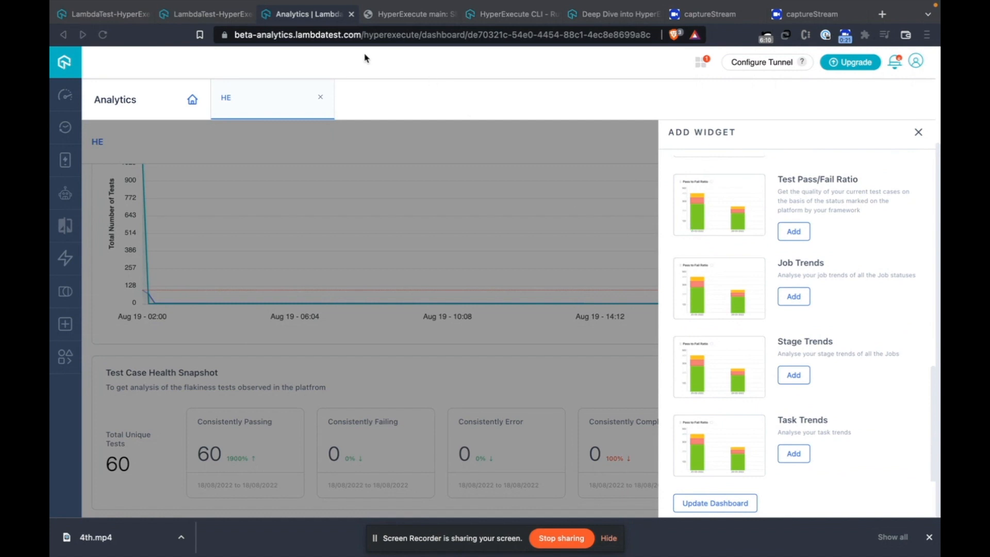
- Return to the HyperExecute jobs list and bring up the empty Secrets vault
left_click(205, 13)
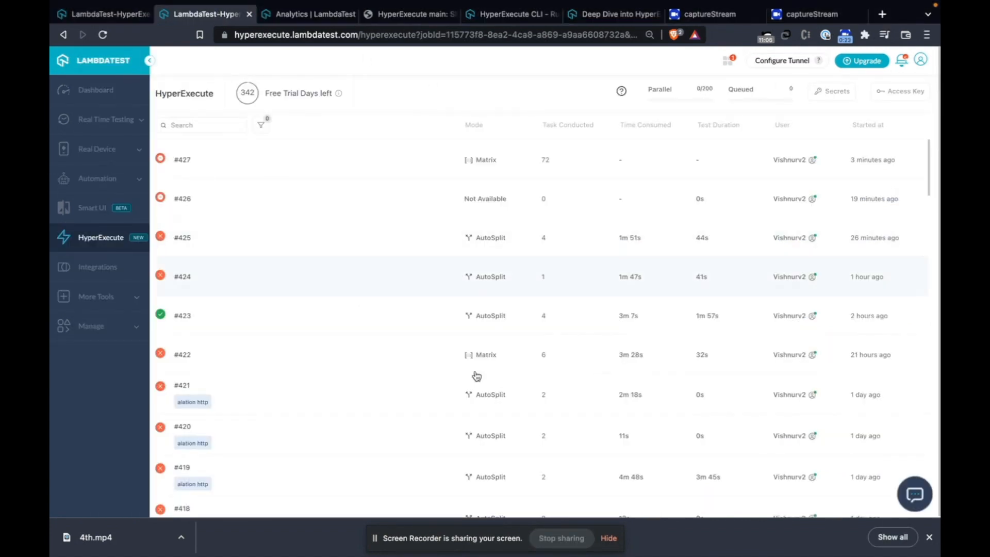
mouse_move(566, 383)
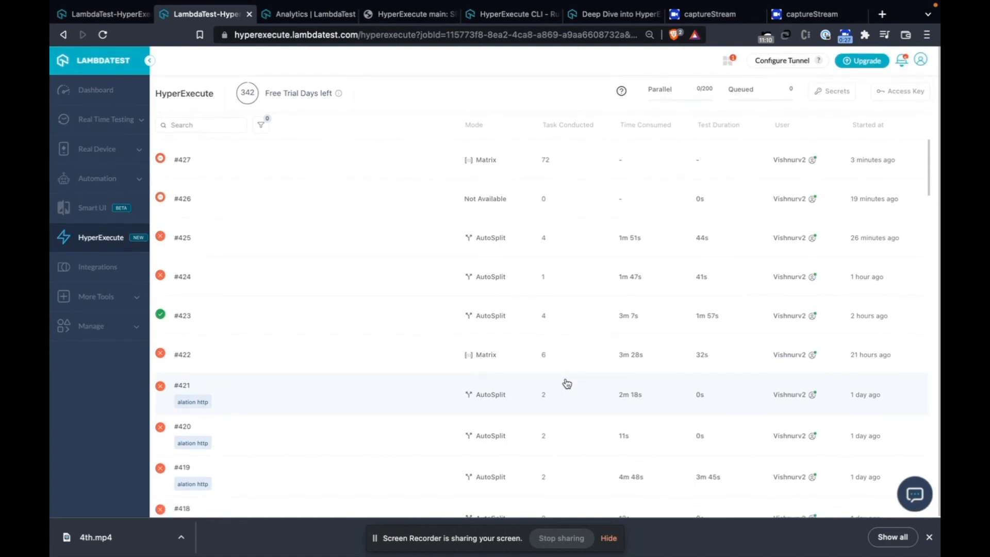
mouse_move(812, 159)
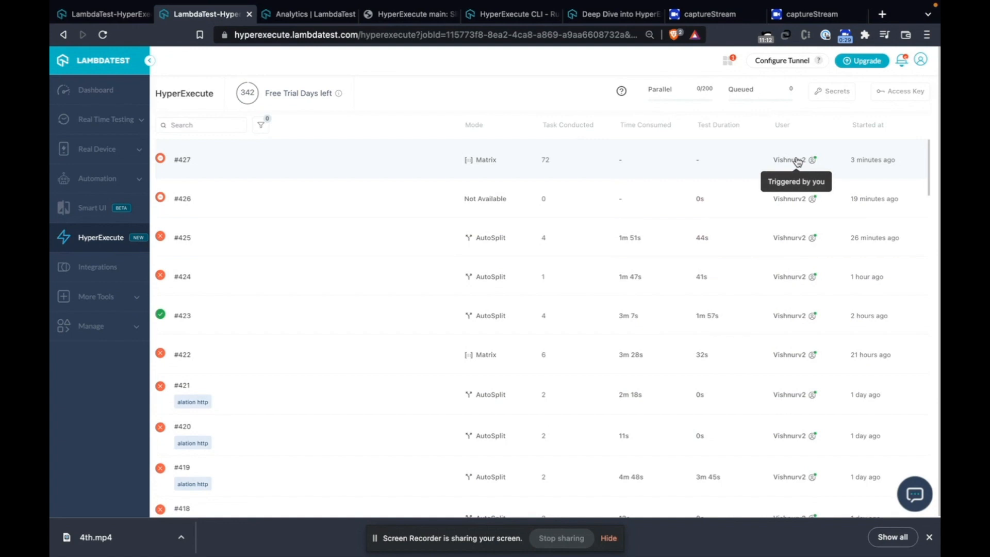
mouse_move(380, 289)
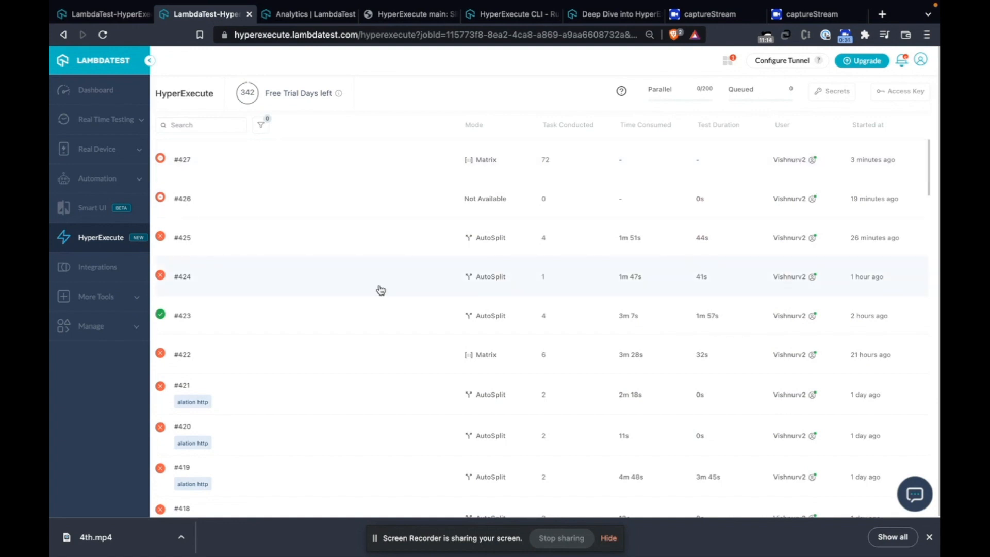
left_click(833, 91)
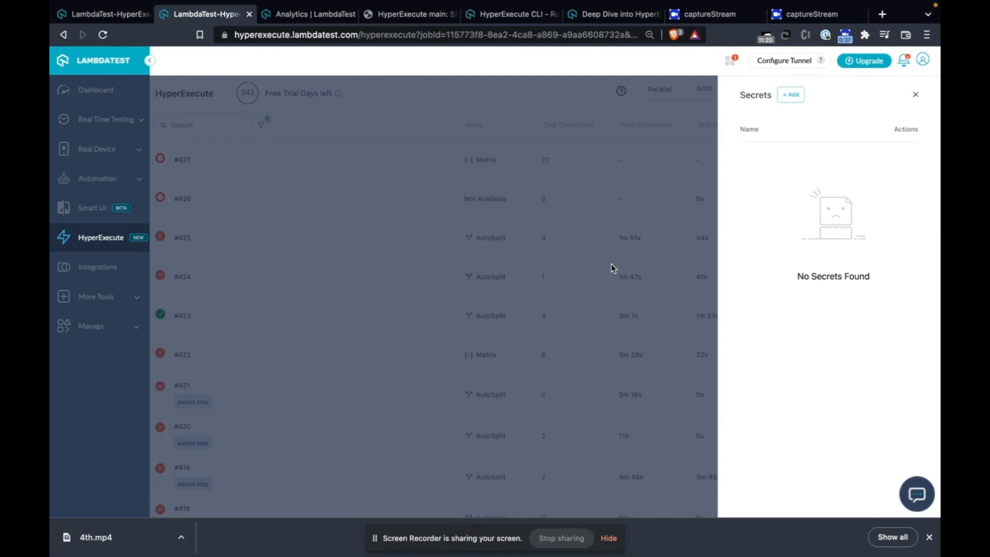
- Add a new secret named Test to the Secrets vault
left_click(791, 95)
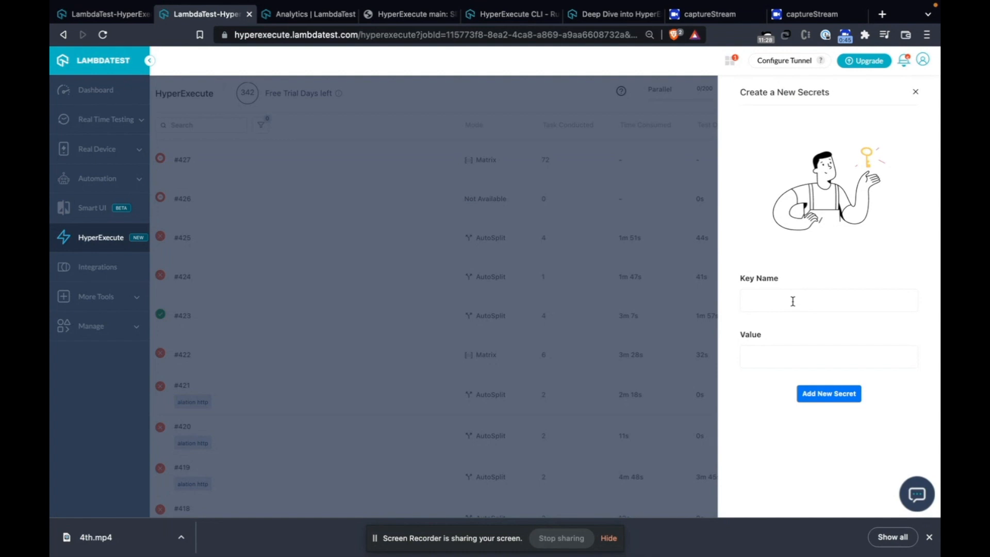
type("Test")
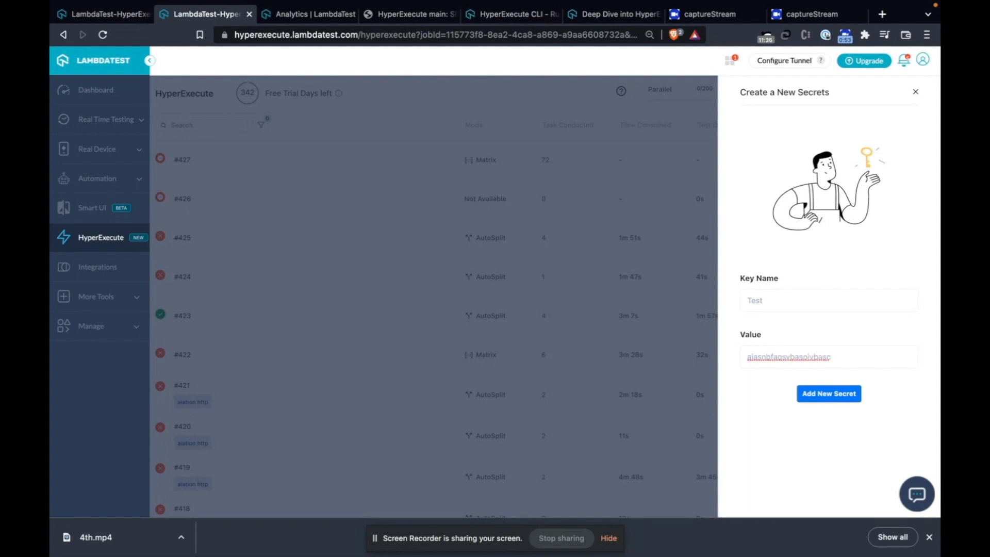
mouse_move(752, 425)
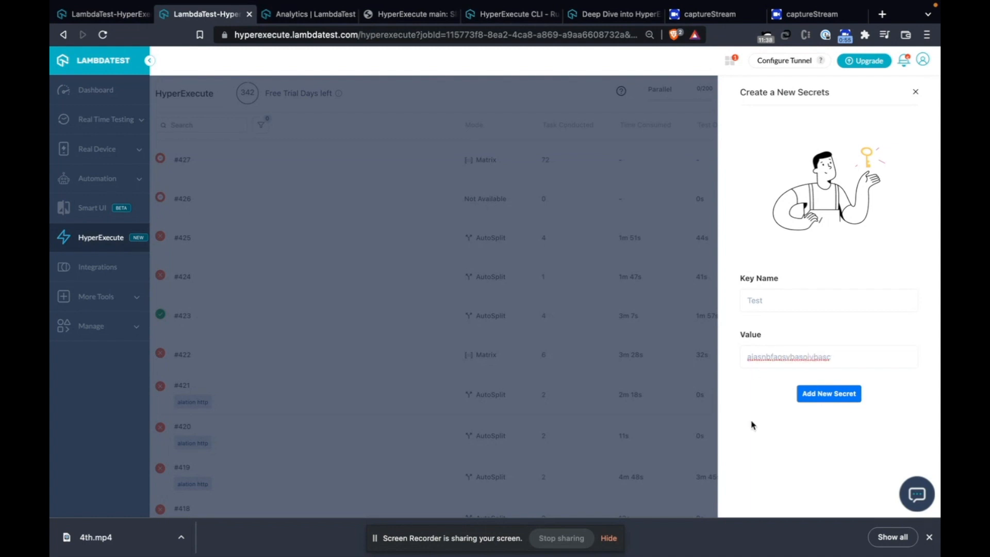
mouse_move(770, 322)
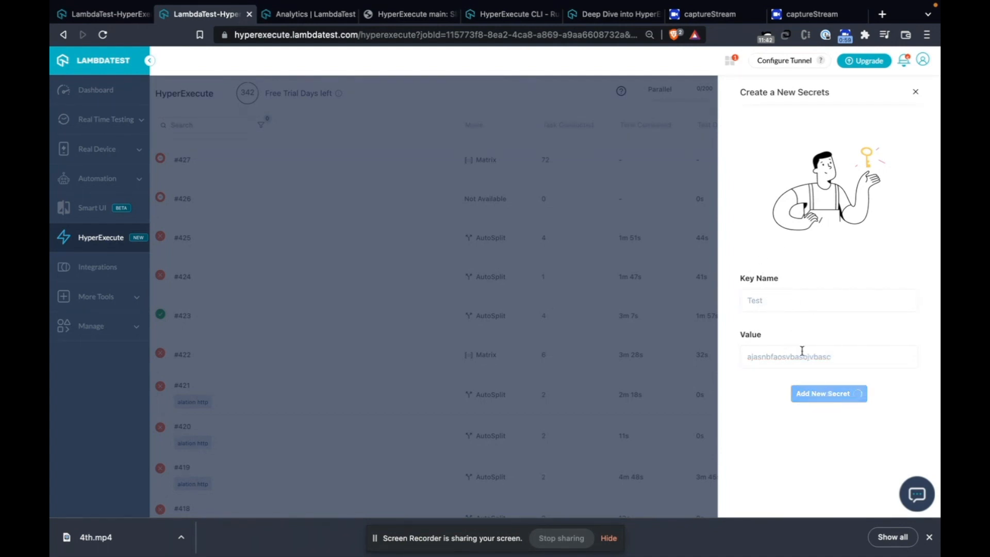
left_click(828, 393)
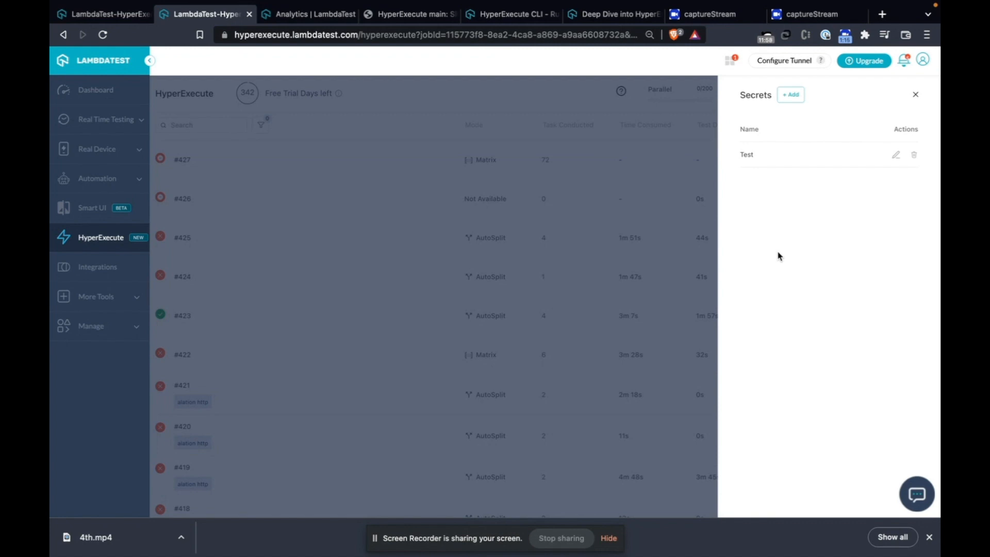
- Close the Secrets panel to return to the HyperExecute jobs list
left_click(914, 95)
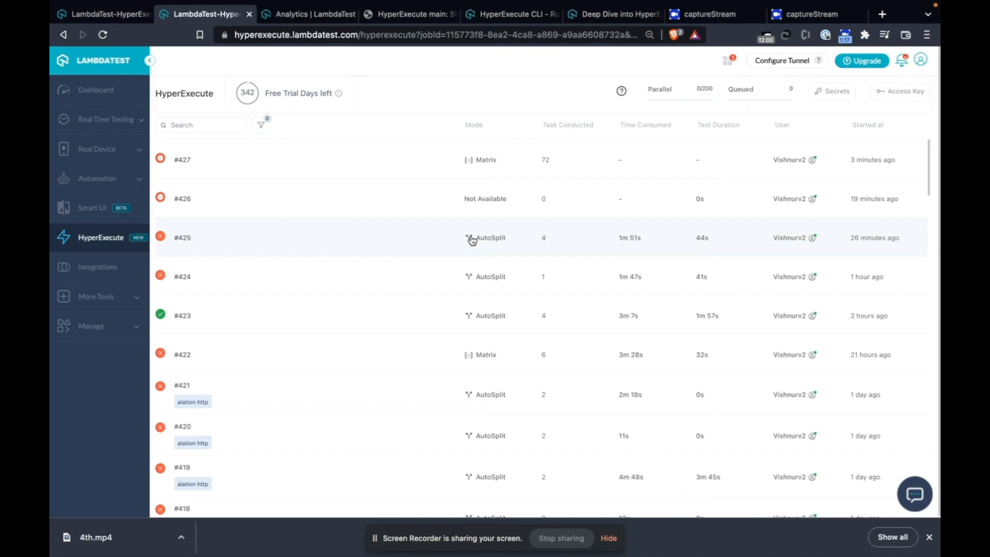
mouse_move(479, 285)
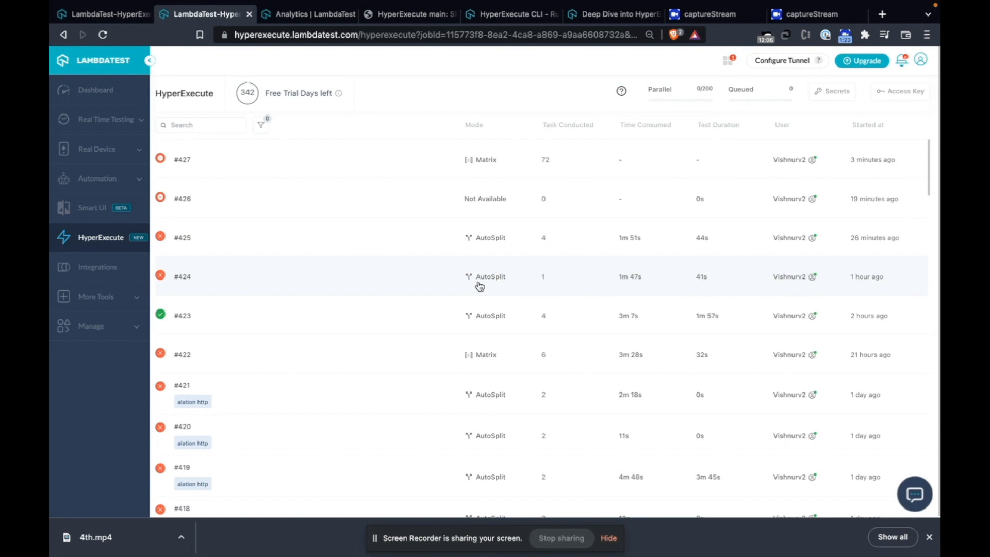
mouse_move(714, 126)
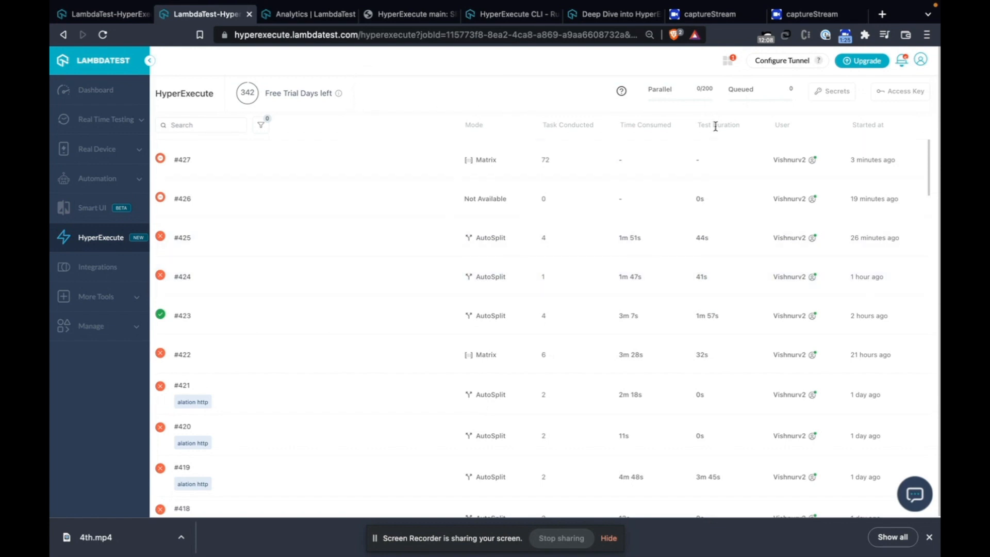
- Go to the Docs and load the Getting Started with HyperExecute page, reading its guides
left_click(612, 14)
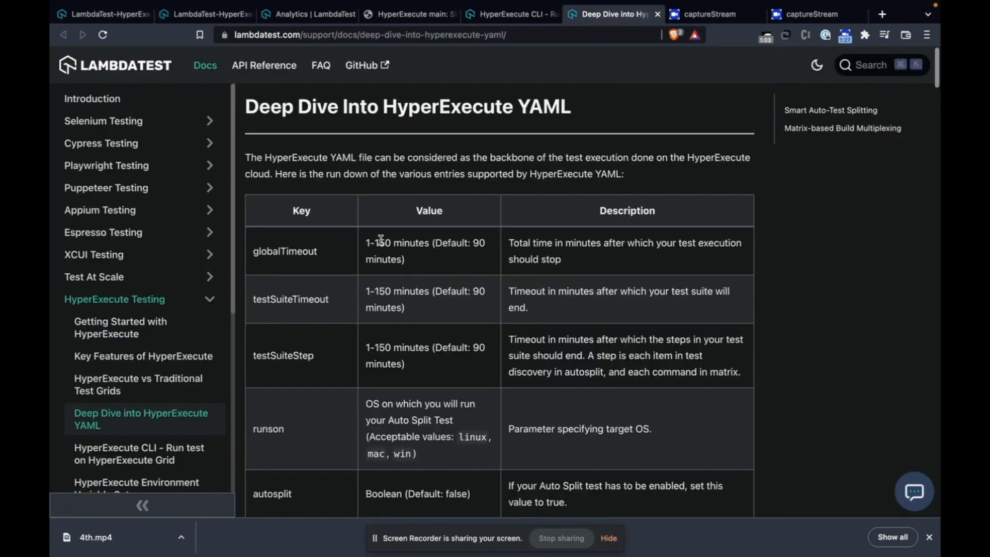
mouse_move(98, 327)
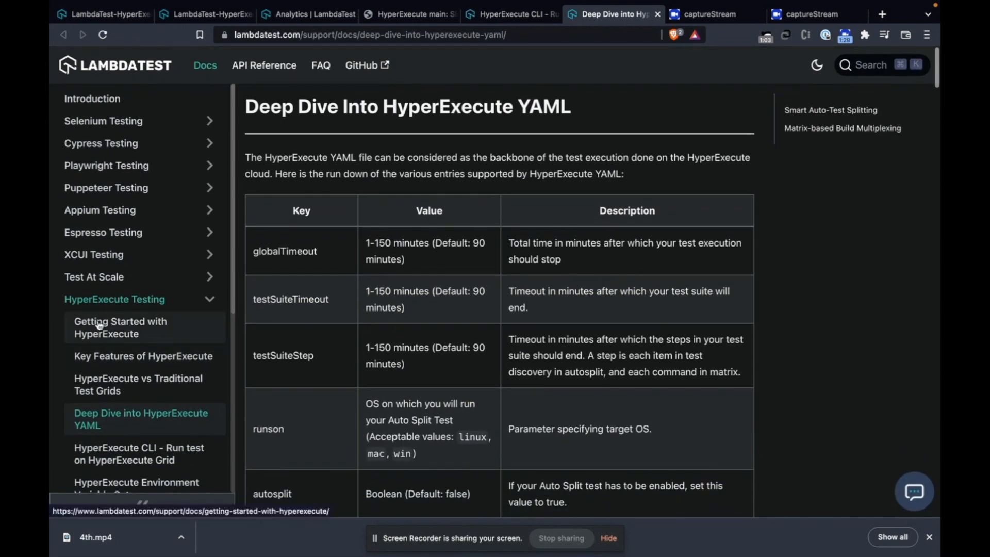
left_click(120, 327)
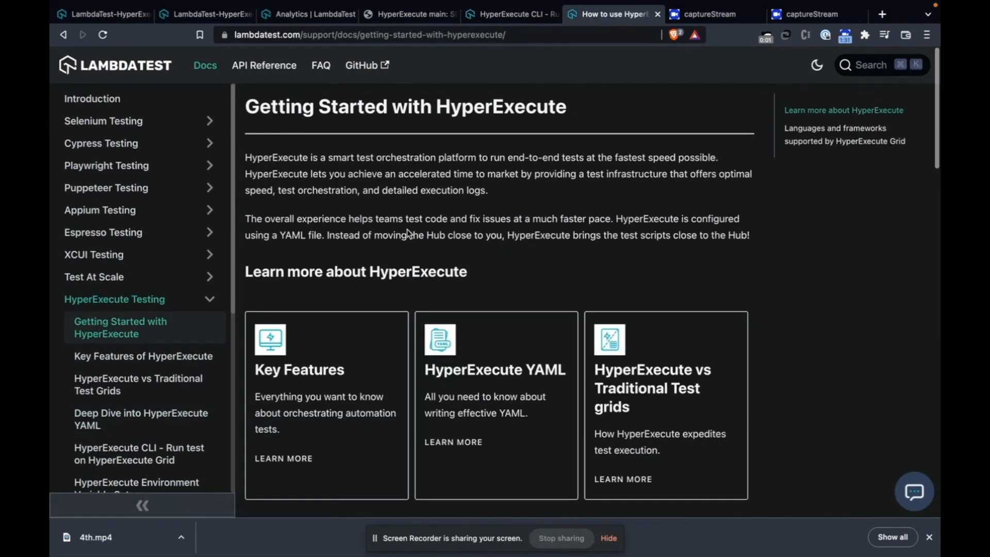
scroll("down", 3)
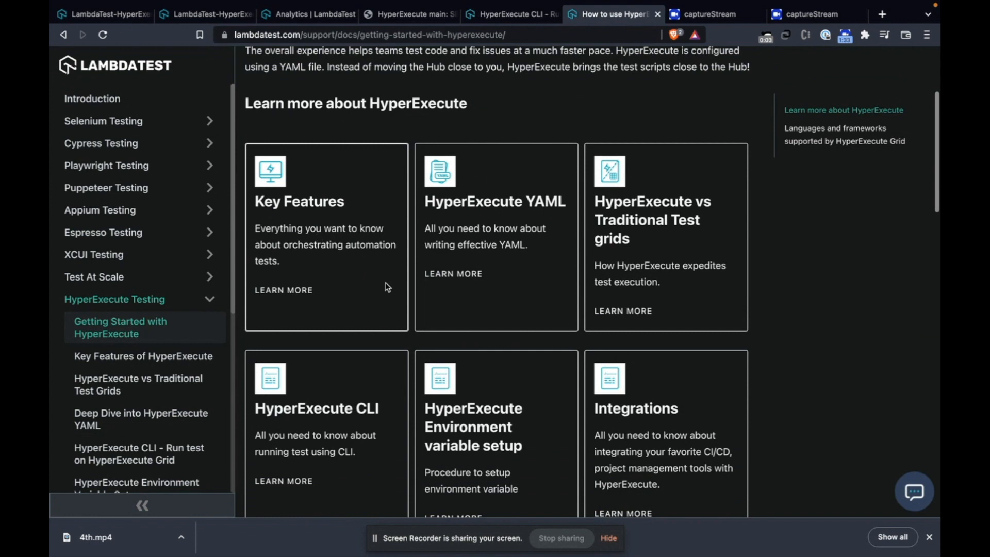
mouse_move(388, 401)
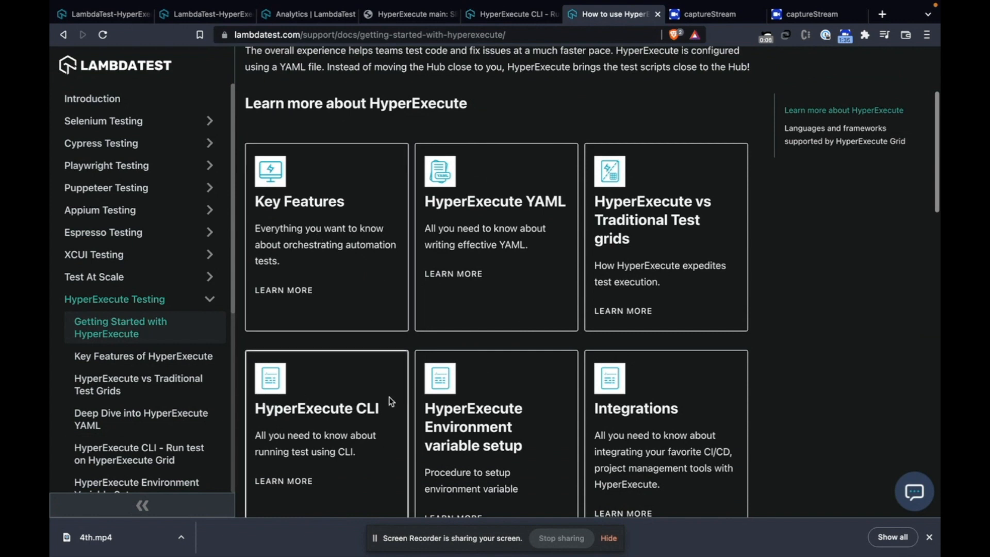
scroll("down", 3)
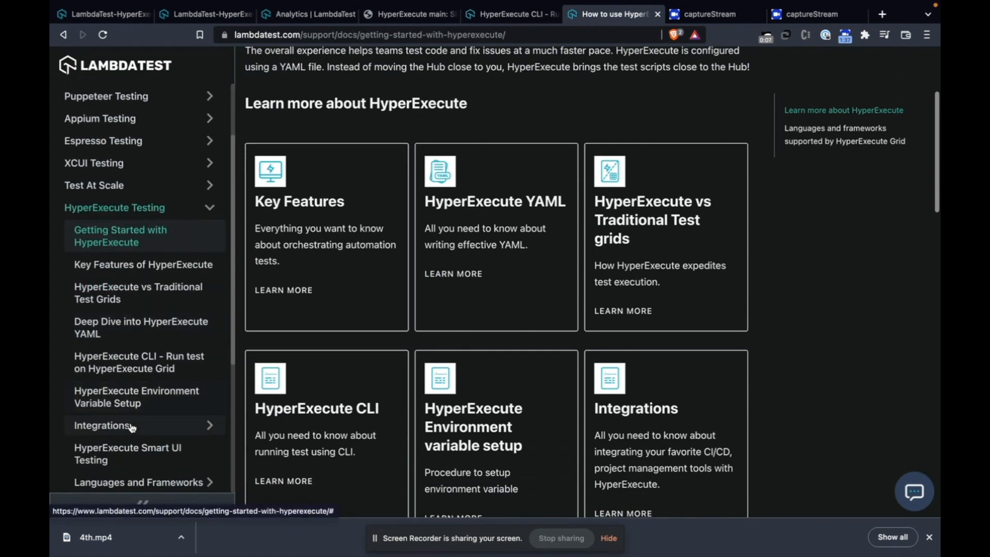
scroll("down", 3)
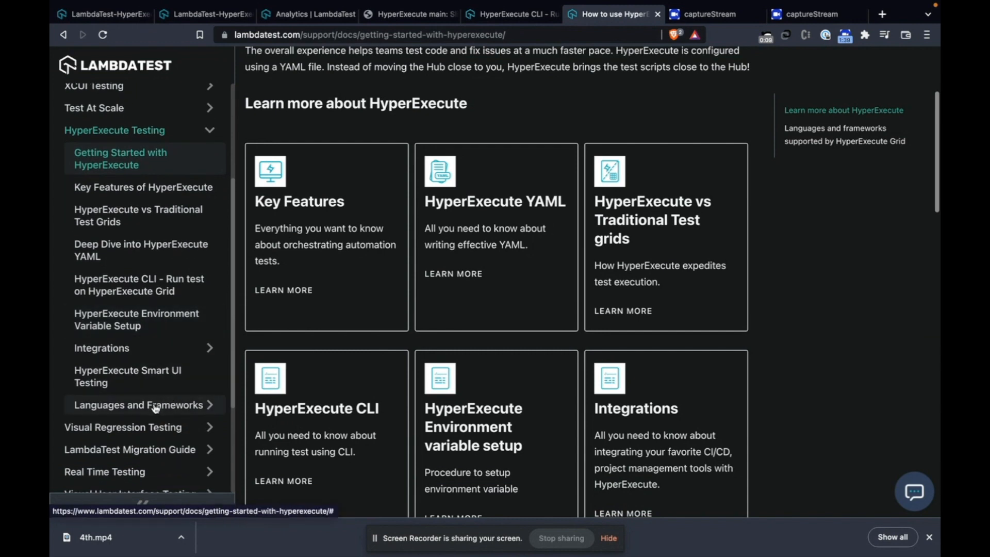
- Expand the Languages and Frameworks section and review the Learn more about HyperExecute cards
left_click(139, 404)
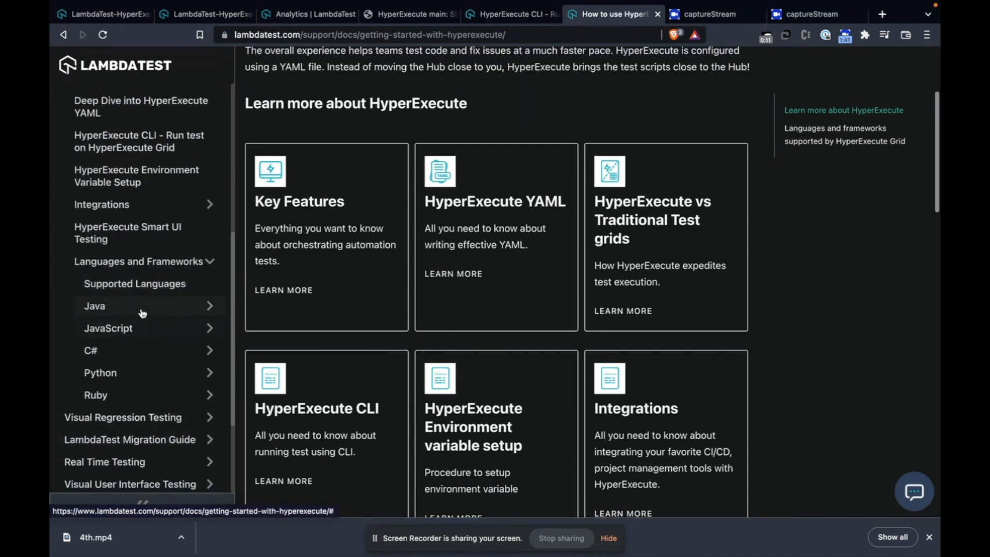
scroll("up", 3)
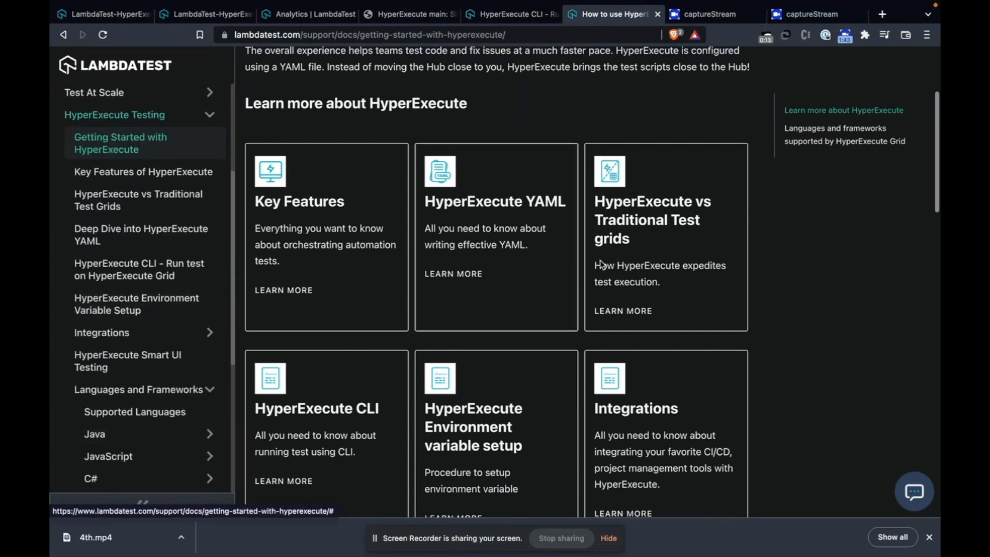
scroll("down", 3)
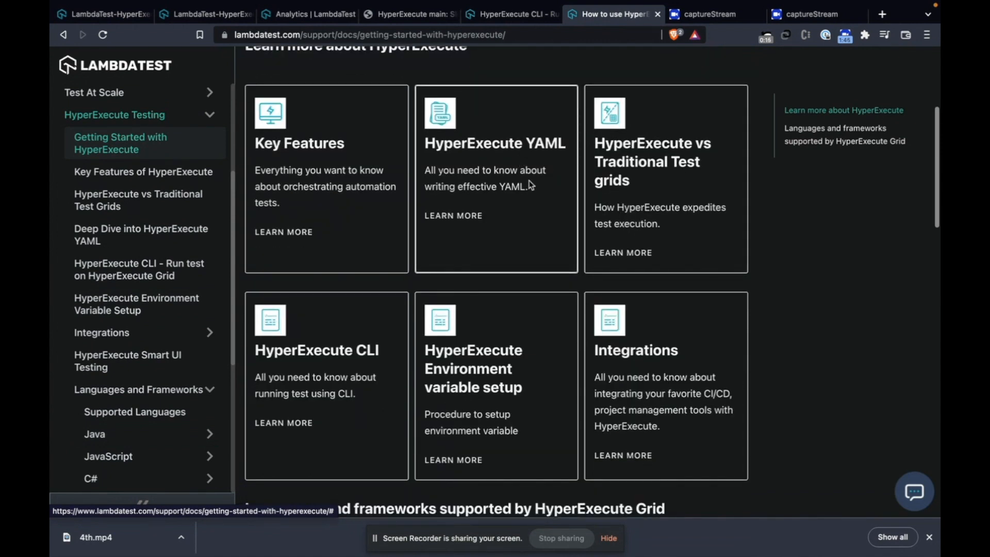
mouse_move(561, 303)
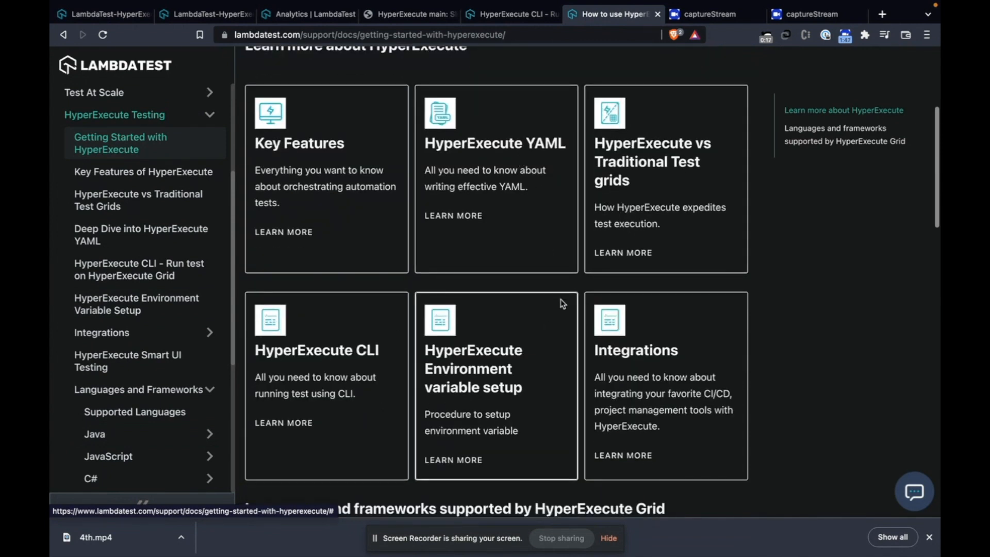
mouse_move(456, 281)
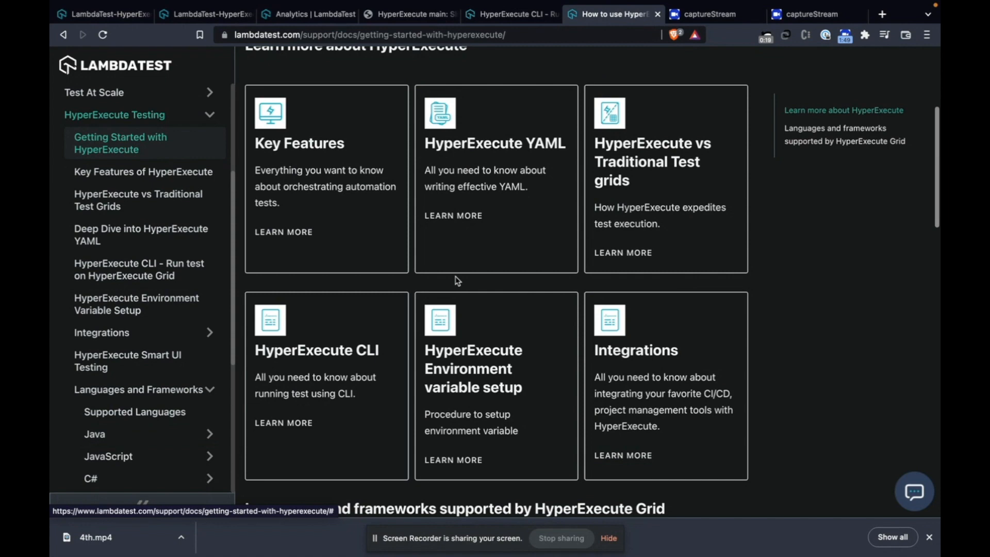
mouse_move(476, 292)
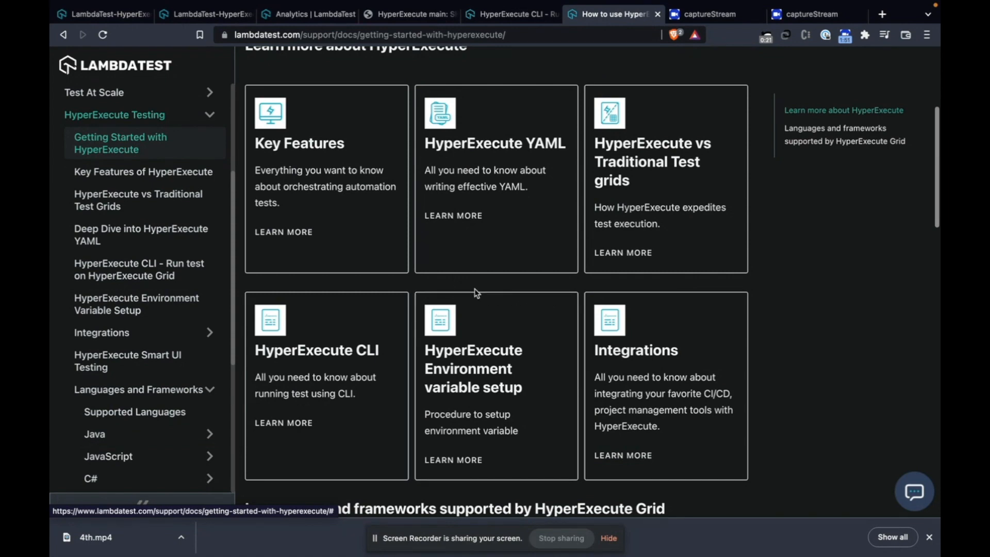
scroll("up", 3)
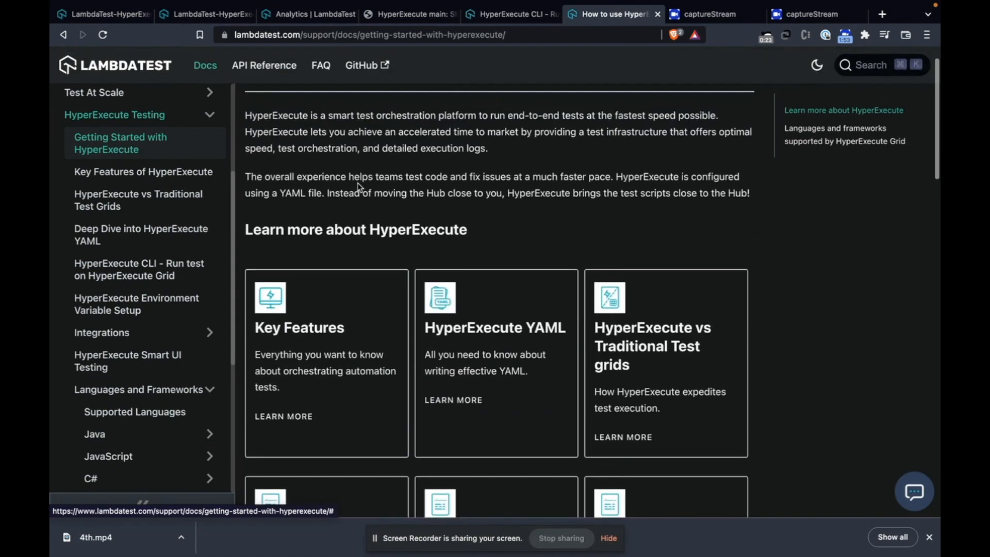
scroll("up", 3)
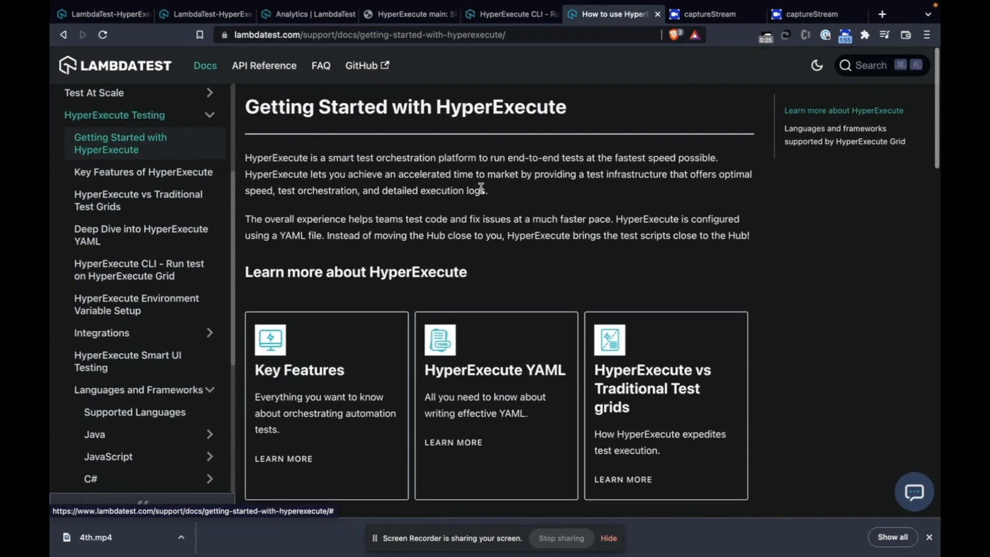